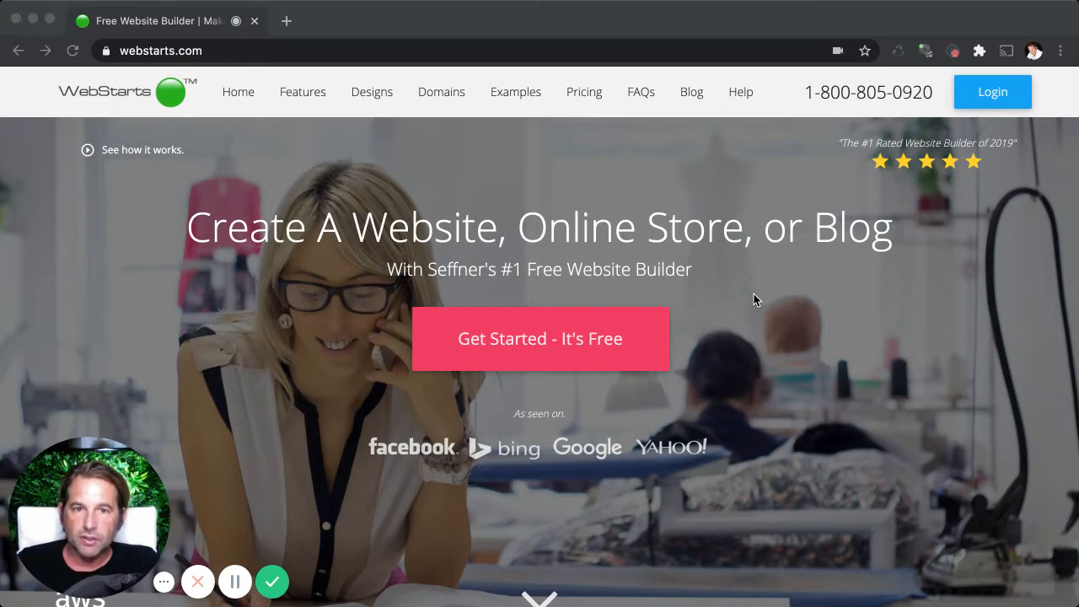
Step: Start a free website and scroll through the Choose a Design template gallery
scroll("down", 3)
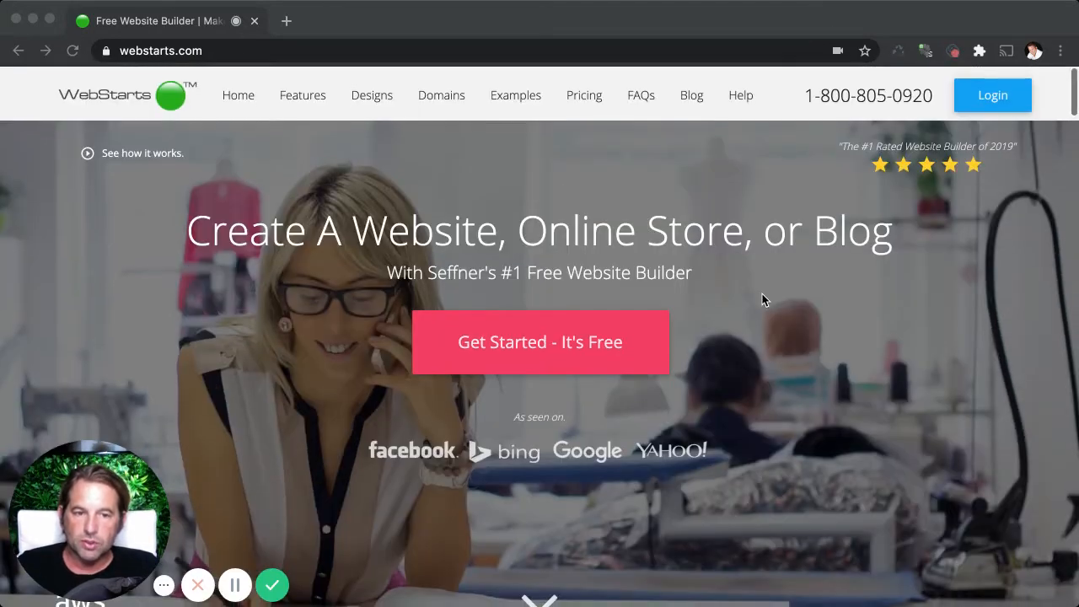
scroll("down", 3)
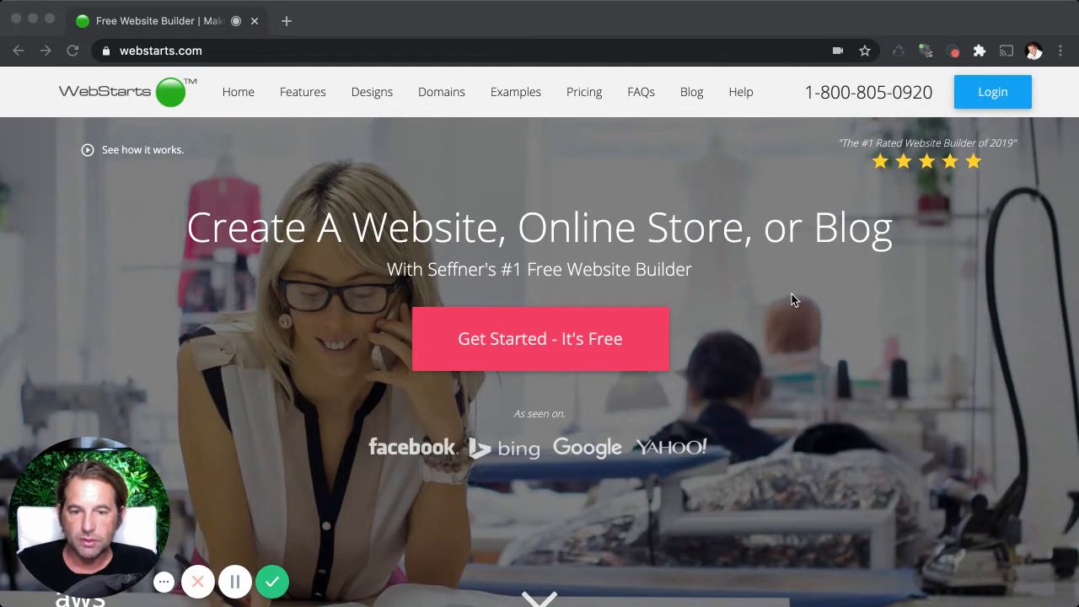
mouse_move(614, 335)
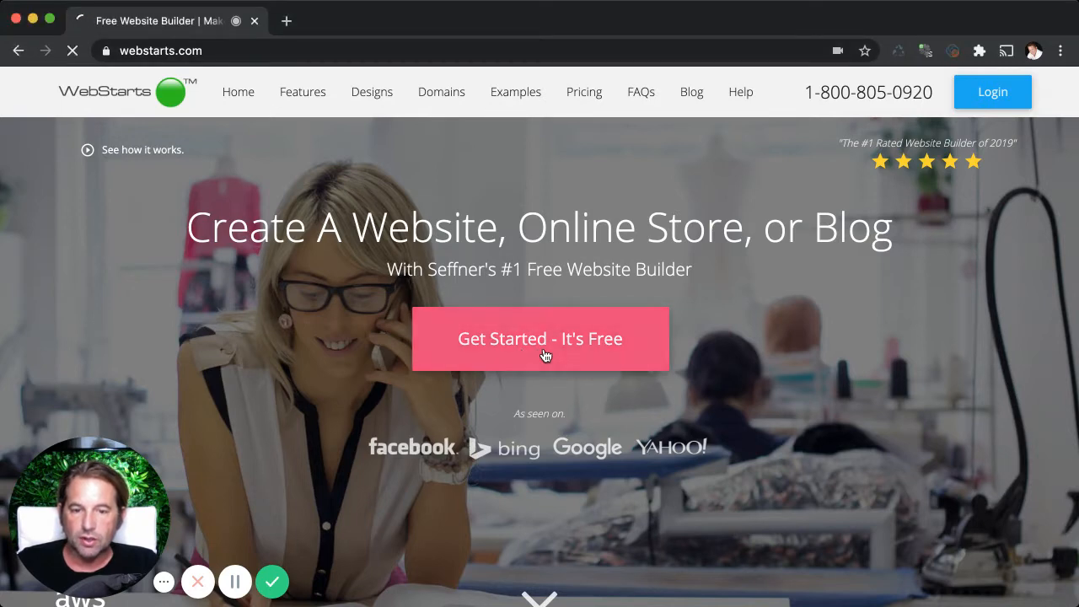
left_click(540, 338)
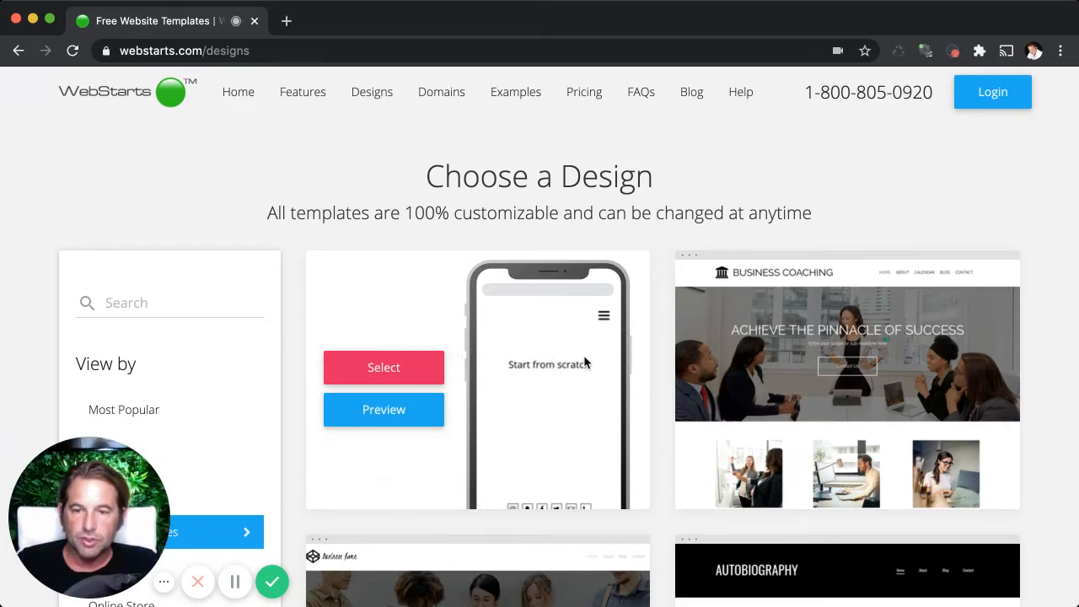
scroll("down", 3)
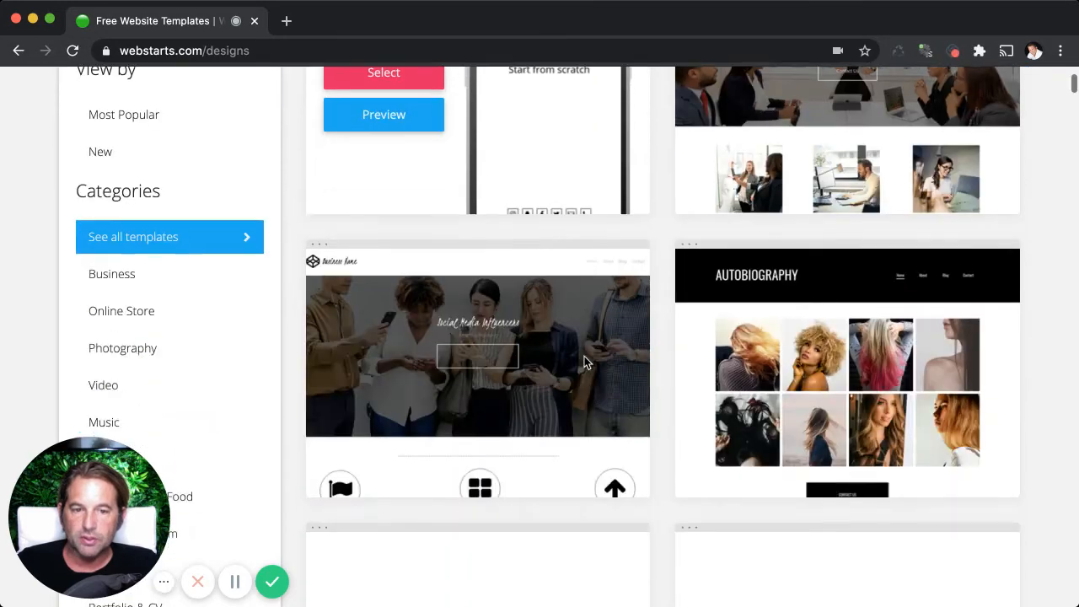
scroll("down", 3)
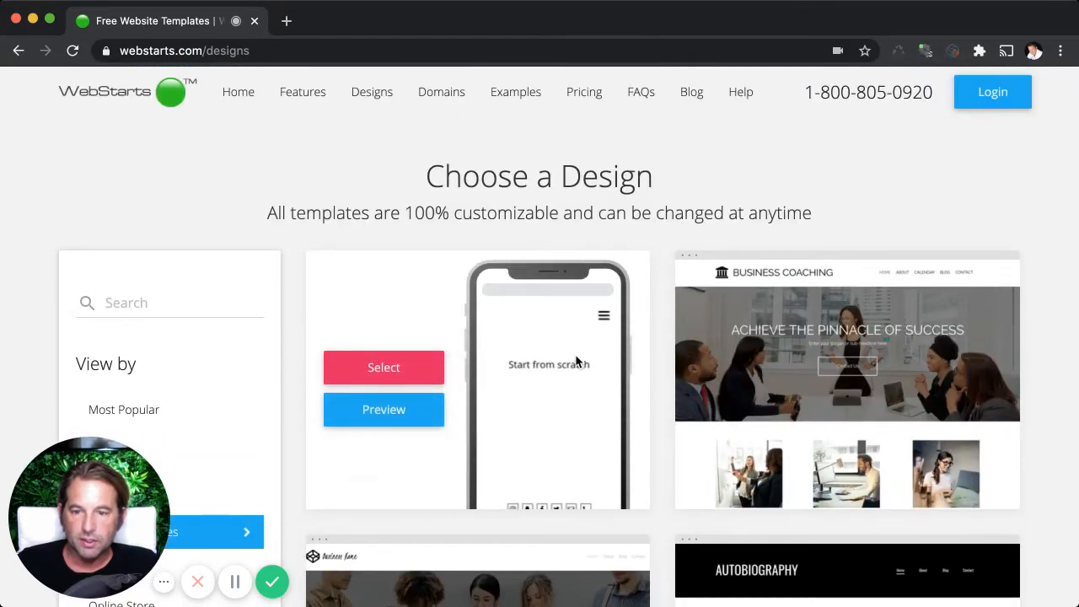
scroll("down", 3)
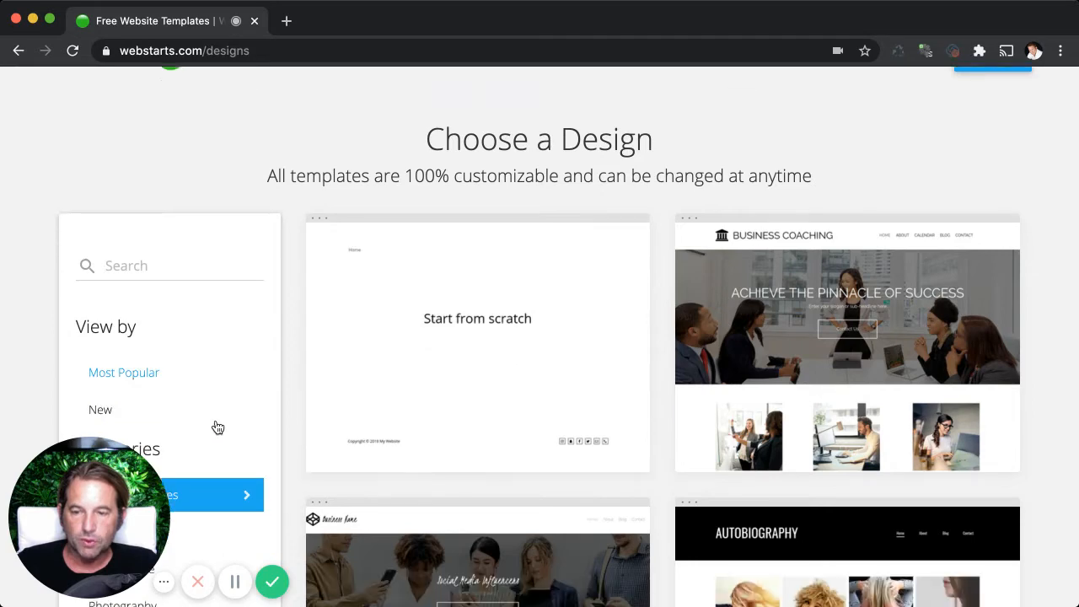
scroll("down", 3)
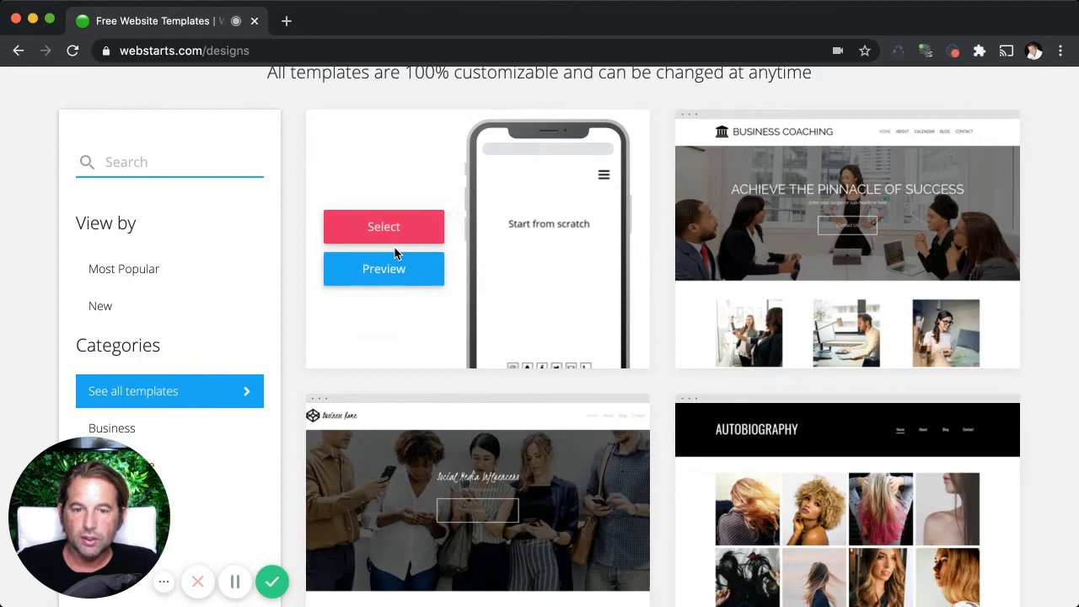
scroll("down", 3)
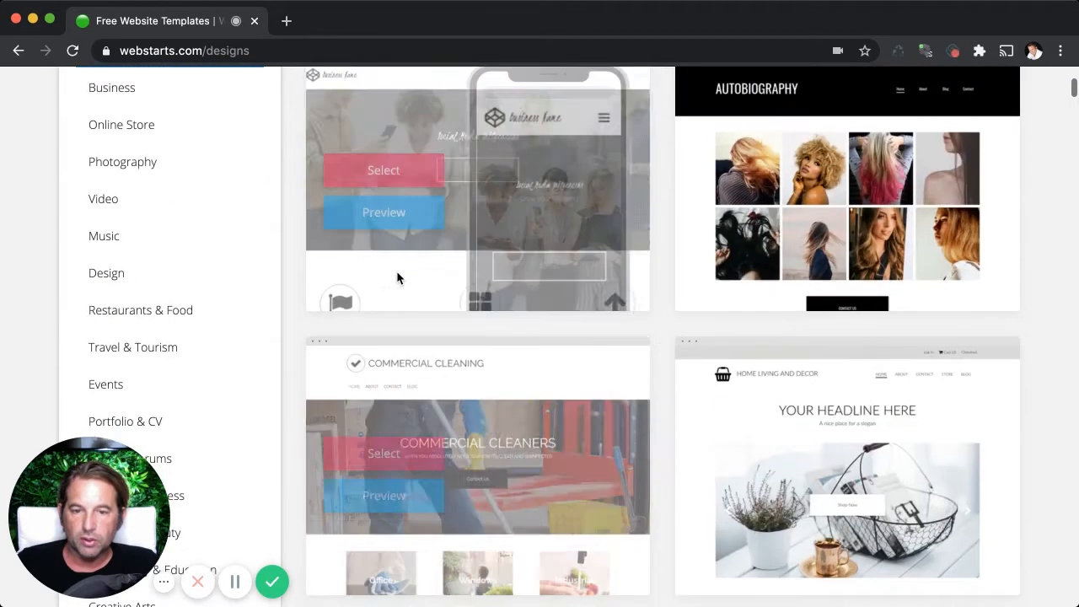
Step: Filter templates to Business, then Consulting & Coaching, and scroll the results
left_click(112, 87)
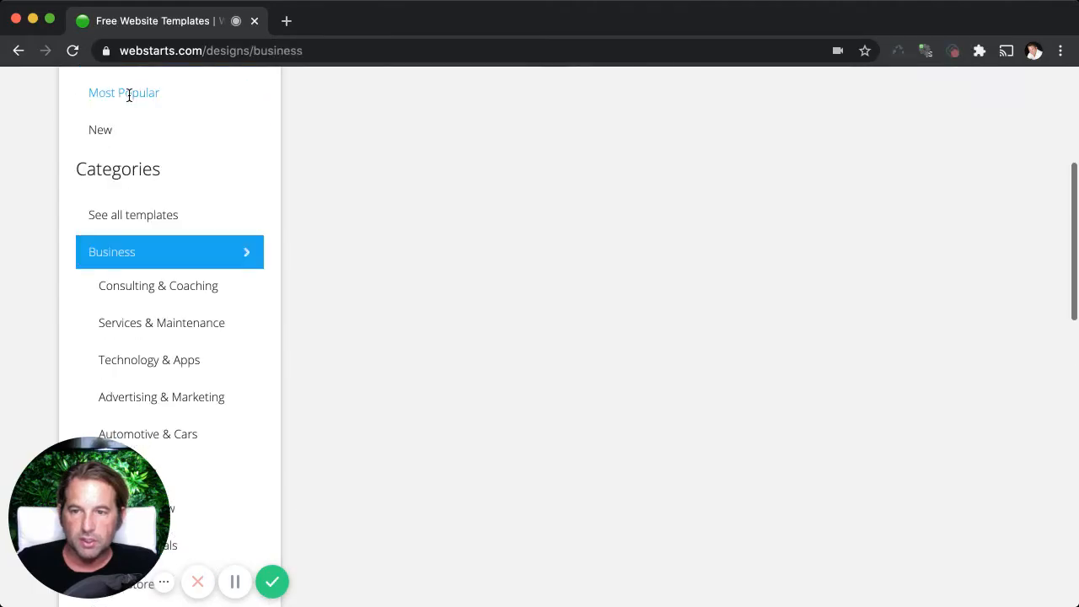
scroll("down", 3)
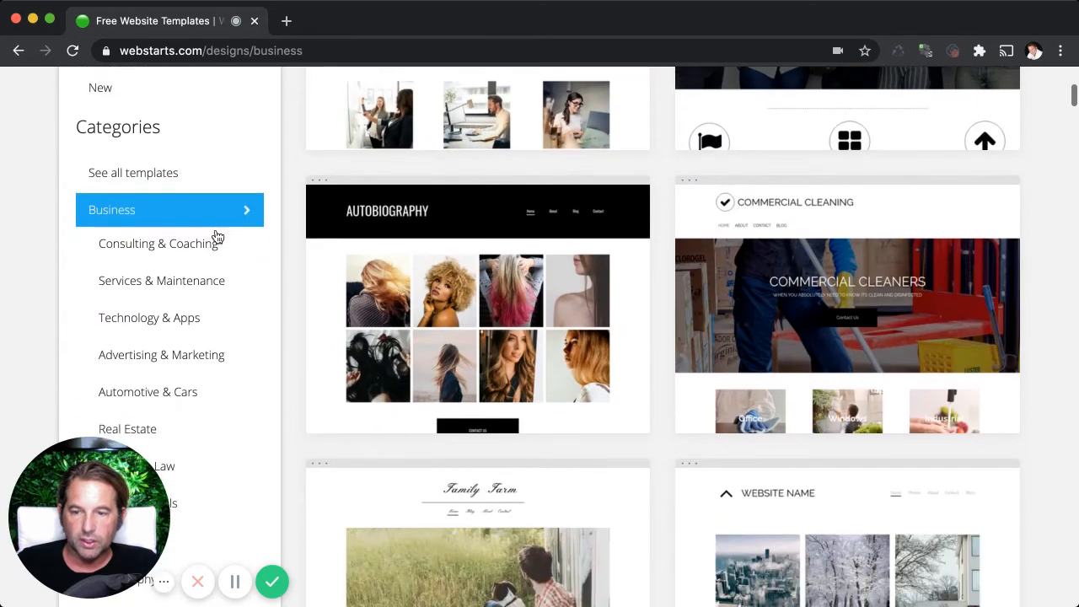
left_click(158, 244)
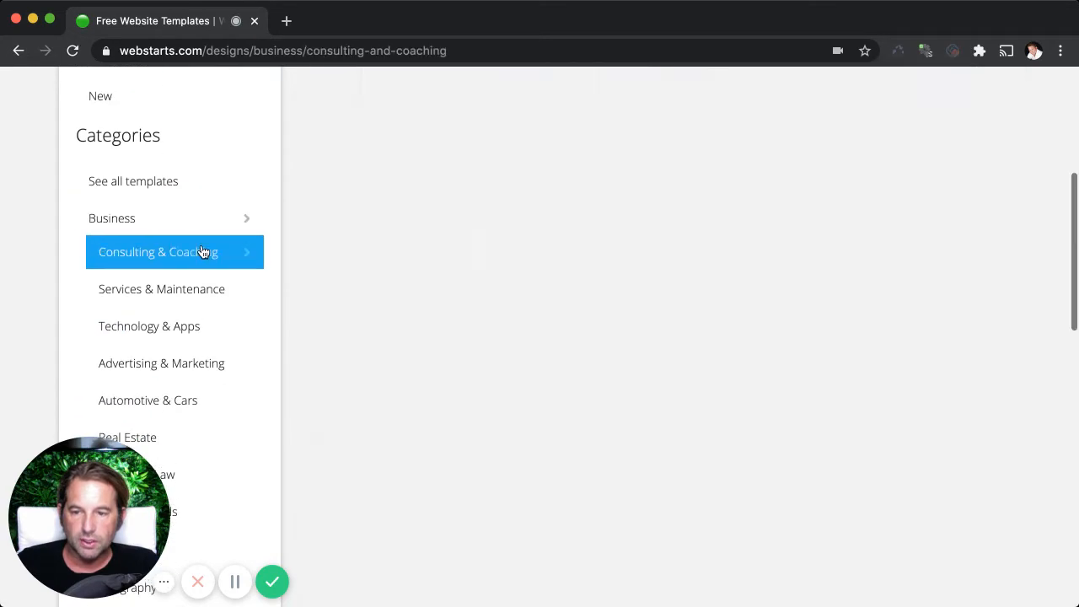
scroll("down", 3)
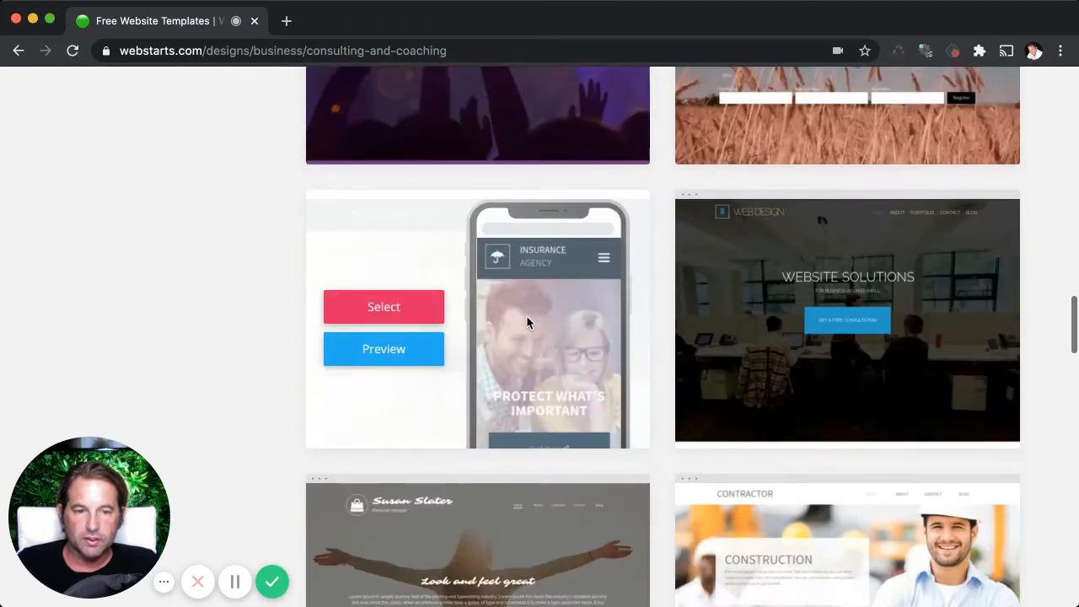
scroll("down", 3)
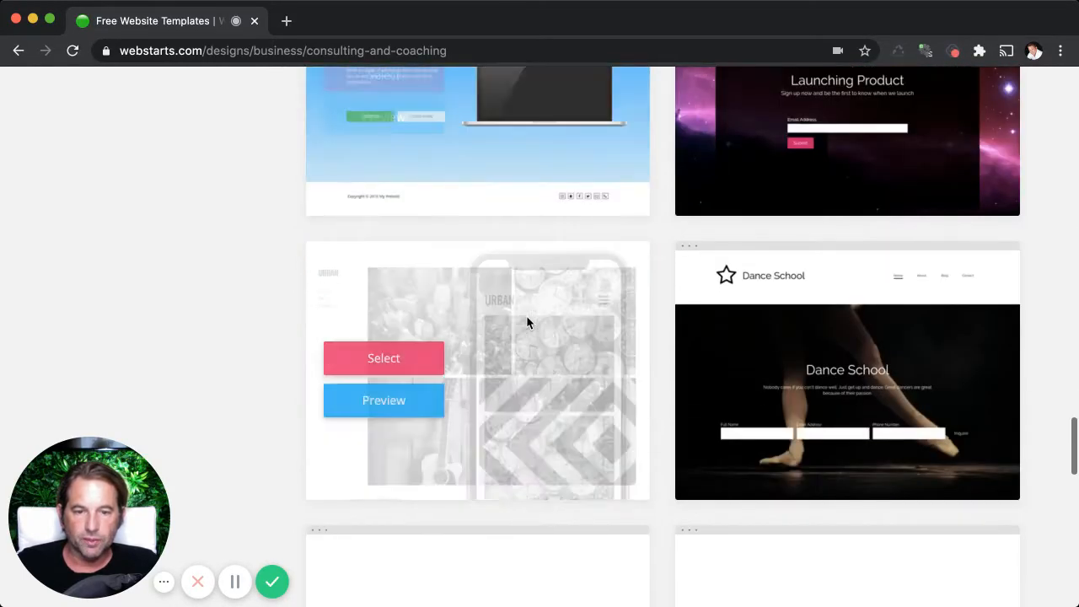
scroll("down", 3)
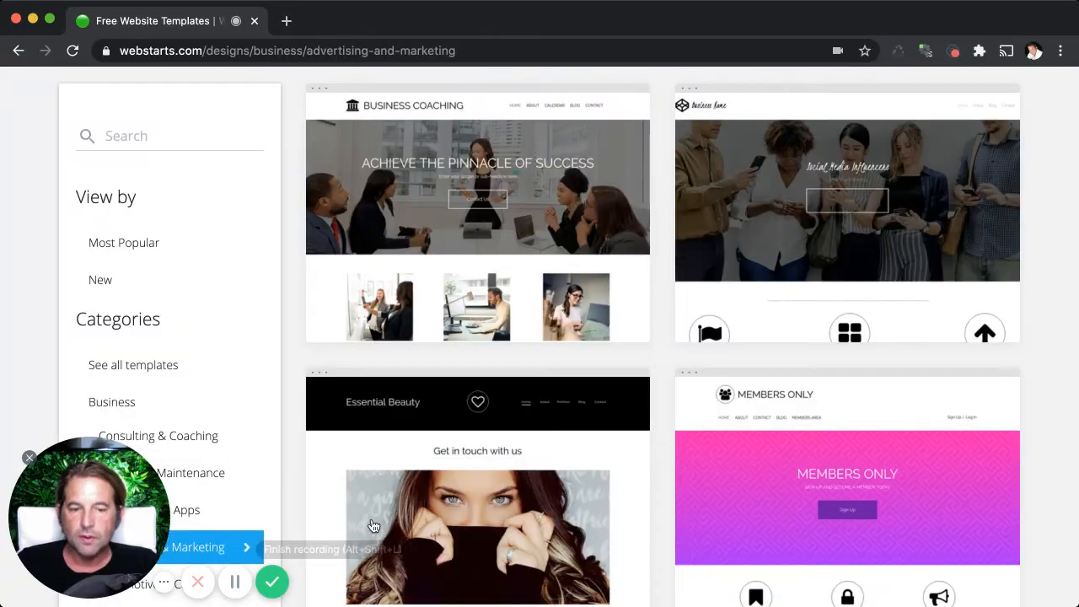
scroll("down", 3)
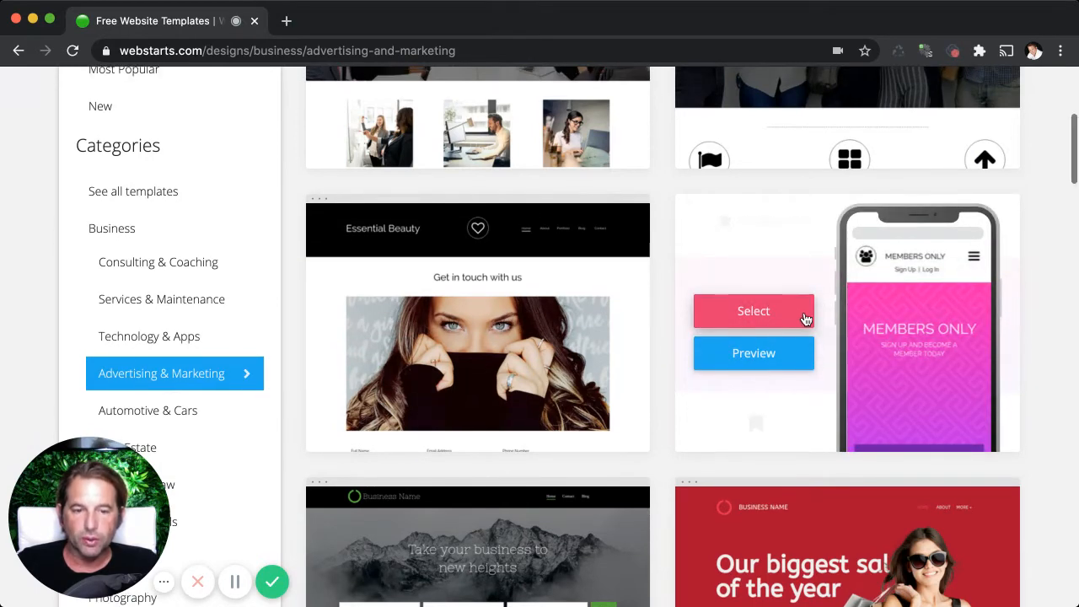
left_click(753, 311)
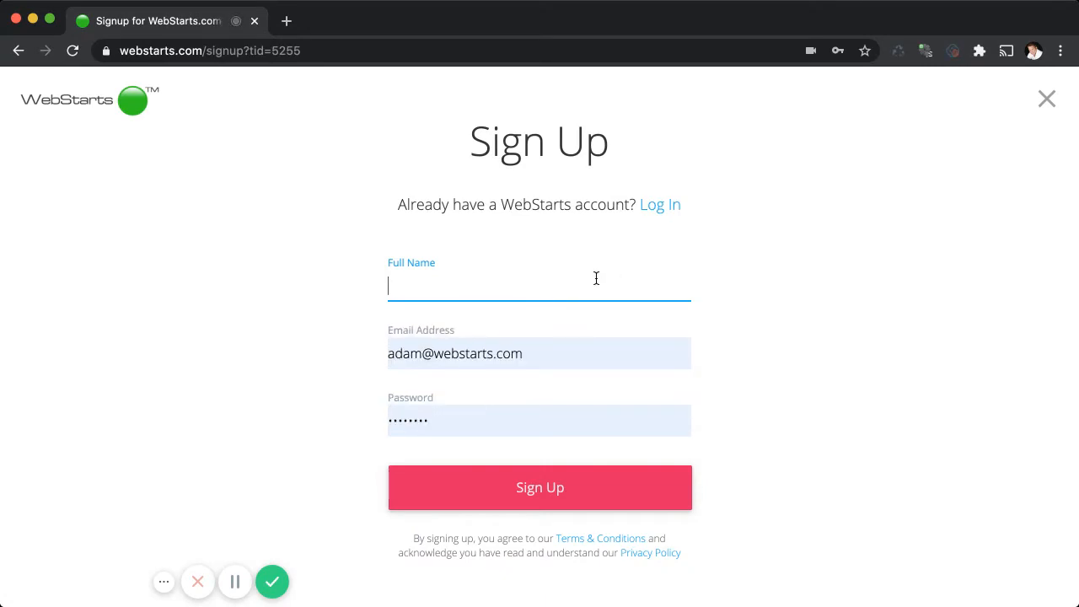
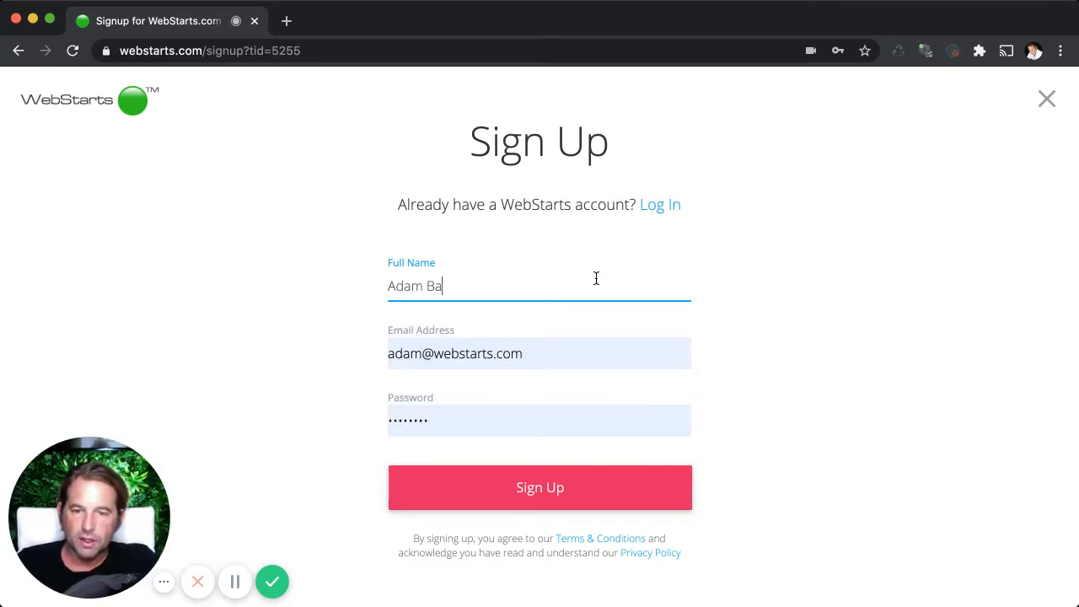
left_click(539, 353)
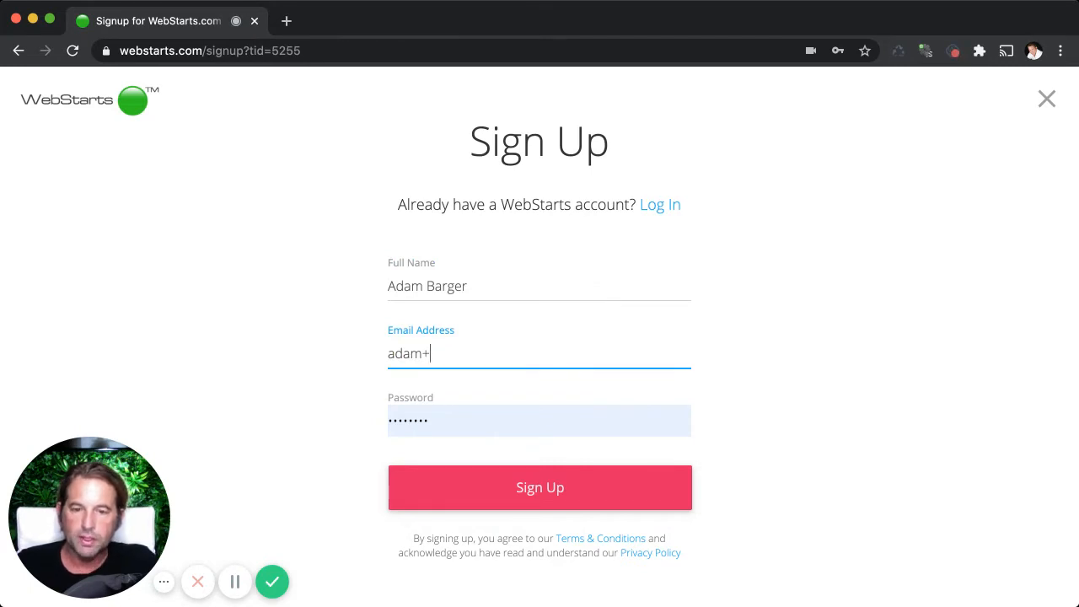
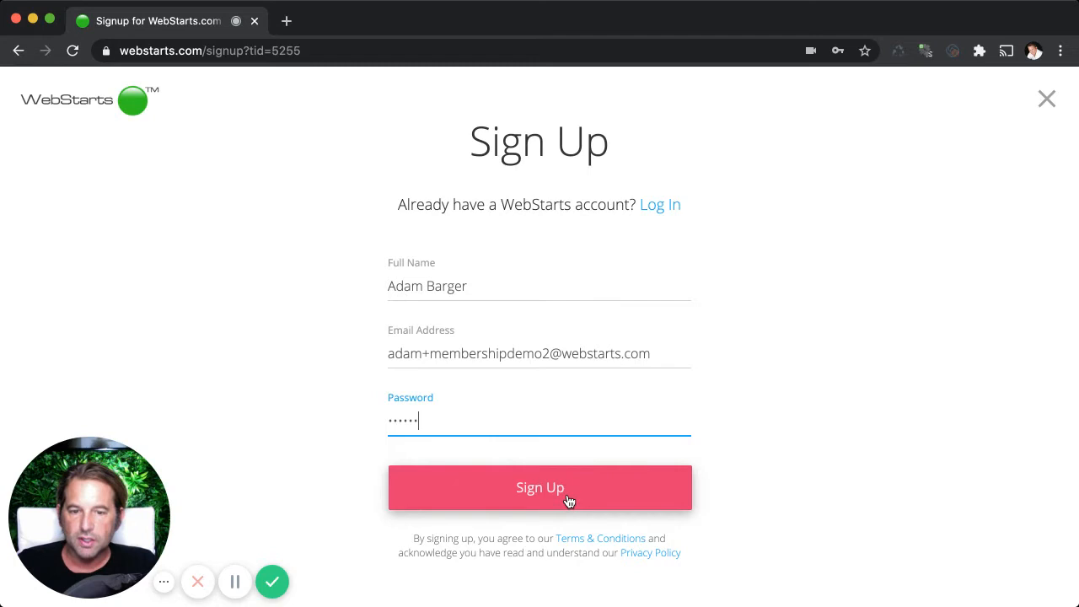
Step: Submit the Sign Up form to create the account
left_click(540, 487)
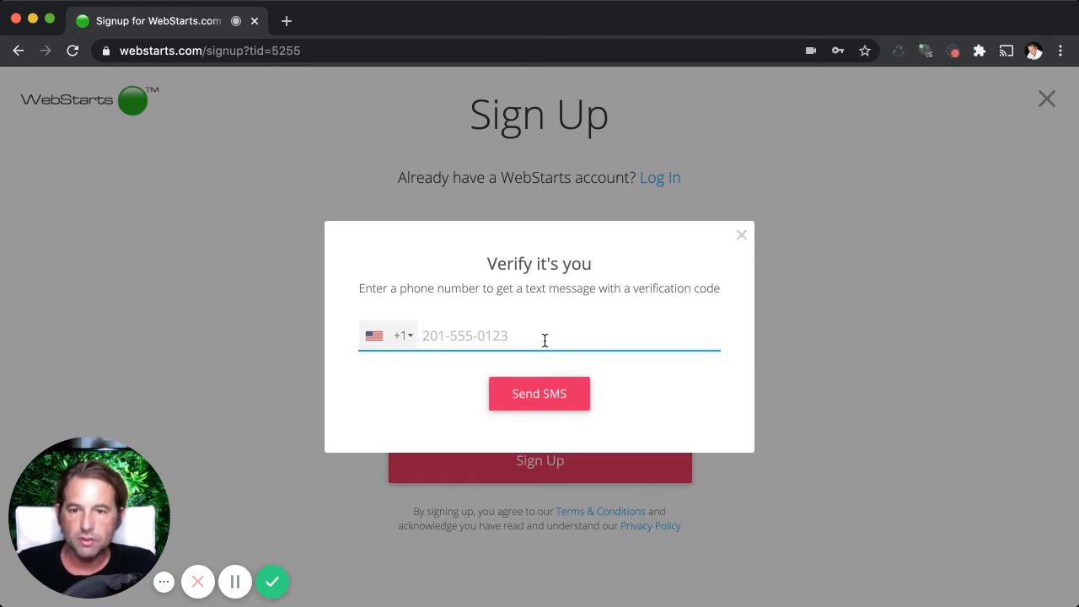
mouse_move(235, 581)
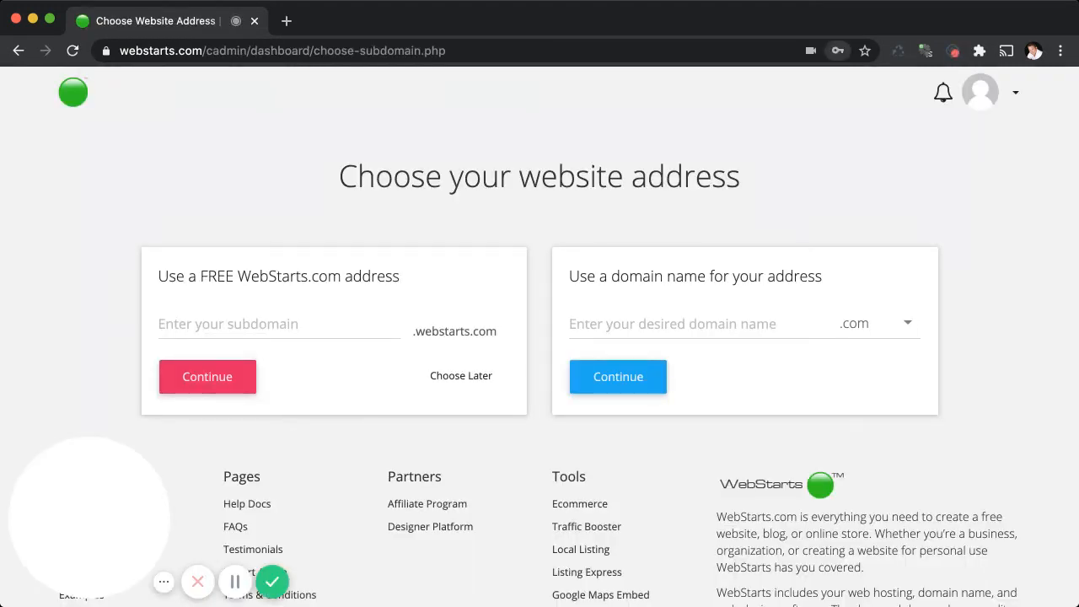
Step: Try the free subdomain field and the custom domain option on the website address page
left_click(279, 324)
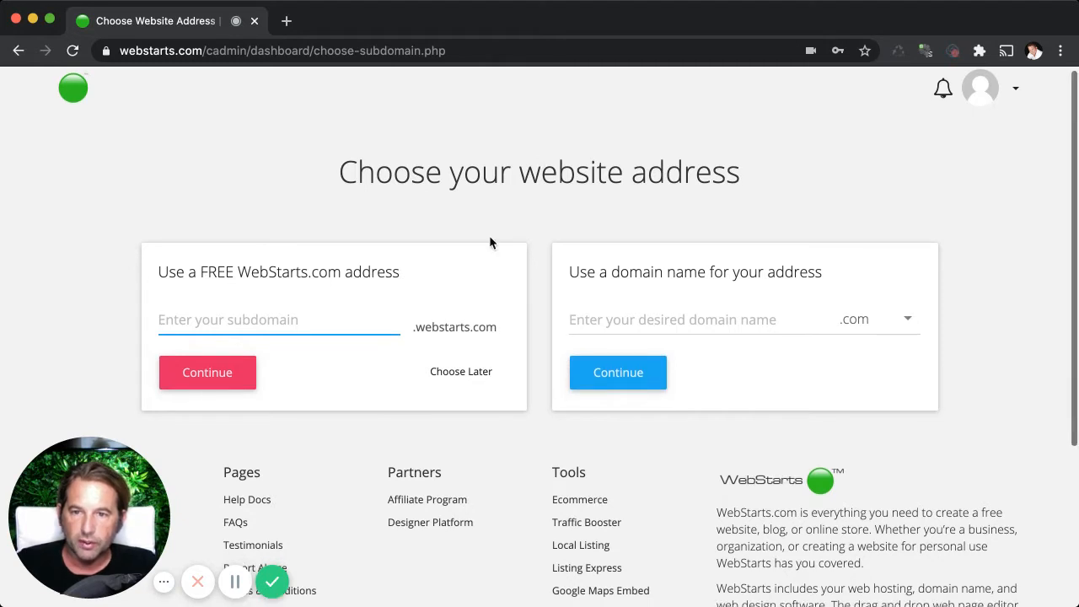
left_click(282, 51)
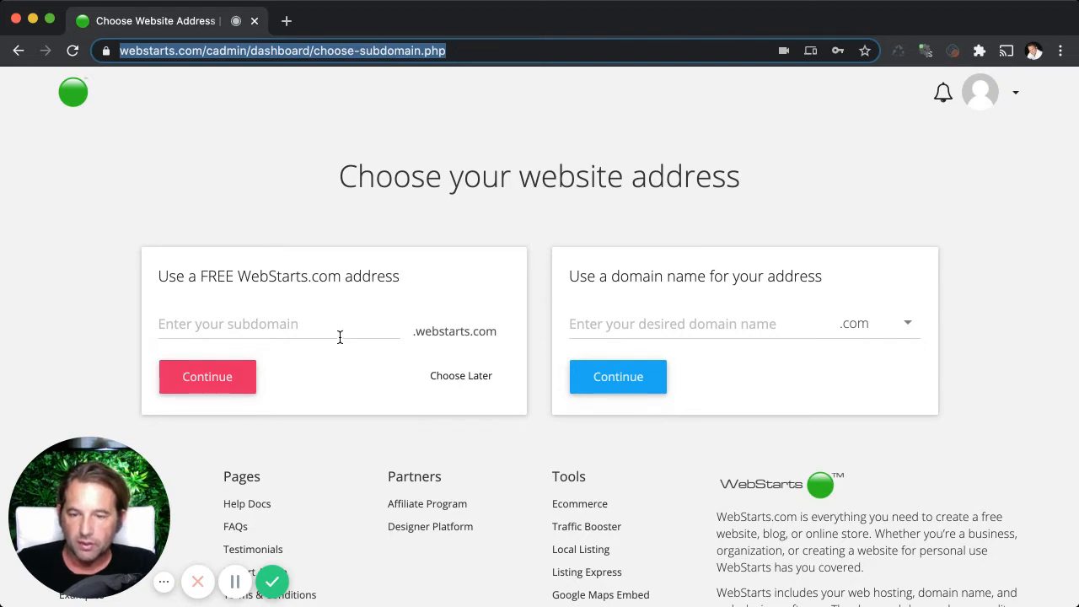
mouse_move(376, 307)
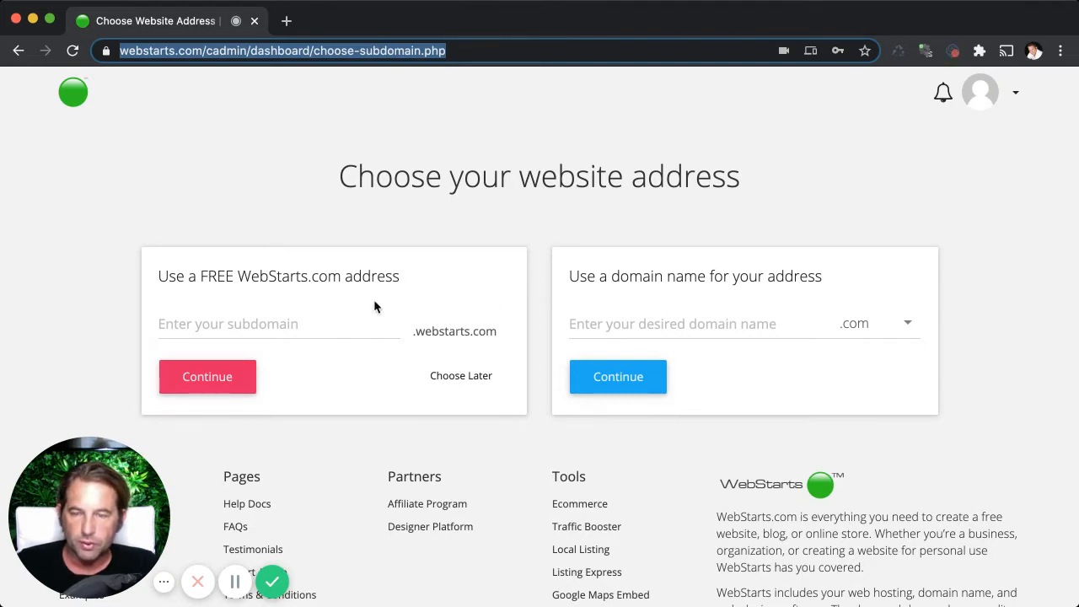
left_click(278, 324)
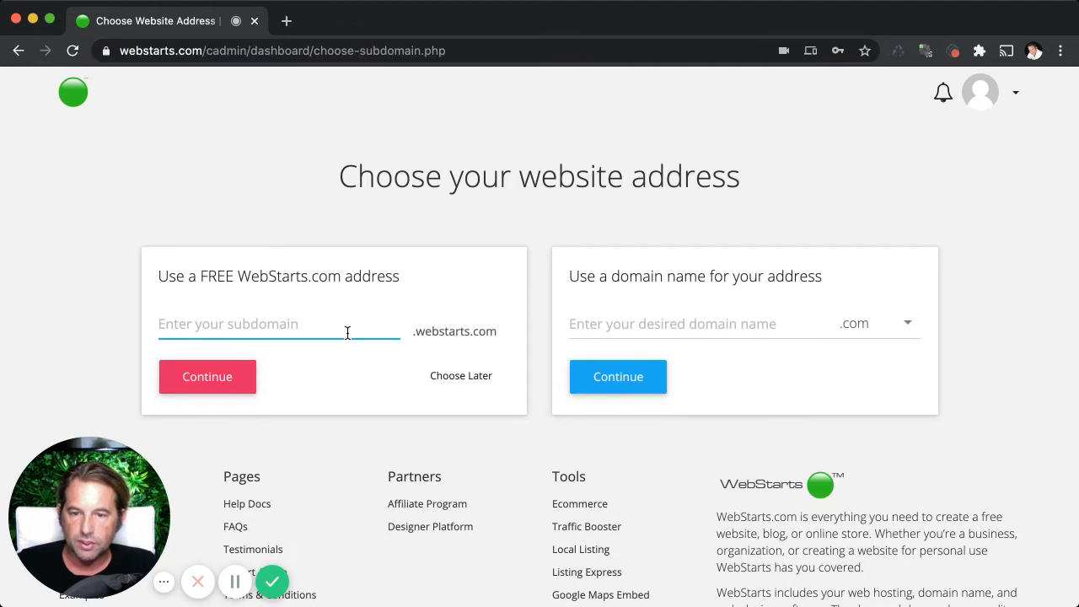
mouse_move(412, 336)
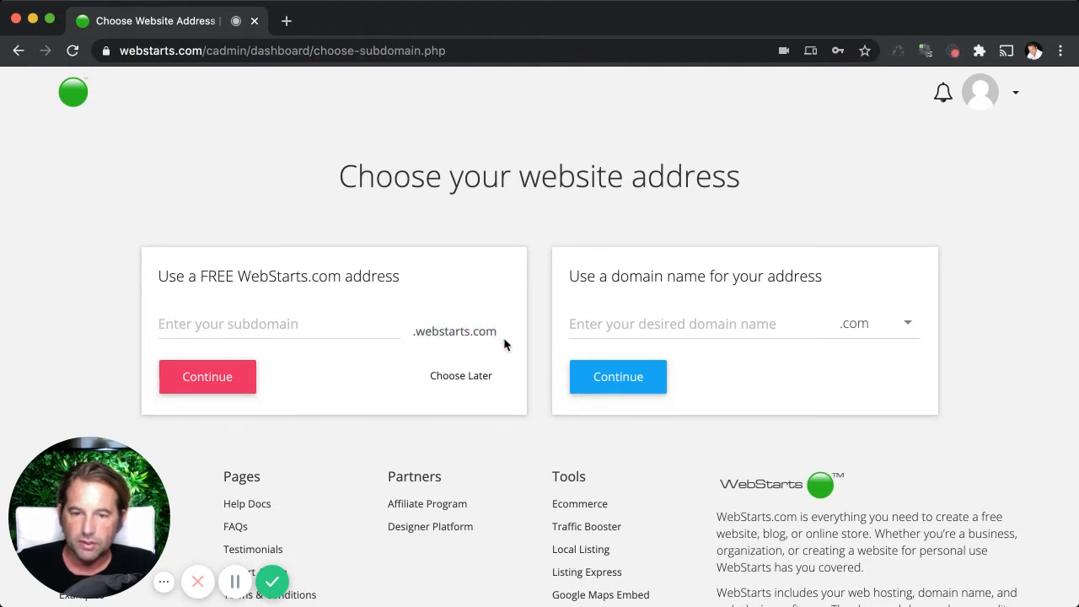
left_click(700, 324)
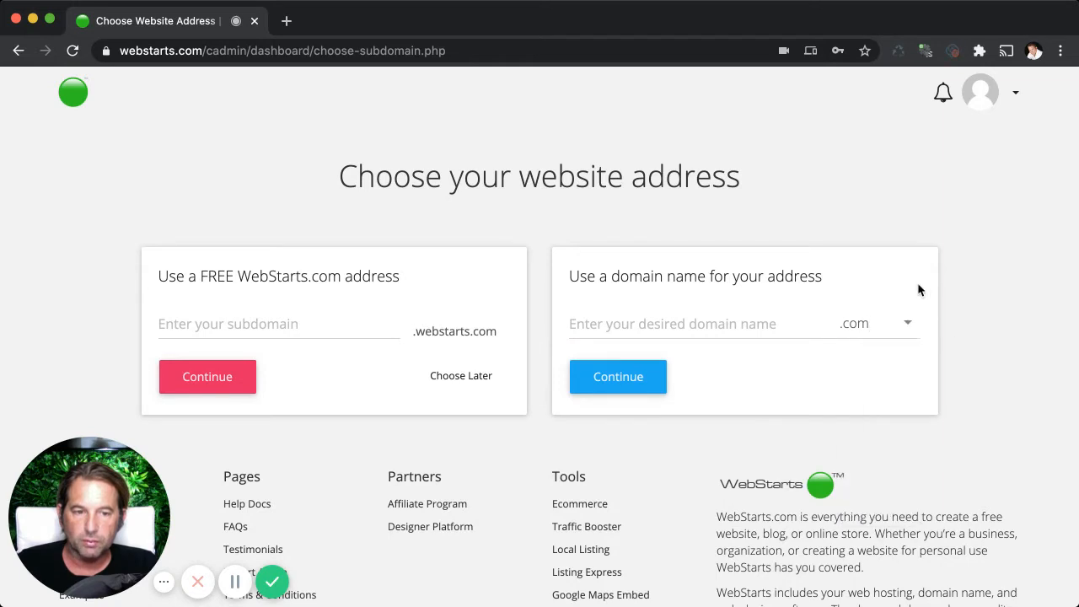
mouse_move(713, 381)
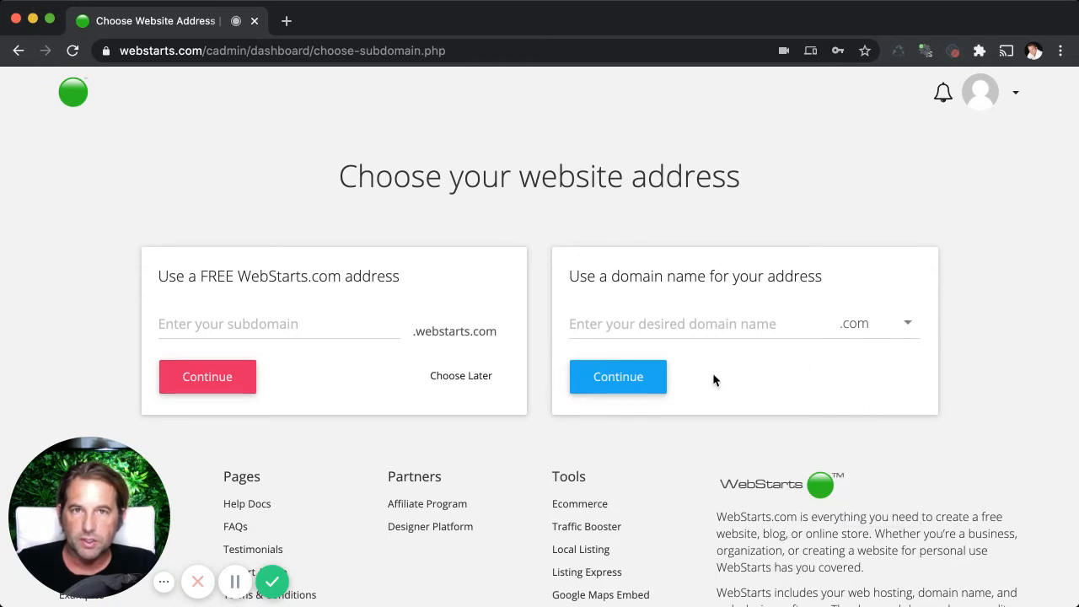
mouse_move(816, 294)
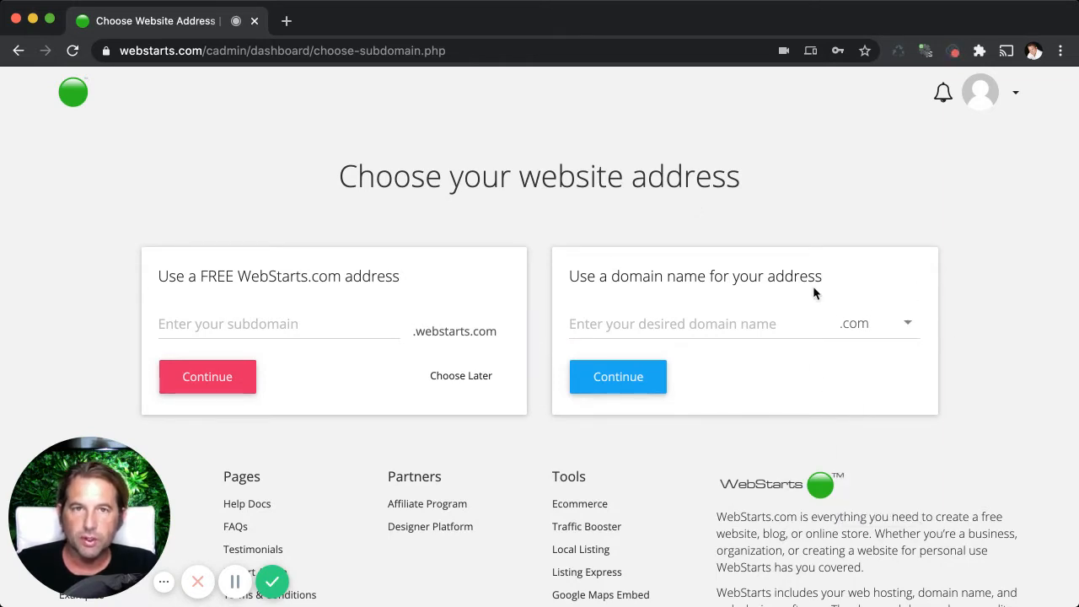
mouse_move(699, 369)
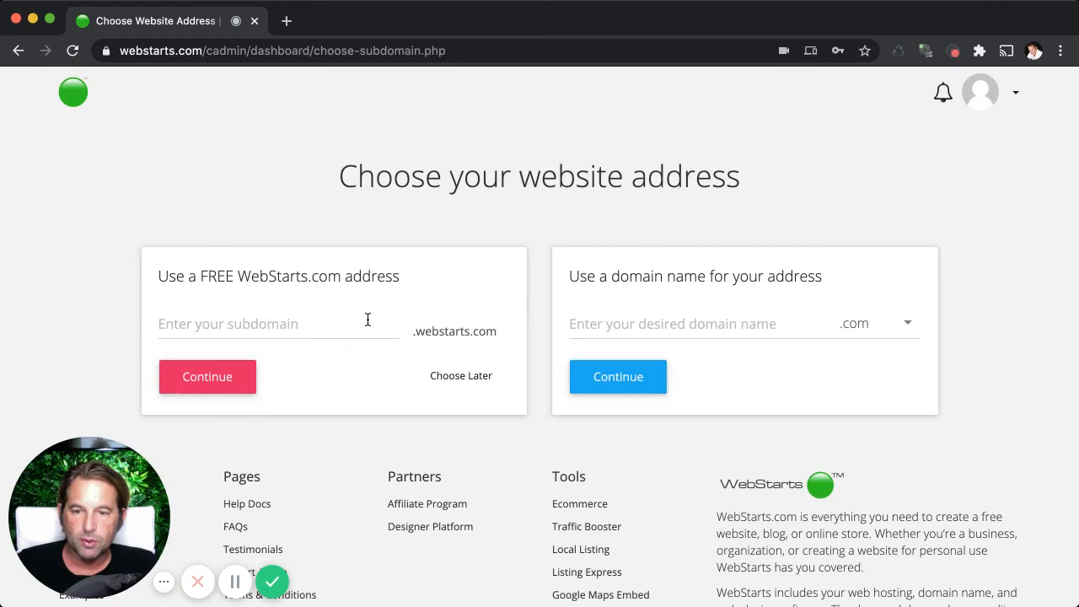
Step: Enter 'membershipwebsitedemo2' as the free subdomain and continue
left_click(278, 324)
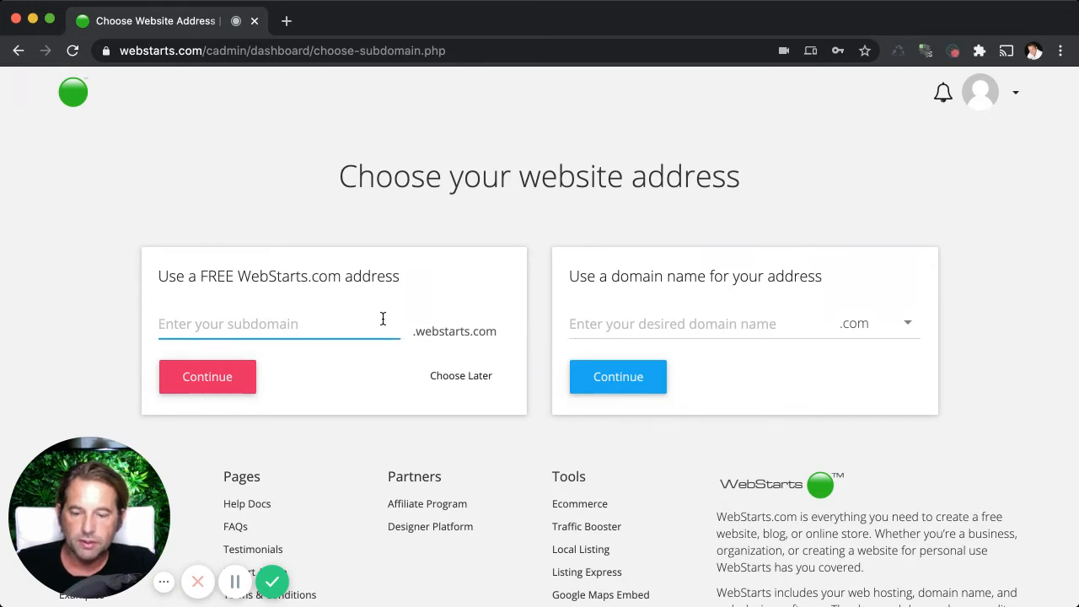
type("membersh")
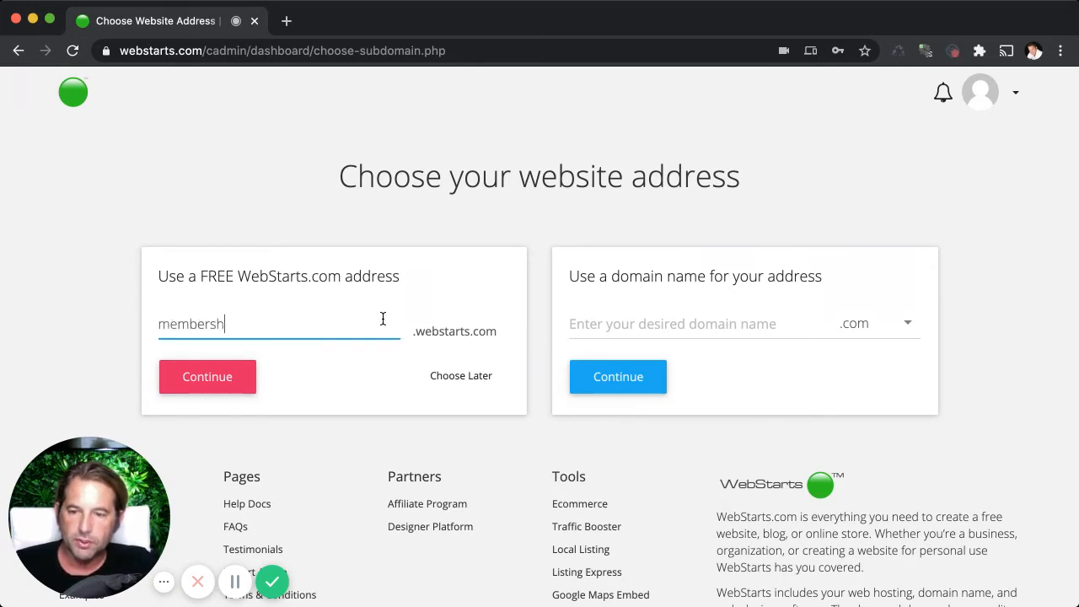
type("ipwebsitedeom")
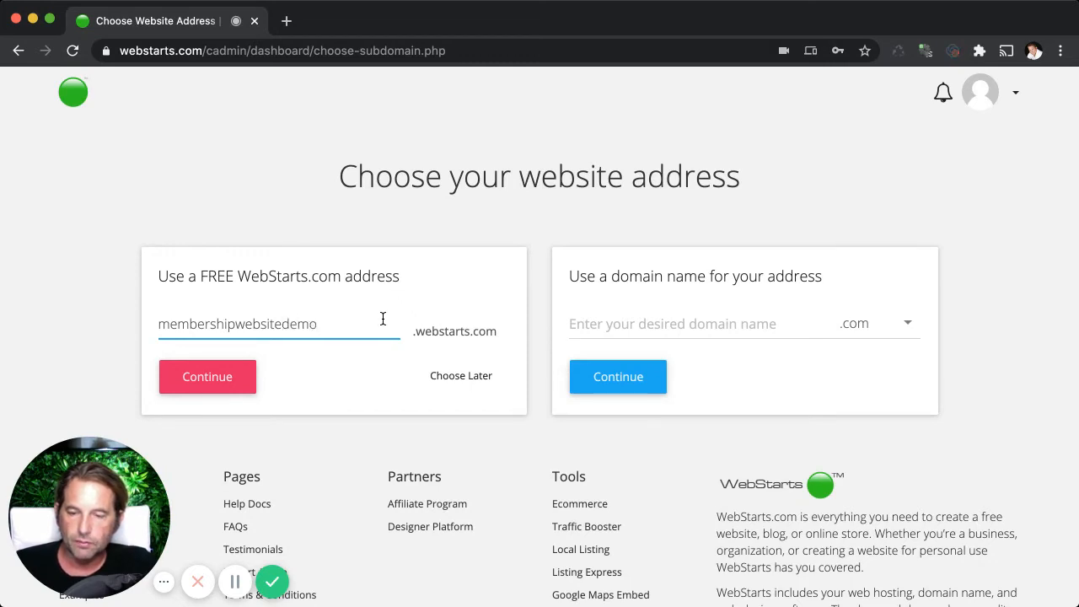
type("2")
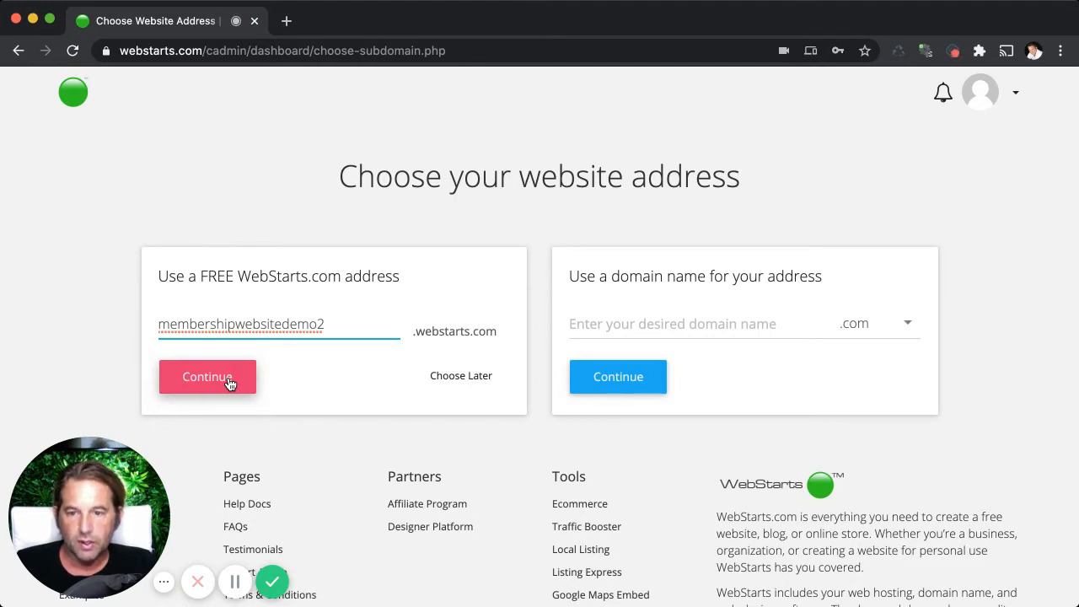
left_click(207, 377)
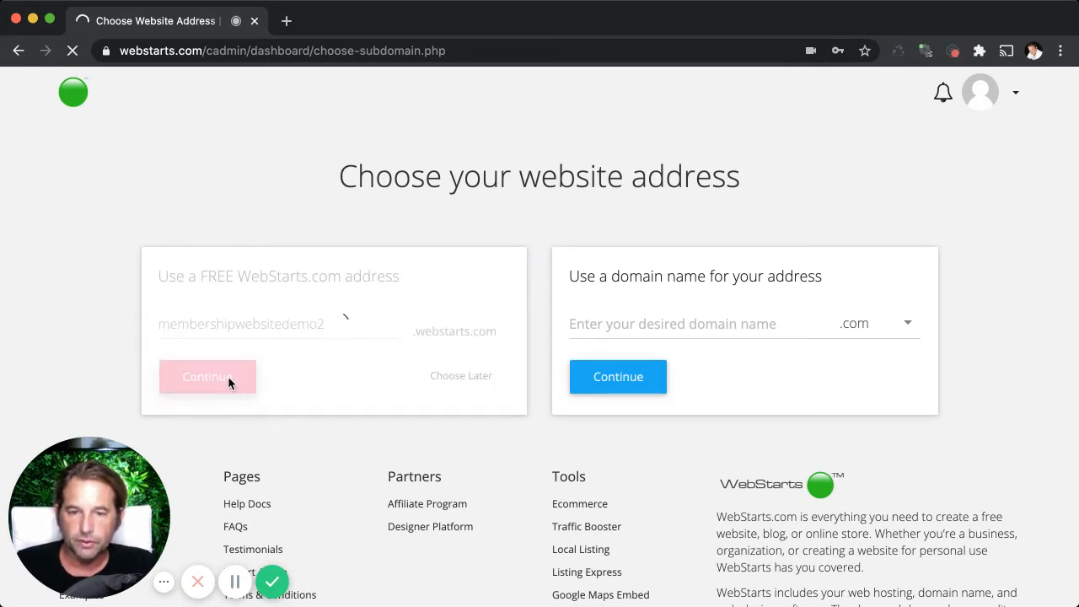
Step: Click Continue again while the site dashboard and welcome video load
left_click(208, 377)
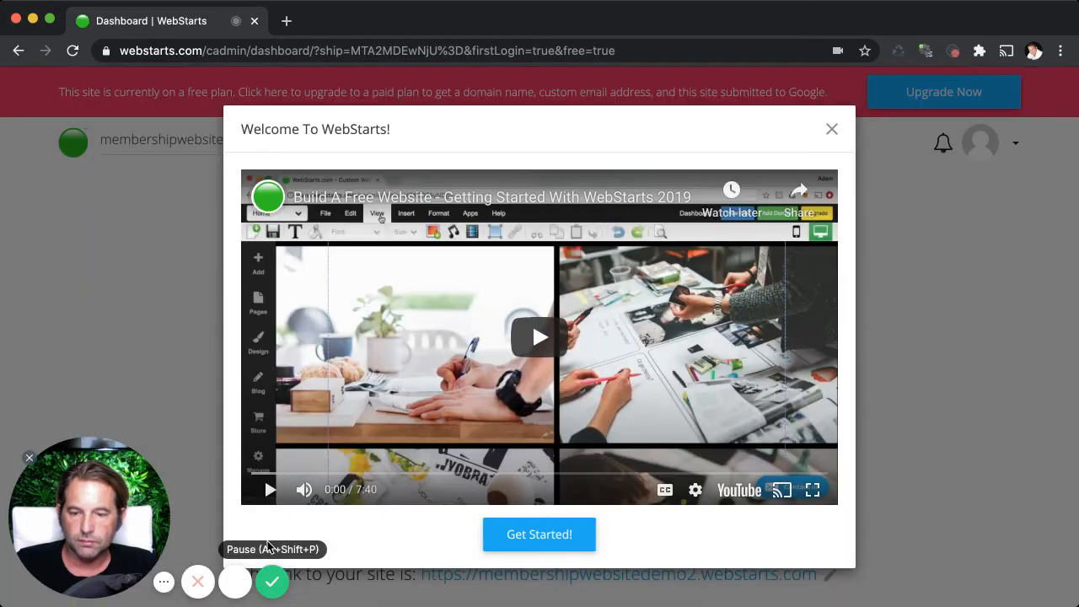
mouse_move(305, 489)
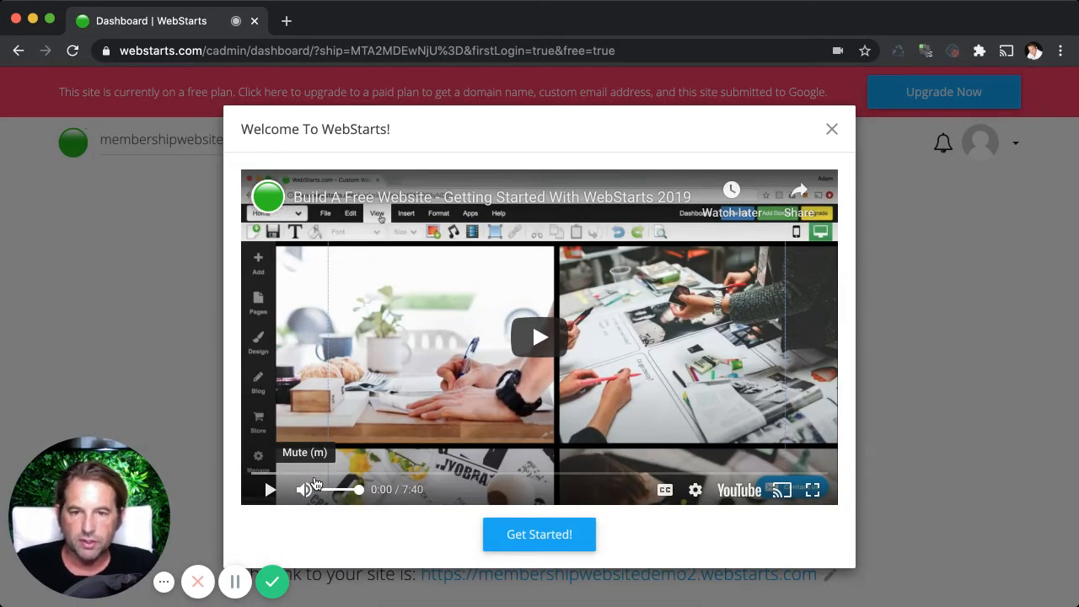
mouse_move(236, 165)
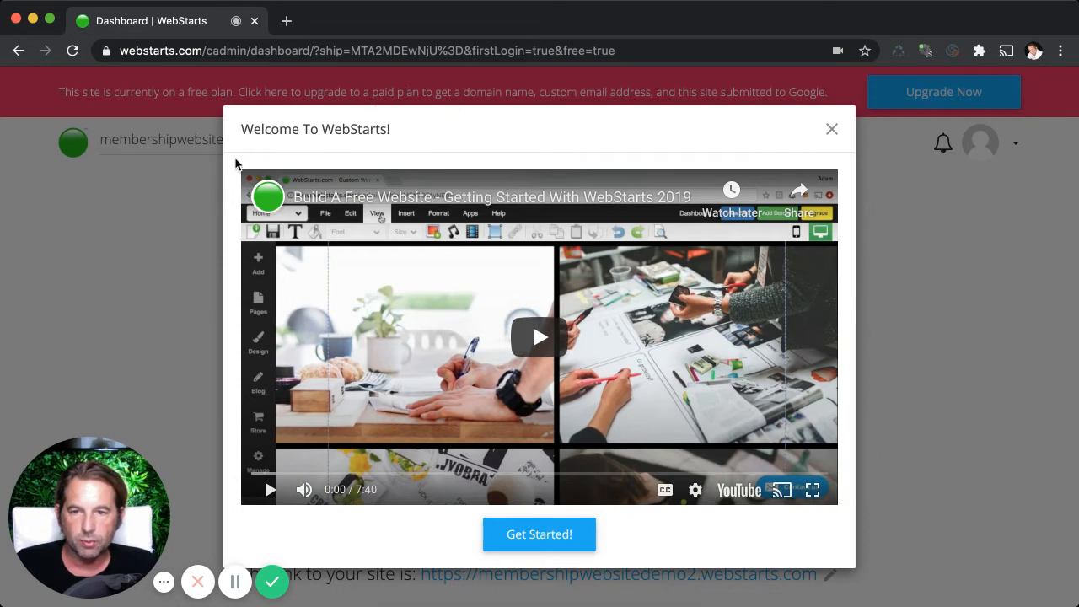
mouse_move(408, 253)
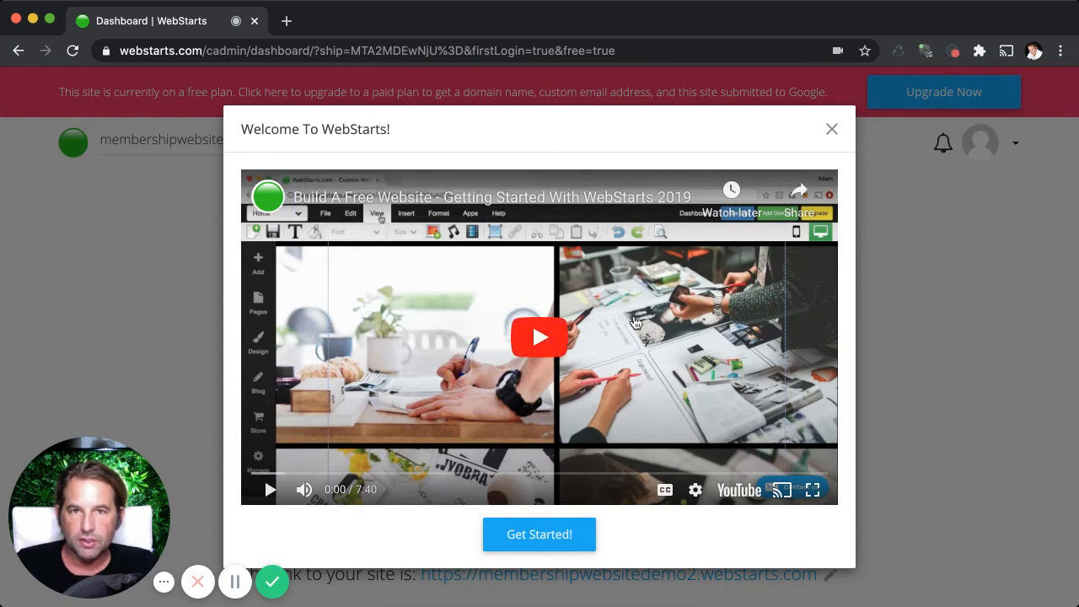
mouse_move(450, 280)
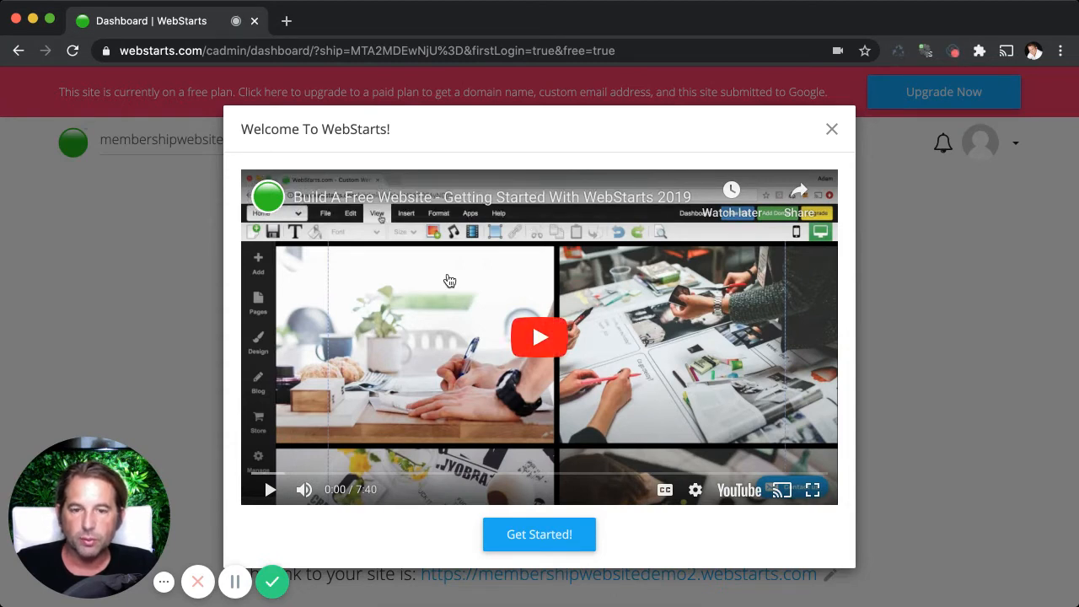
mouse_move(473, 279)
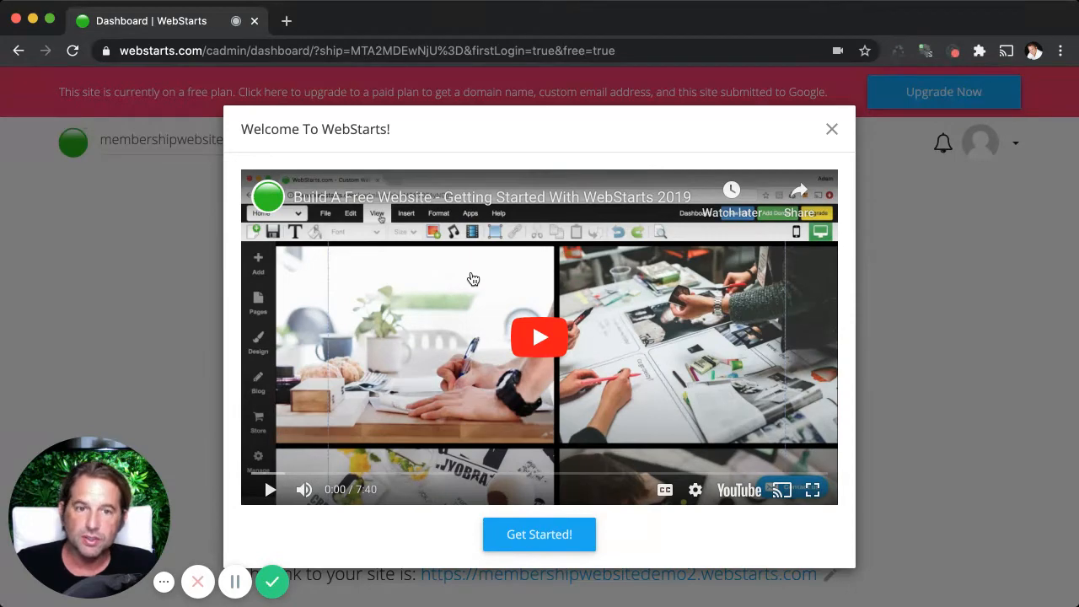
Step: Close the Welcome To WebStarts video popup
left_click(831, 129)
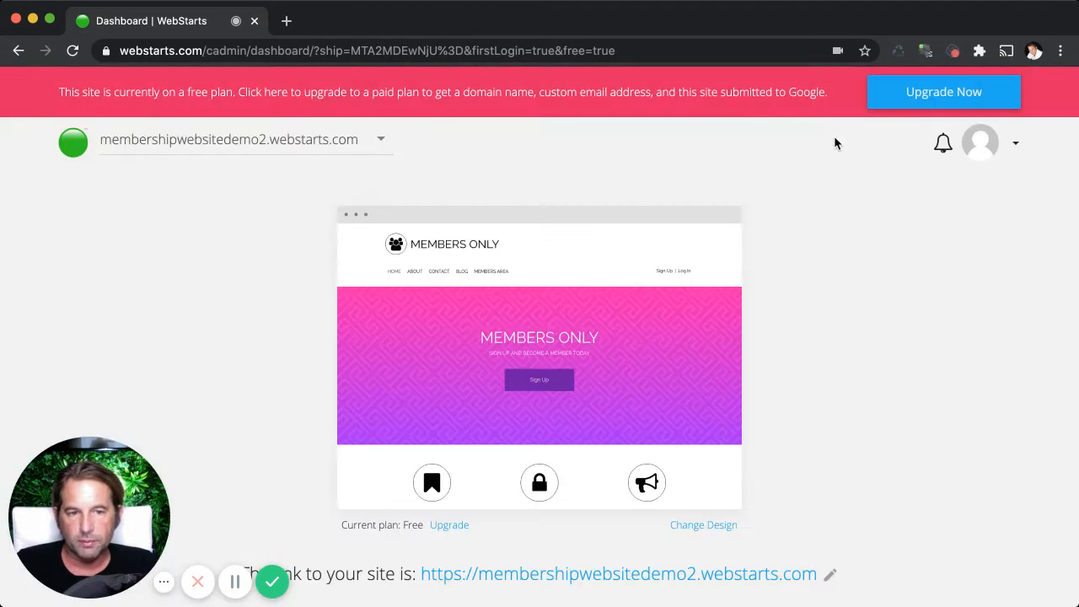
mouse_move(834, 166)
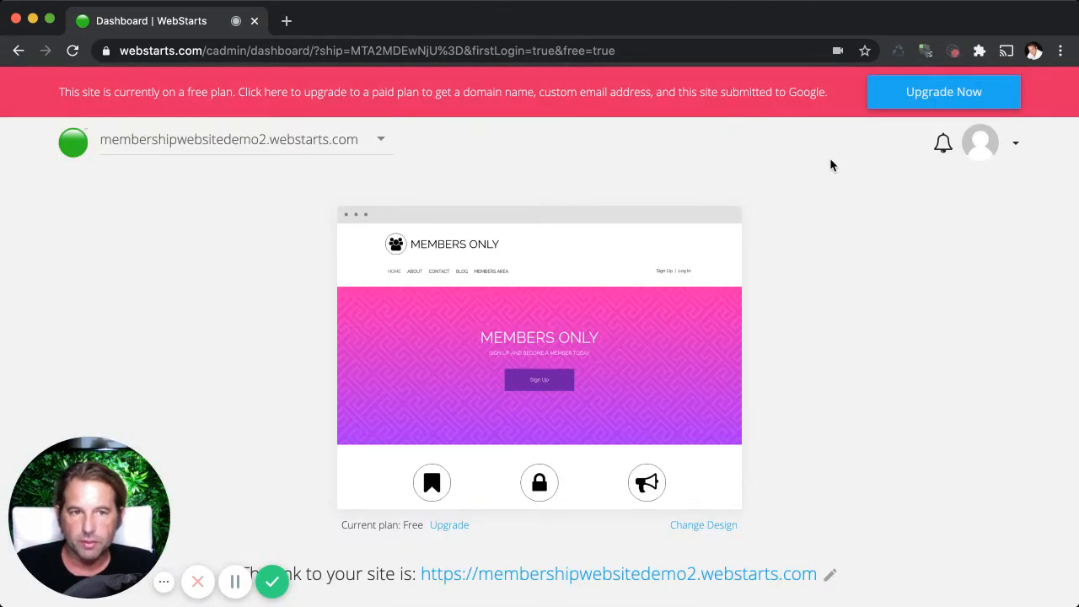
mouse_move(828, 174)
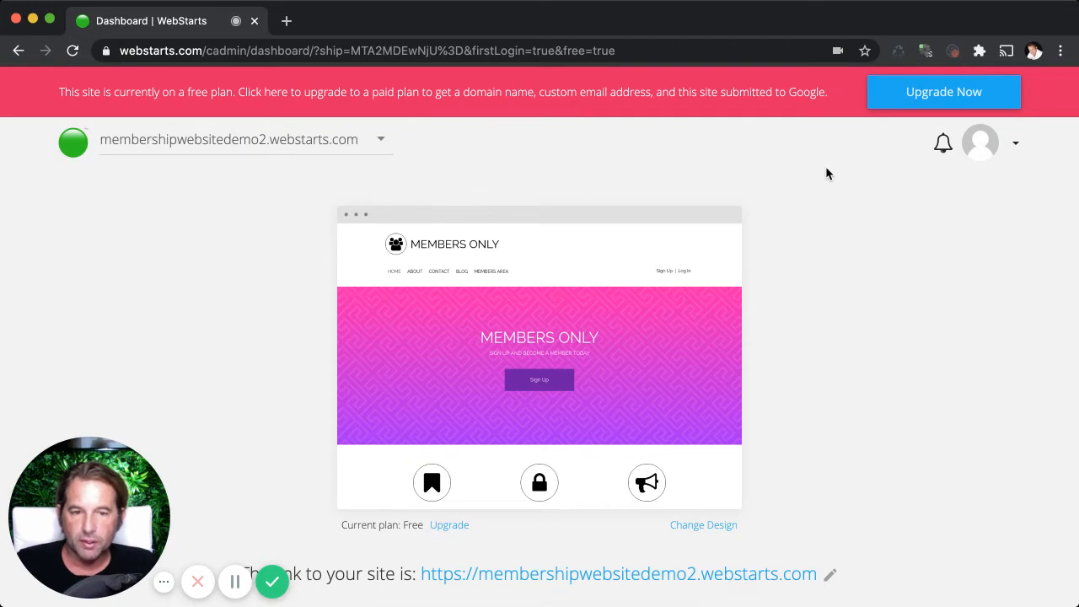
mouse_move(389, 151)
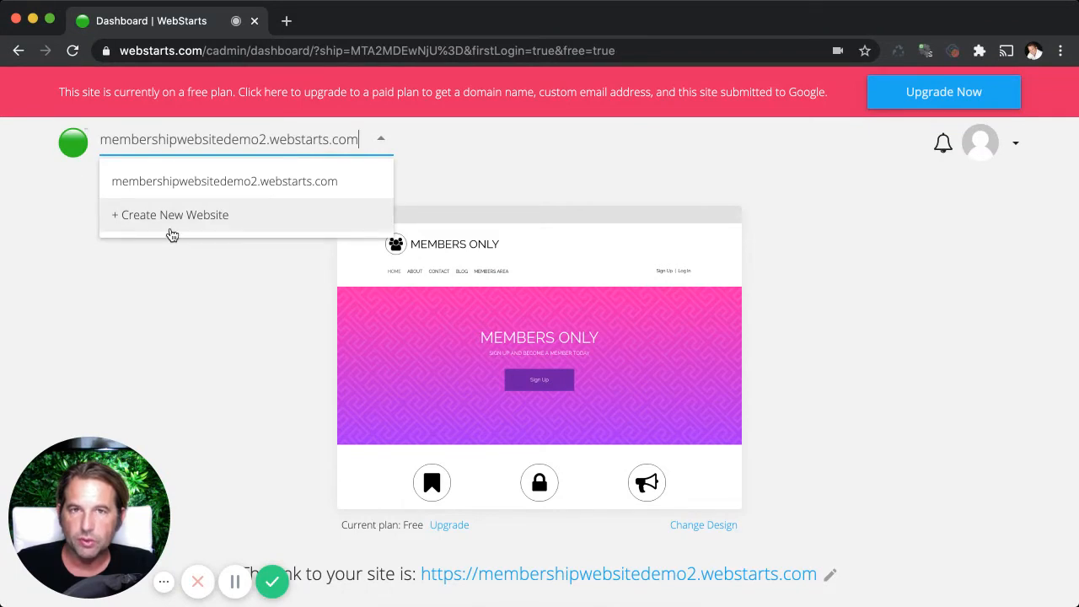
mouse_move(519, 154)
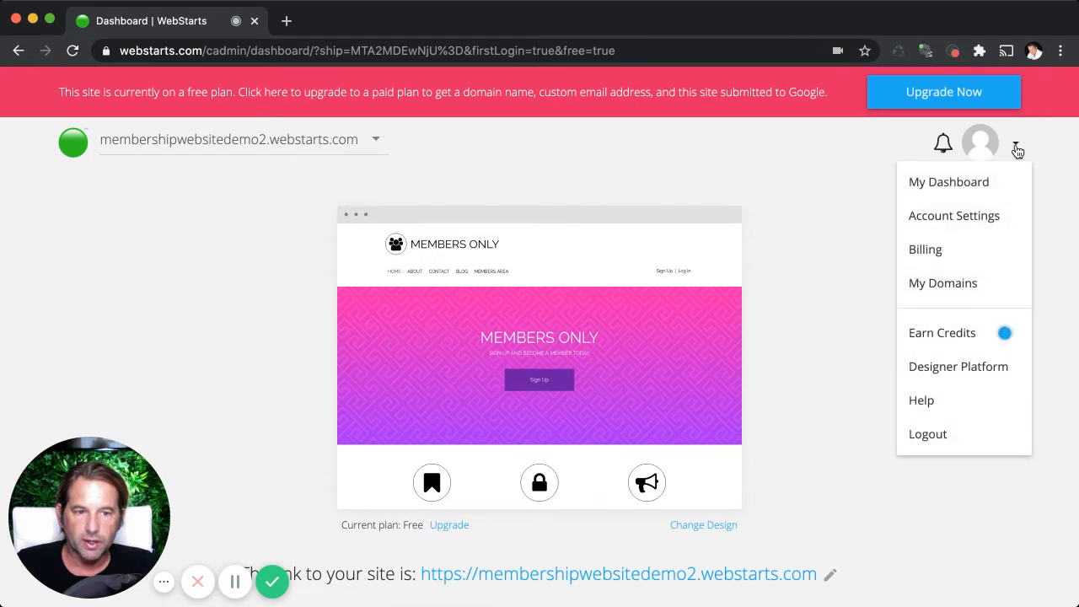
mouse_move(994, 151)
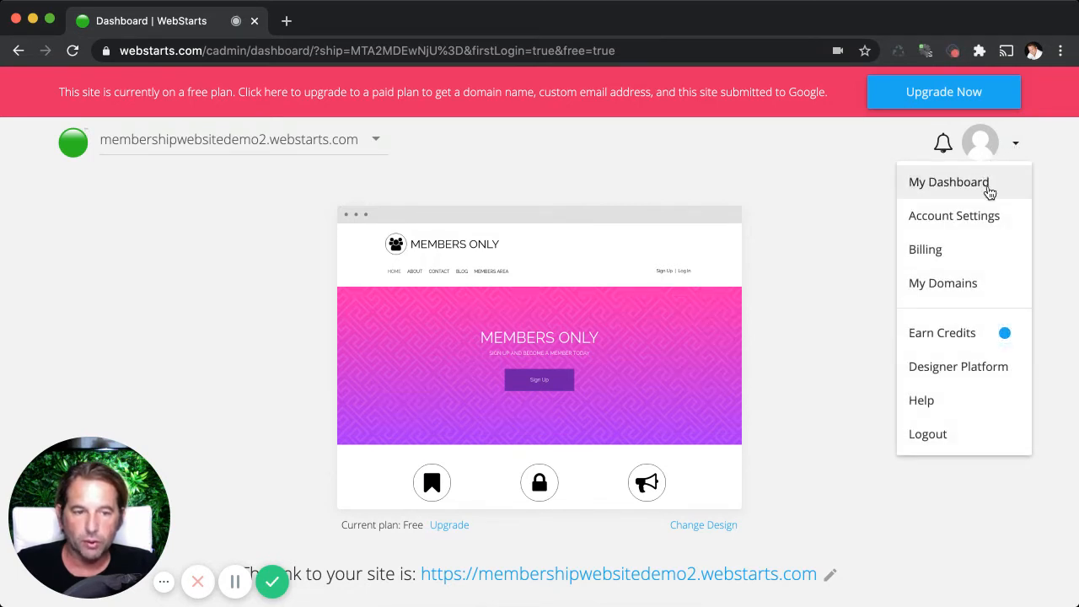
mouse_move(894, 204)
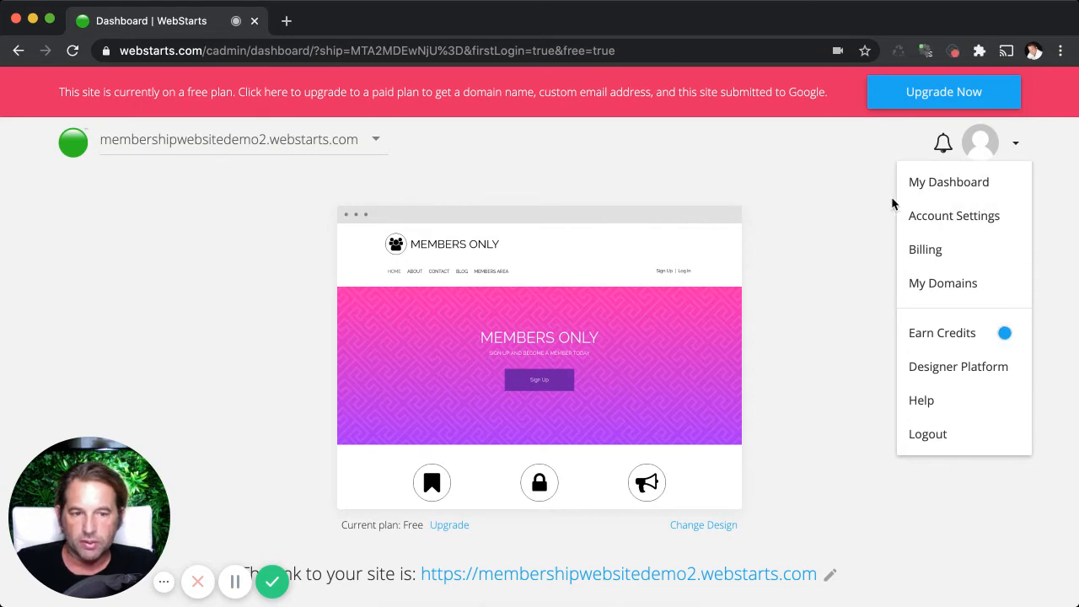
mouse_move(846, 233)
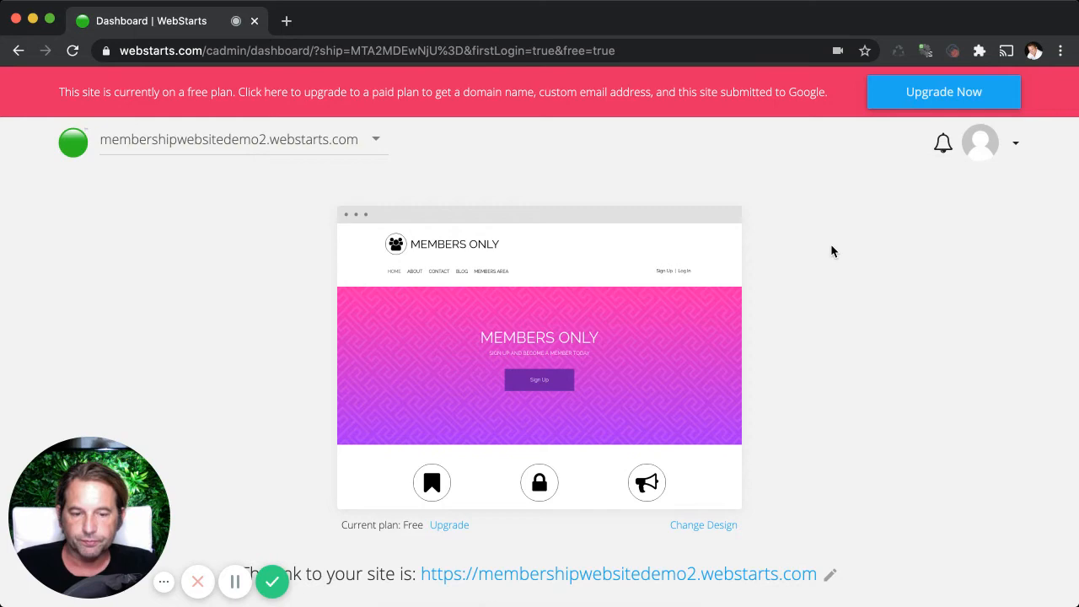
scroll("down", 3)
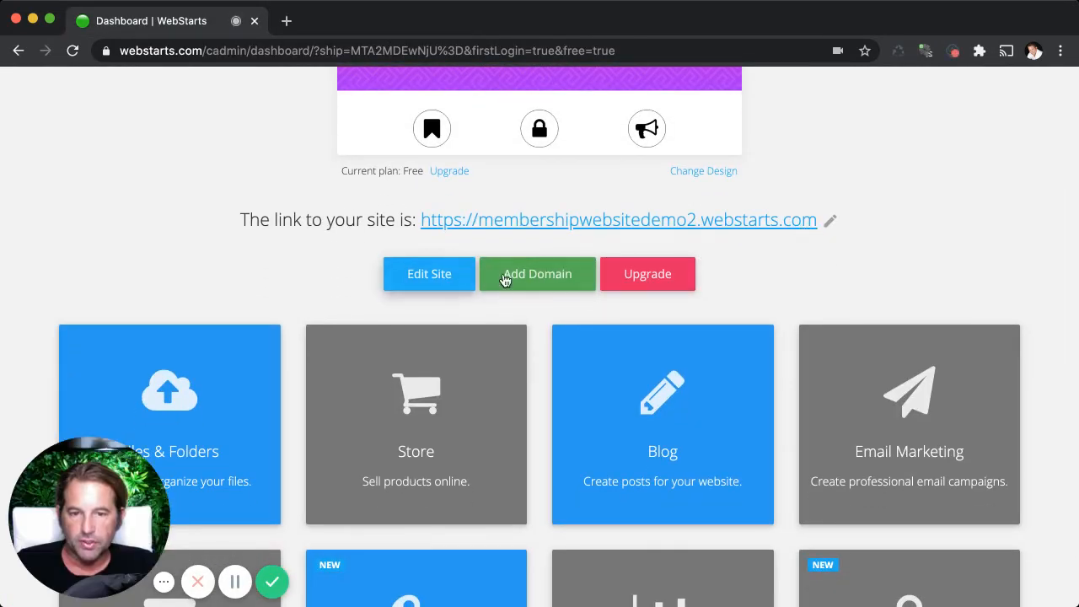
mouse_move(633, 284)
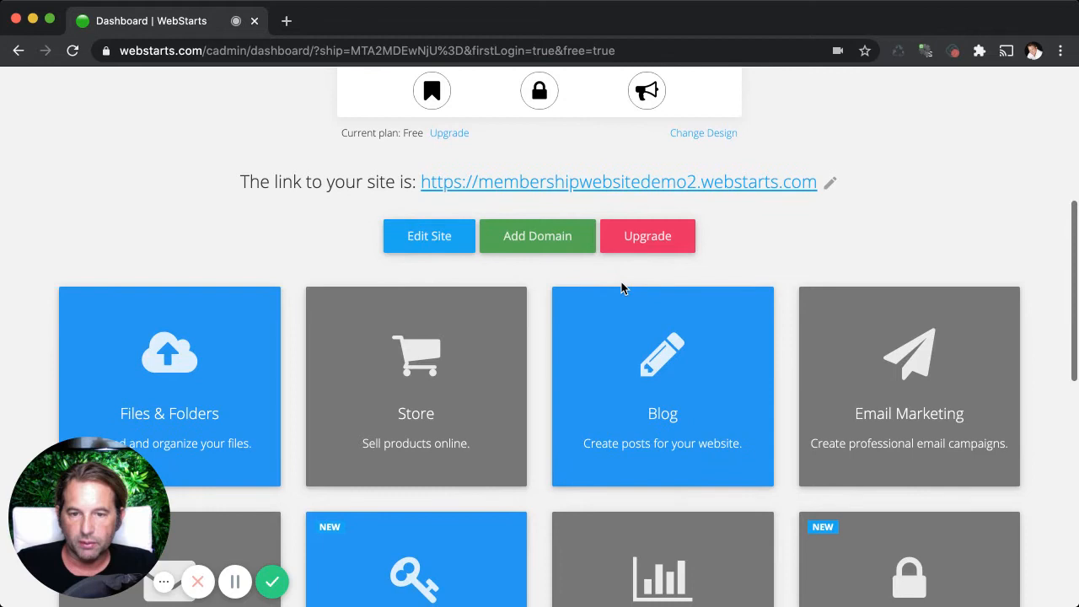
scroll("down", 3)
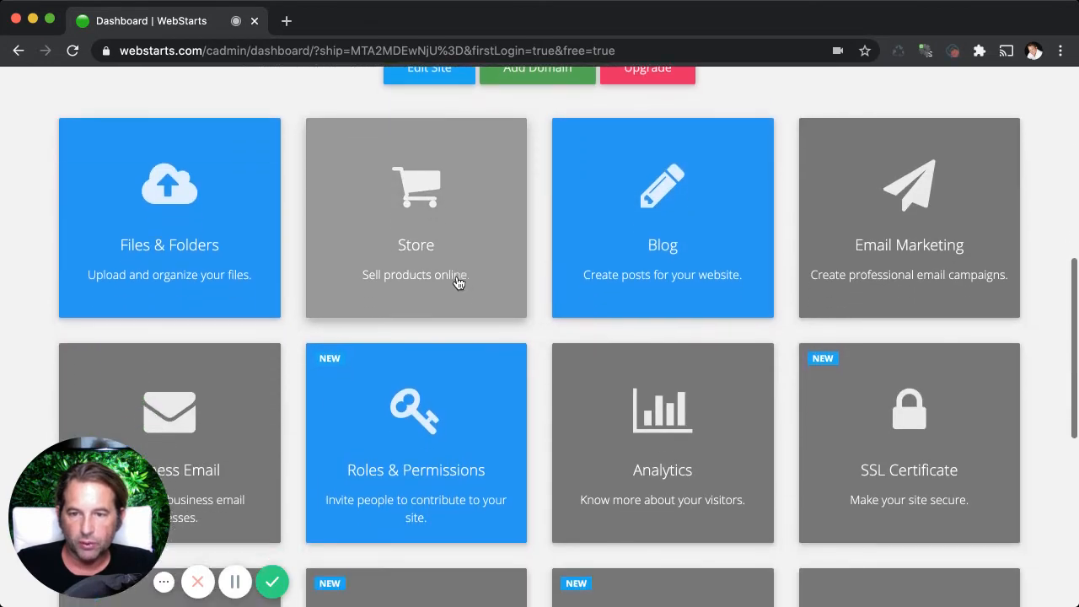
scroll("down", 3)
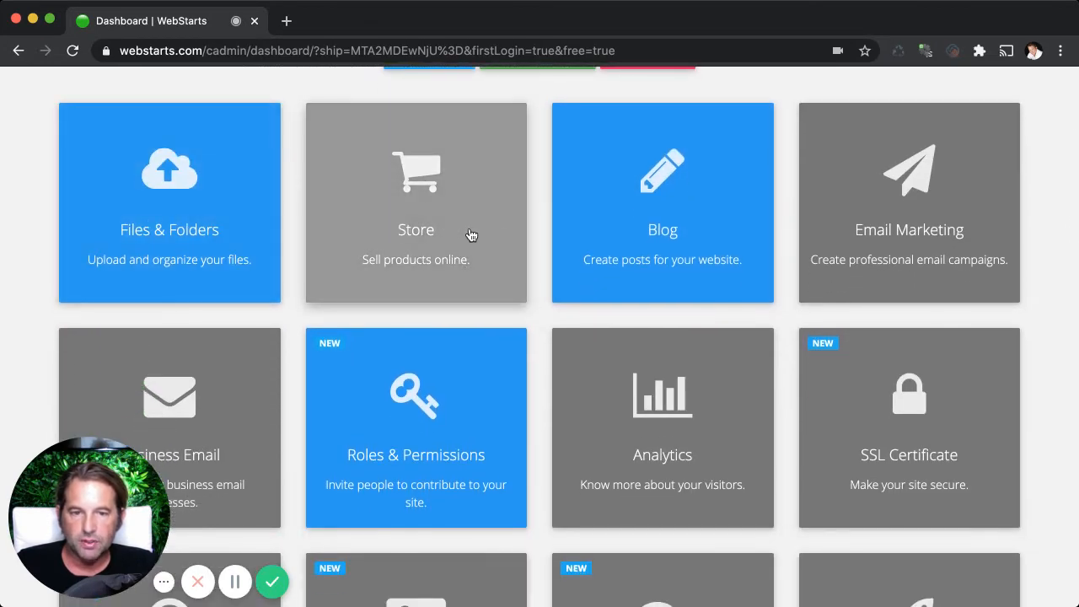
scroll("down", 3)
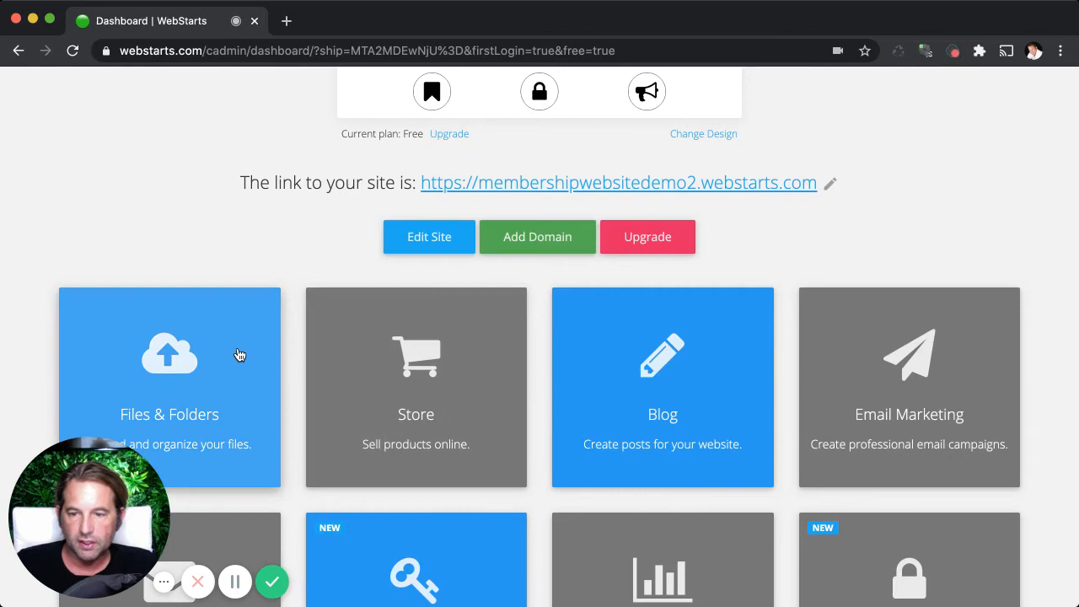
scroll("down", 3)
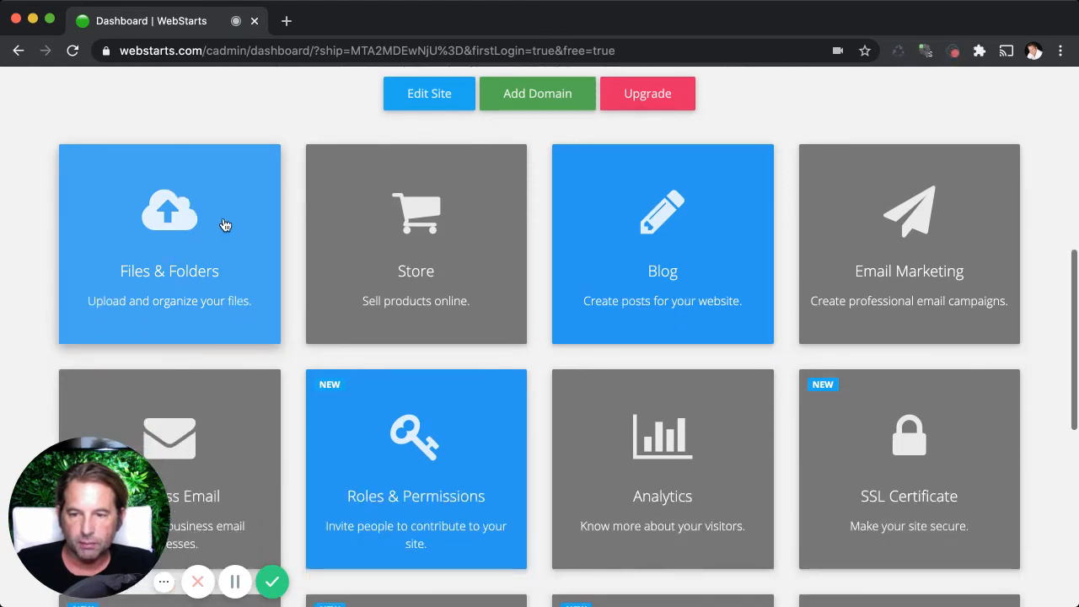
mouse_move(624, 246)
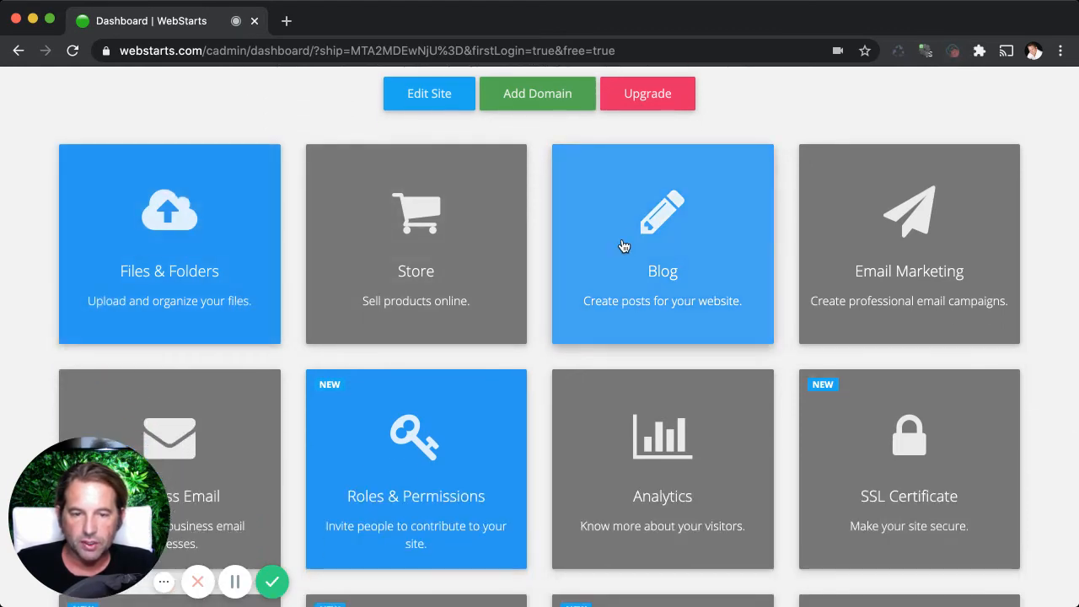
scroll("down", 3)
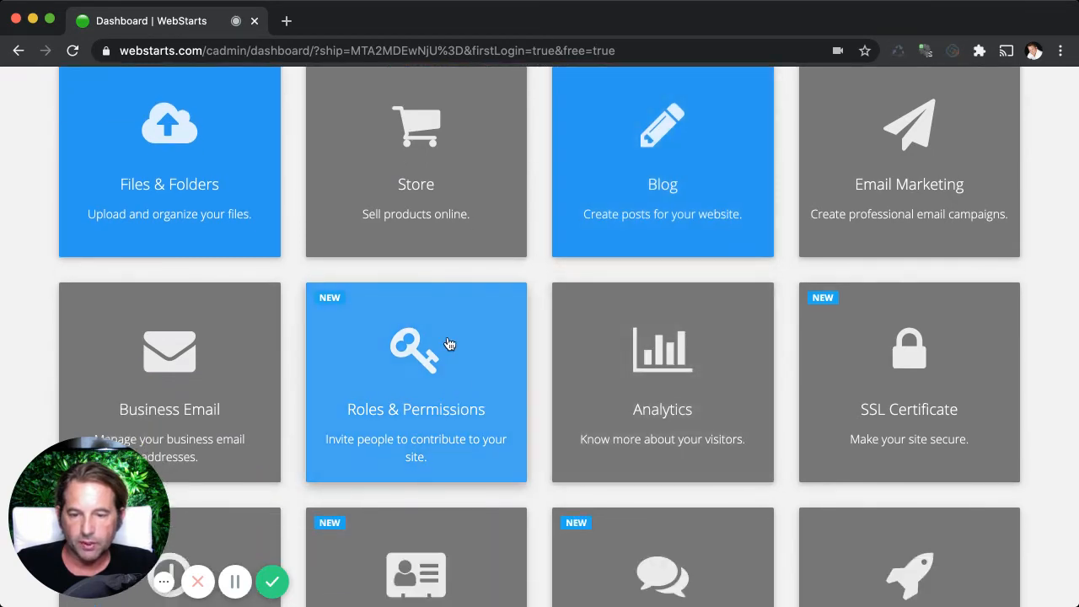
scroll("down", 3)
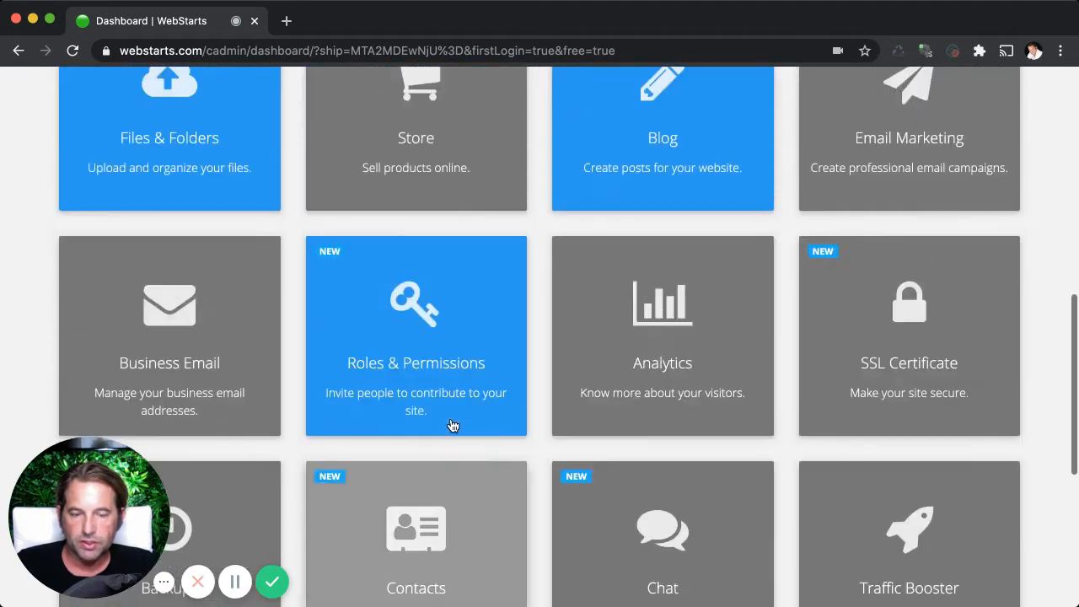
scroll("up", 3)
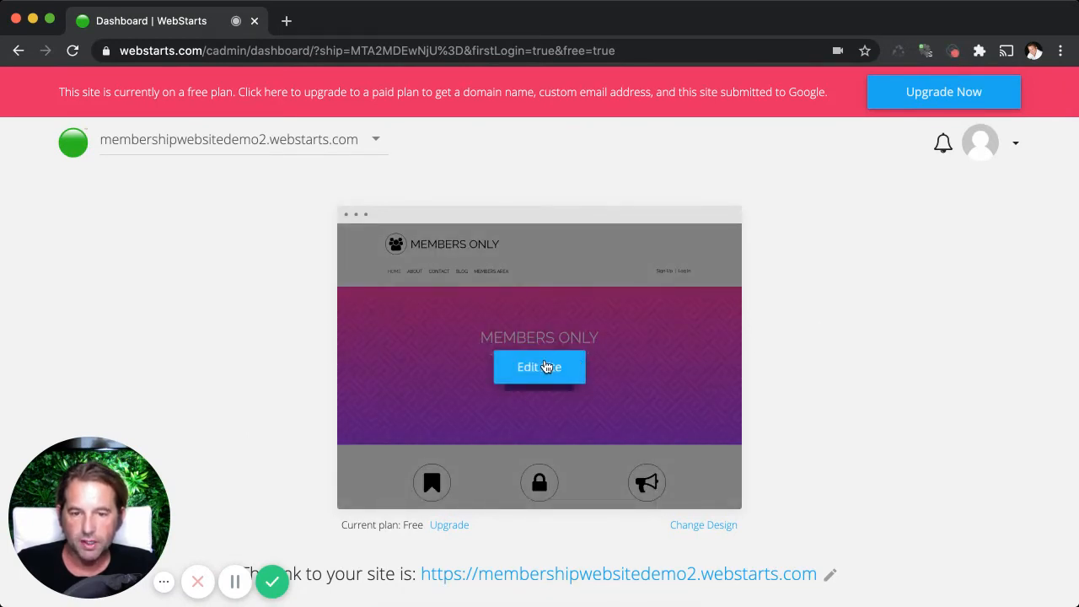
Step: Open the Members Only site in the editor and switch to the About page
left_click(539, 367)
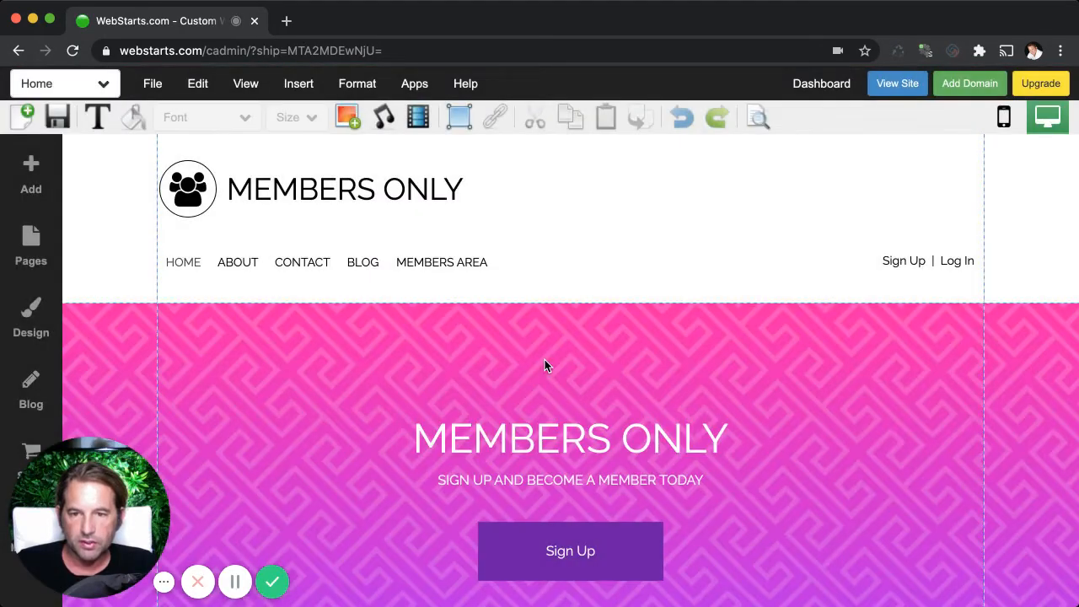
mouse_move(400, 308)
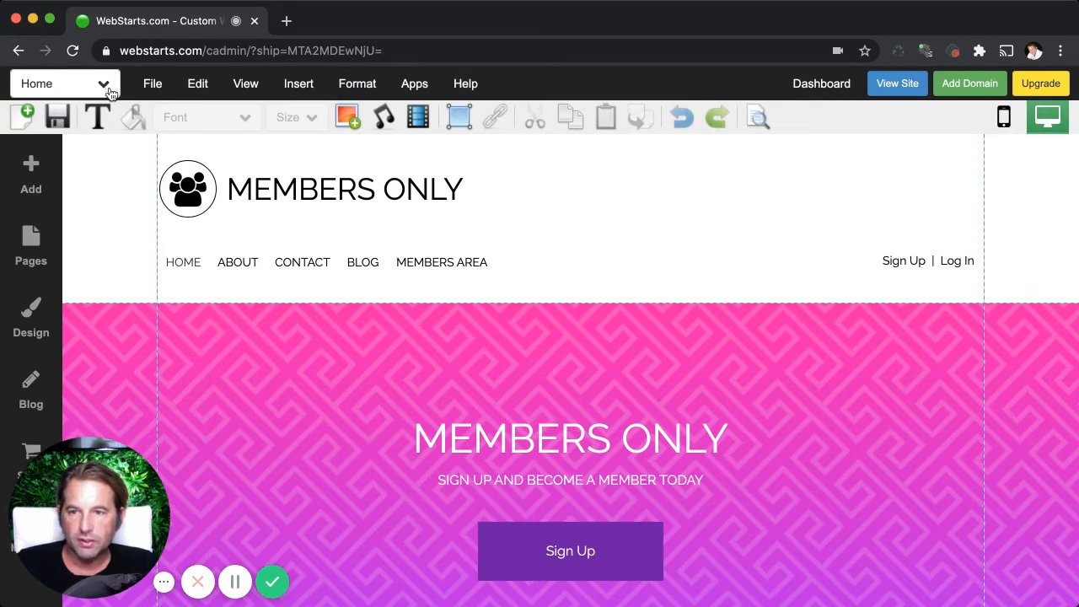
left_click(63, 83)
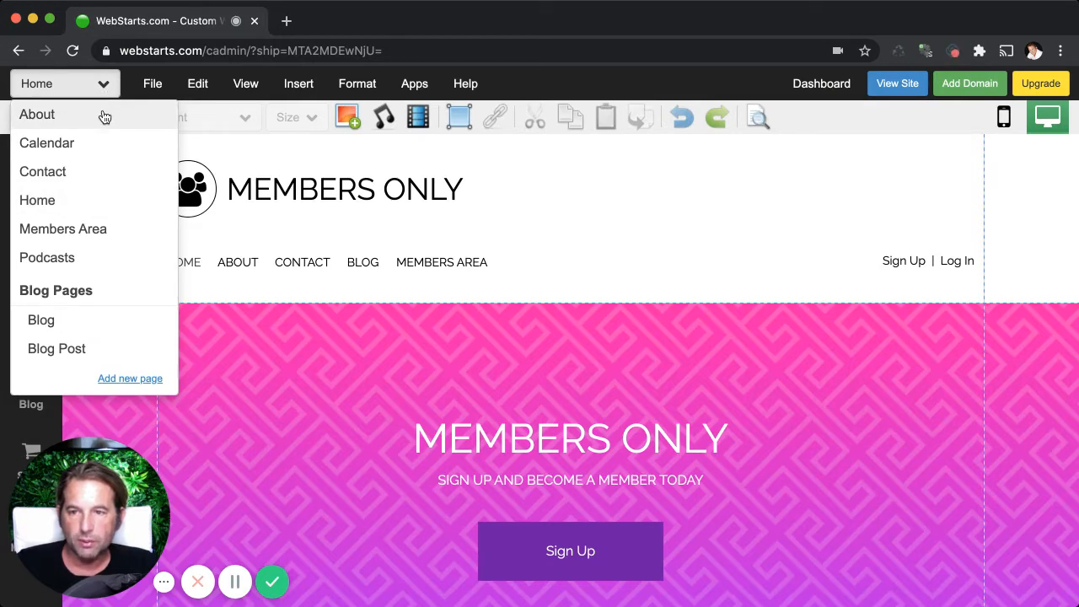
left_click(37, 115)
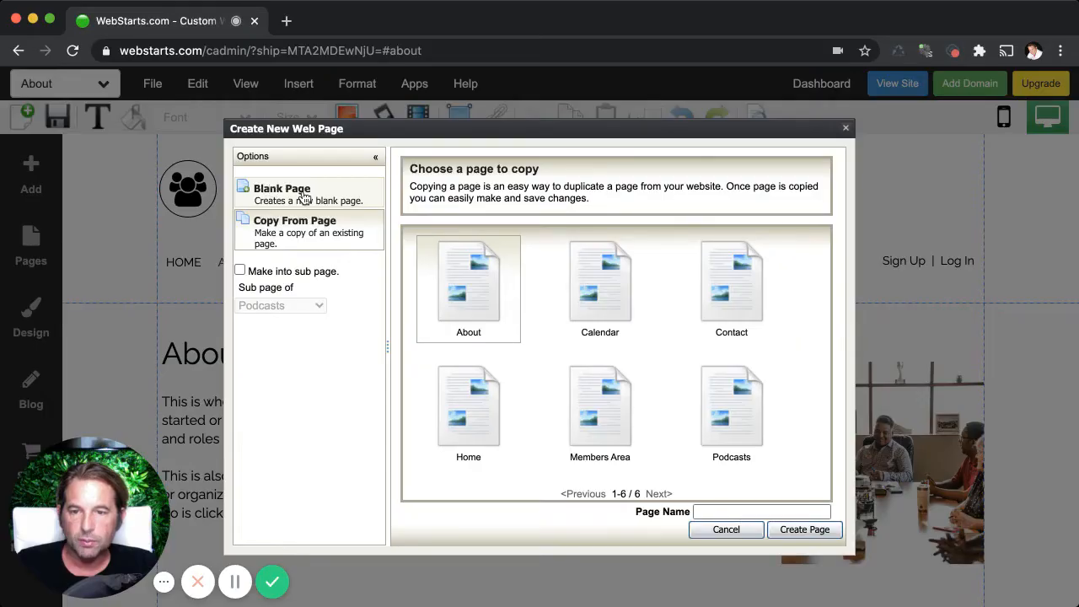
Step: Look at the Blank Page and Copy From Page options, then close the dialog with X
left_click(282, 188)
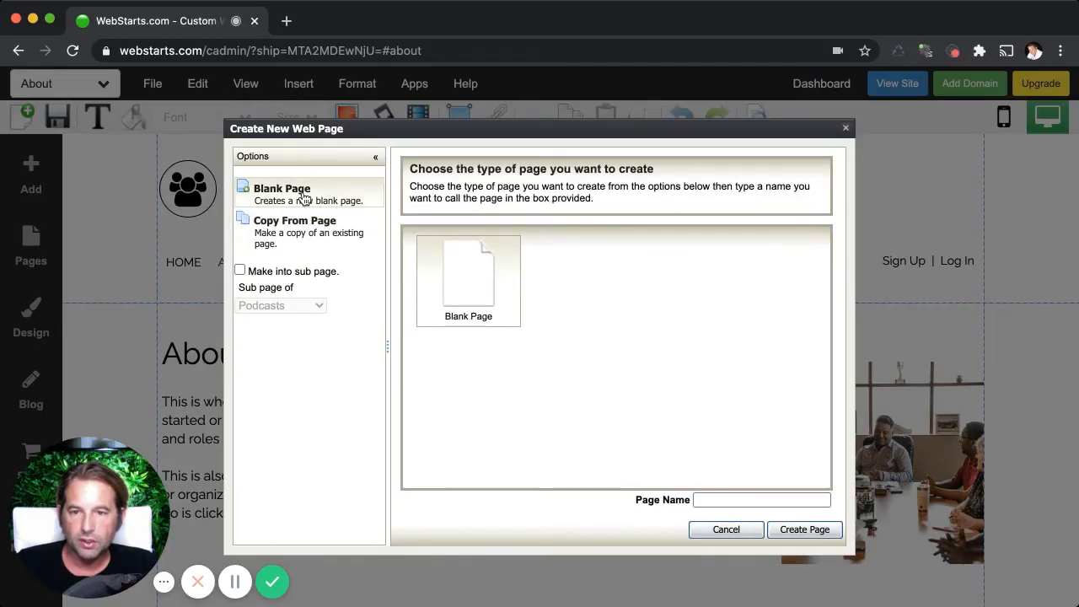
left_click(295, 220)
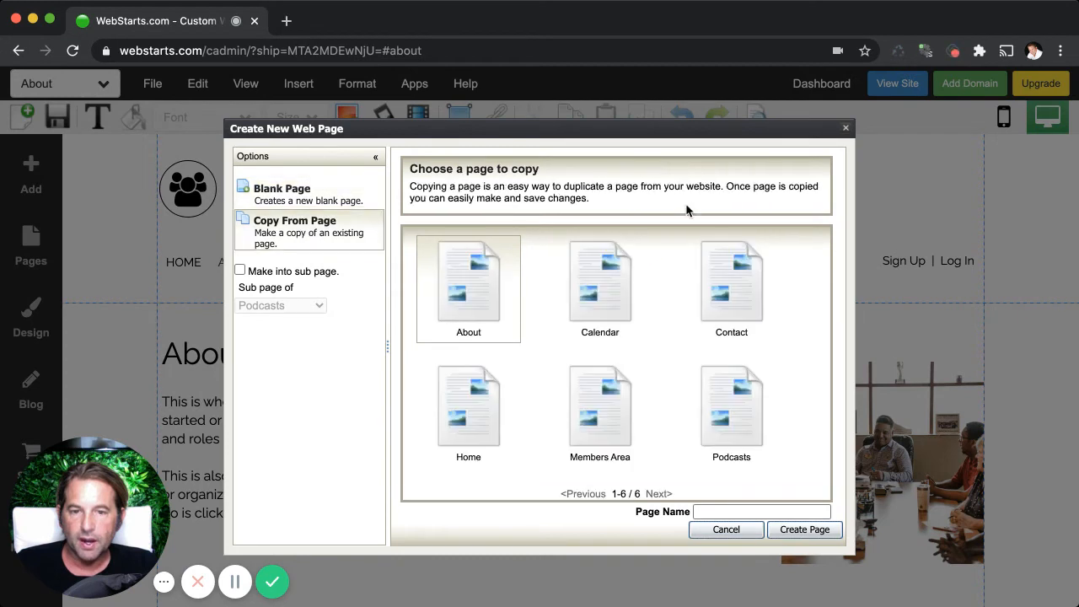
left_click(760, 511)
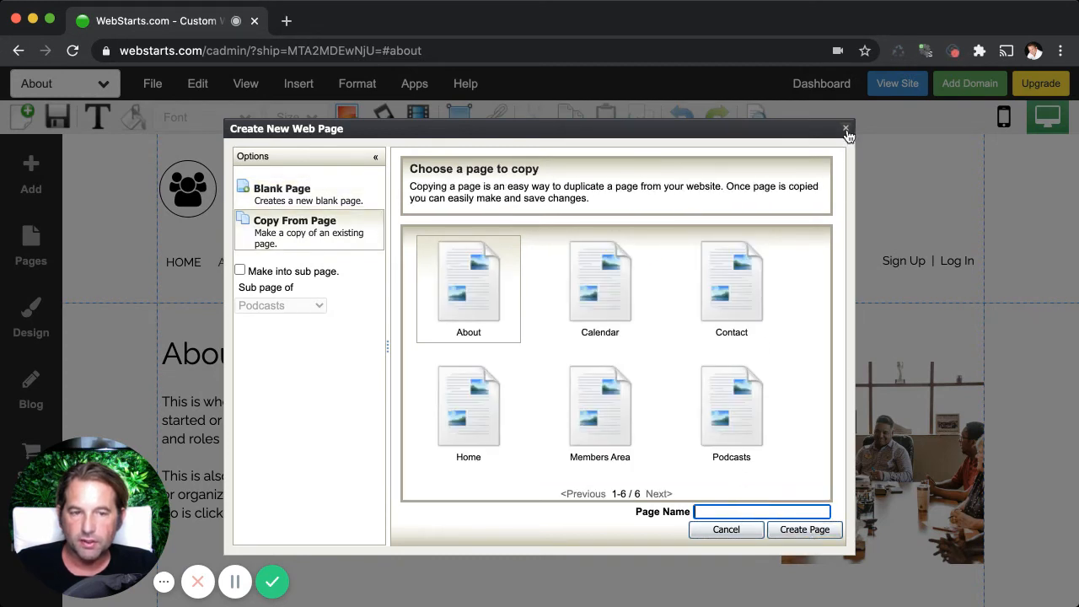
left_click(846, 128)
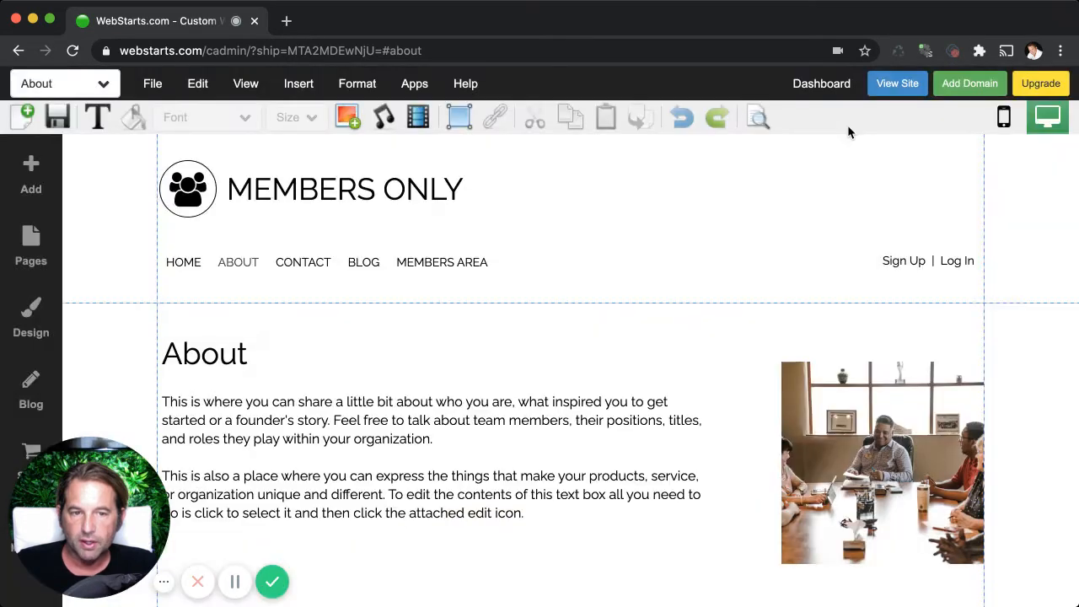
mouse_move(488, 279)
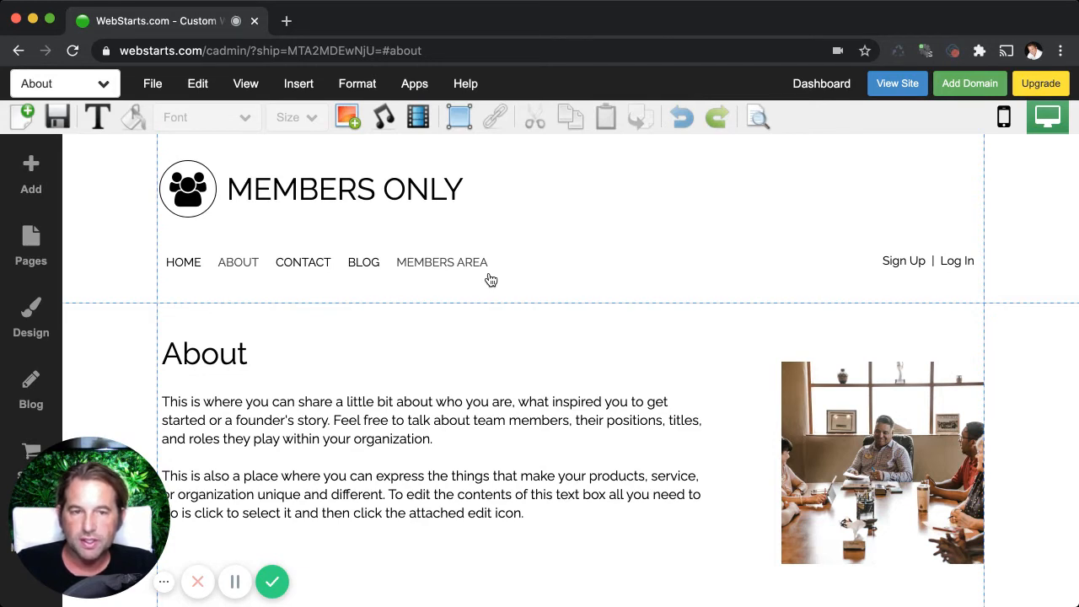
mouse_move(506, 297)
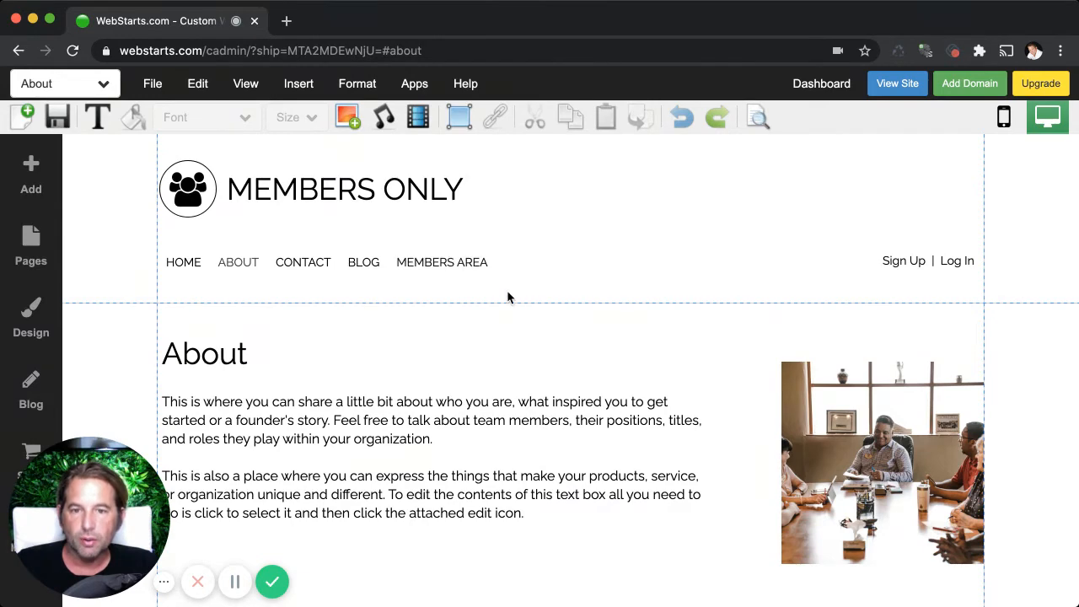
Step: Scroll the About page and bring up the list of site pages
scroll("down", 3)
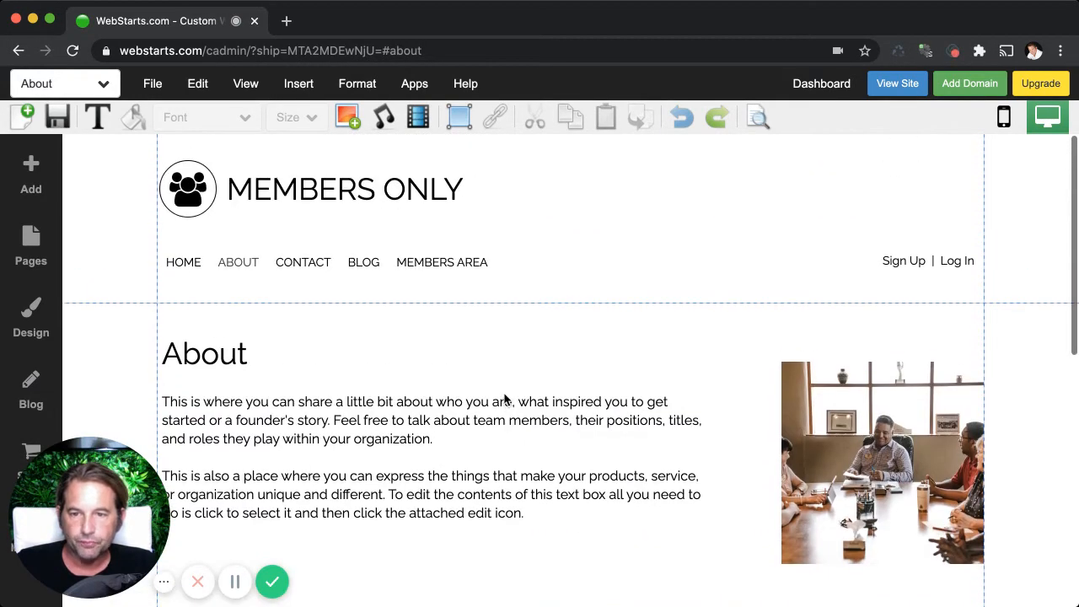
left_click(63, 83)
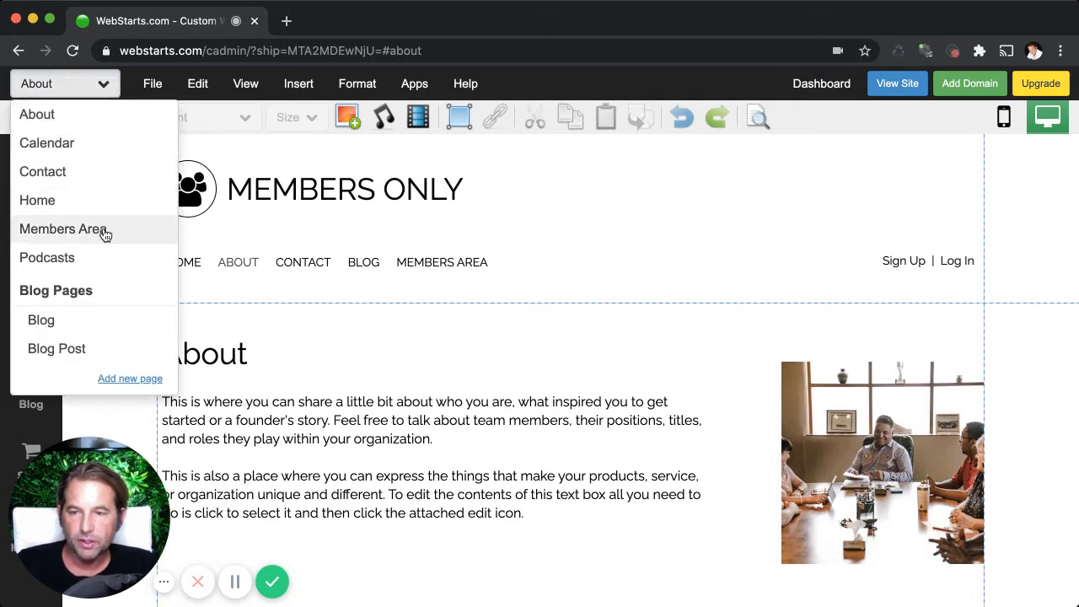
Step: Switch to editing the Members Area page and scroll through its content
left_click(63, 229)
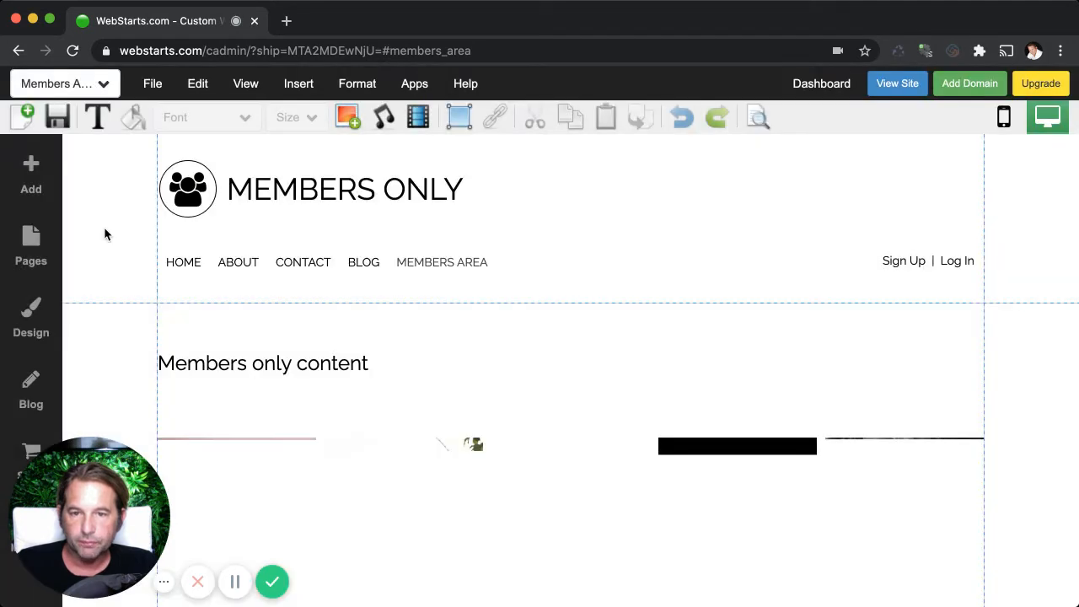
scroll("down", 3)
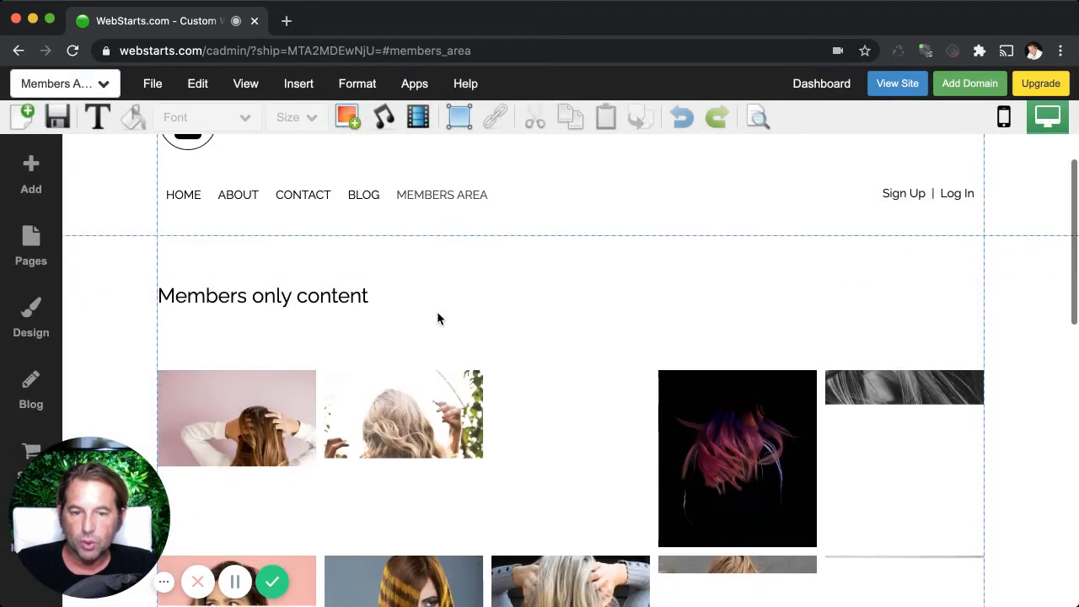
scroll("down", 3)
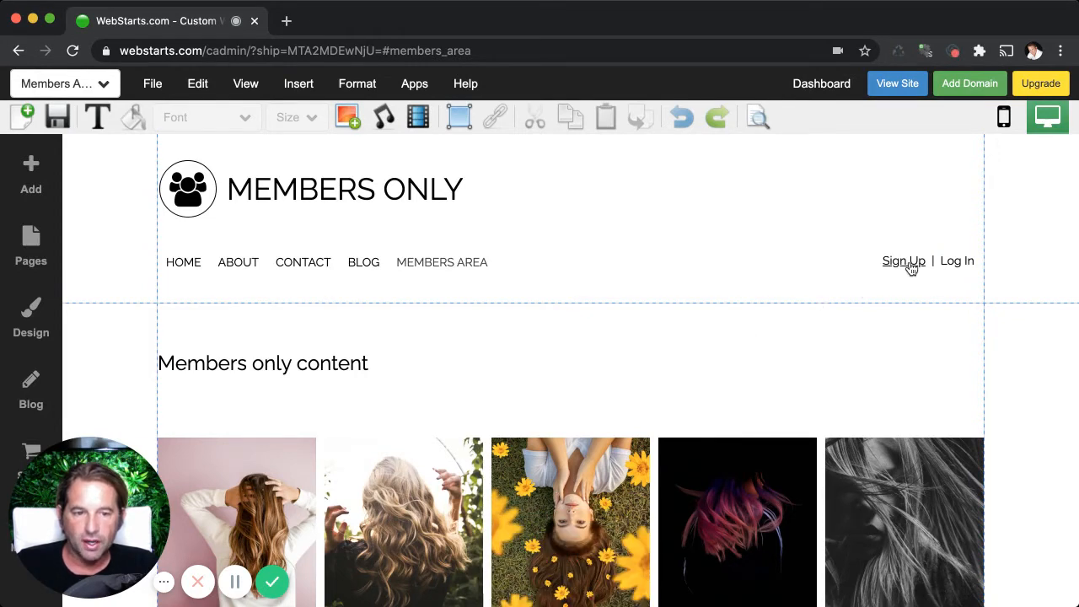
Step: Preview the live site's sign-up and log-in forms in a new tab, then close them
left_click(903, 260)
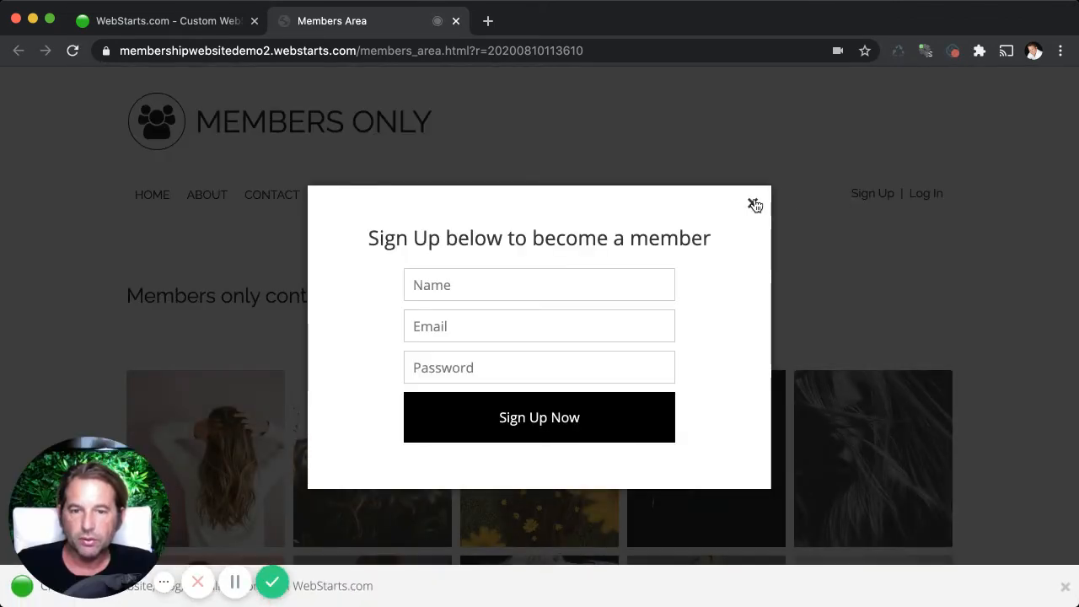
left_click(925, 193)
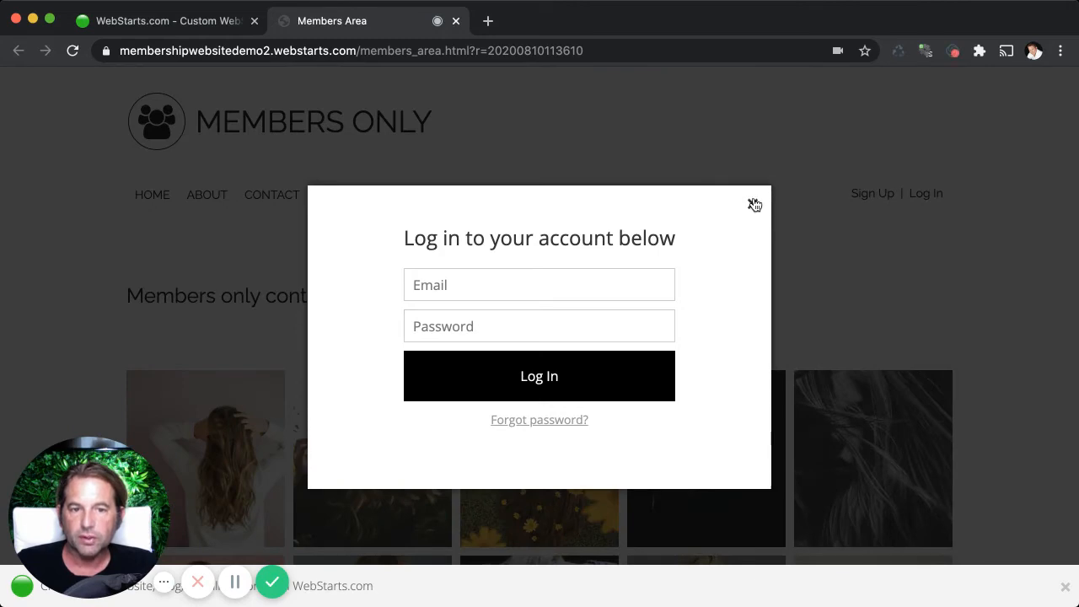
left_click(753, 202)
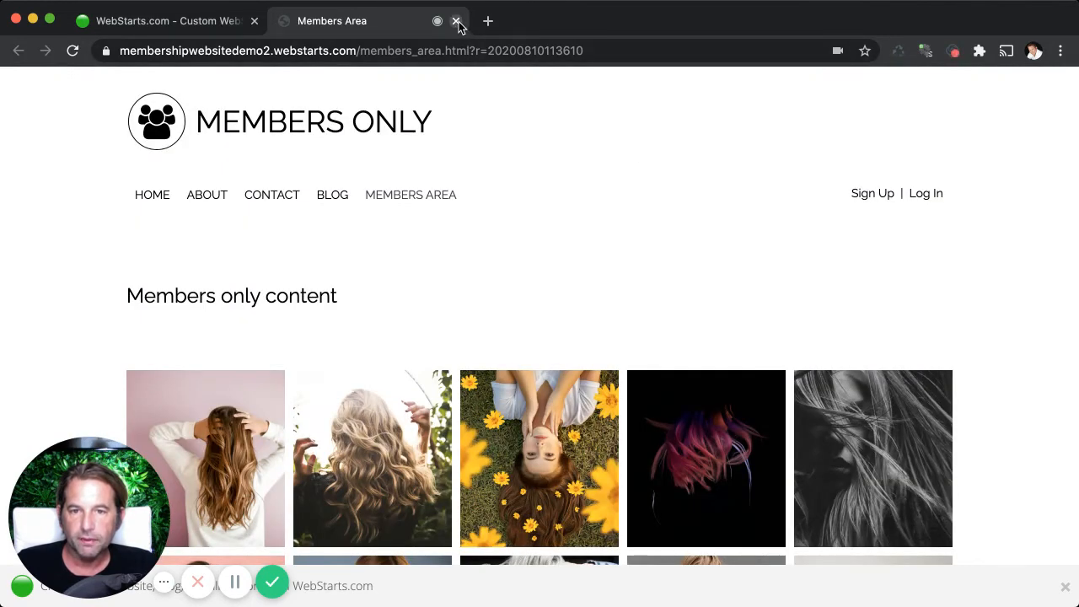
Step: Close the live preview tab and scroll the Add content panel to Membership
left_click(459, 20)
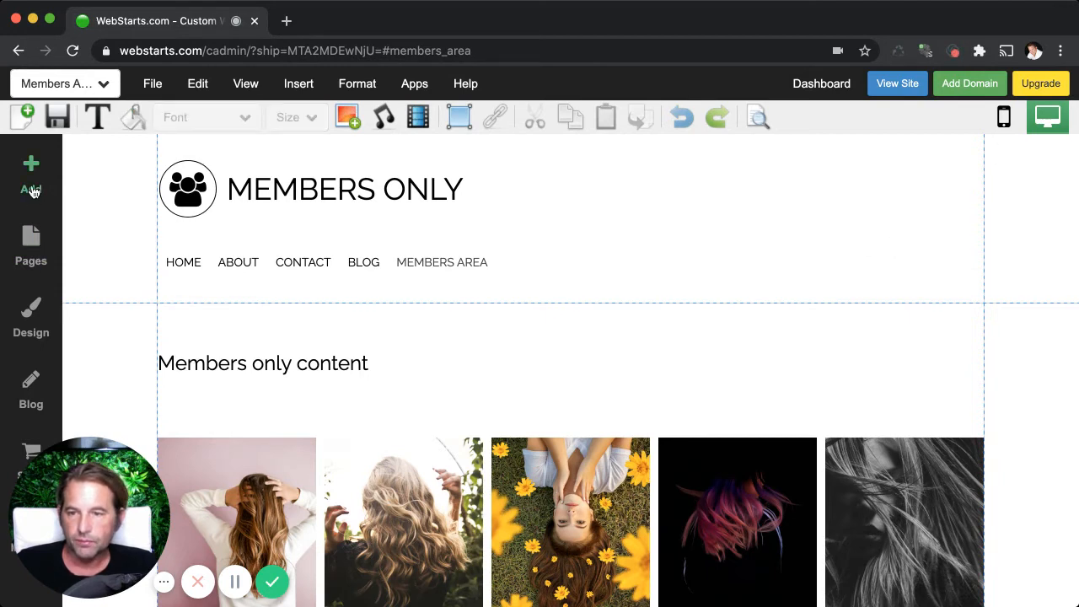
left_click(32, 173)
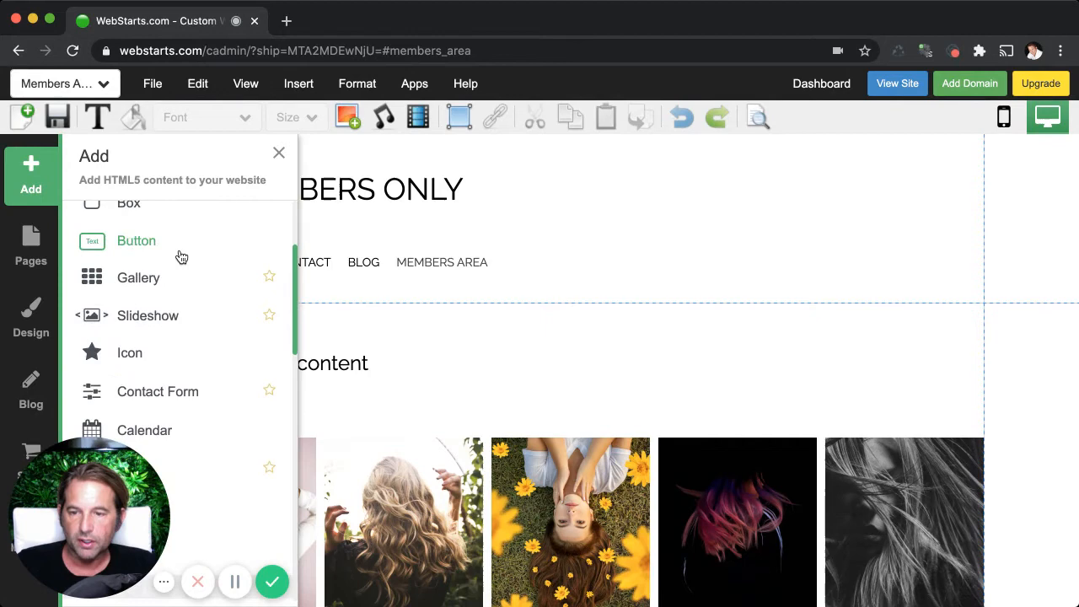
scroll("down", 3)
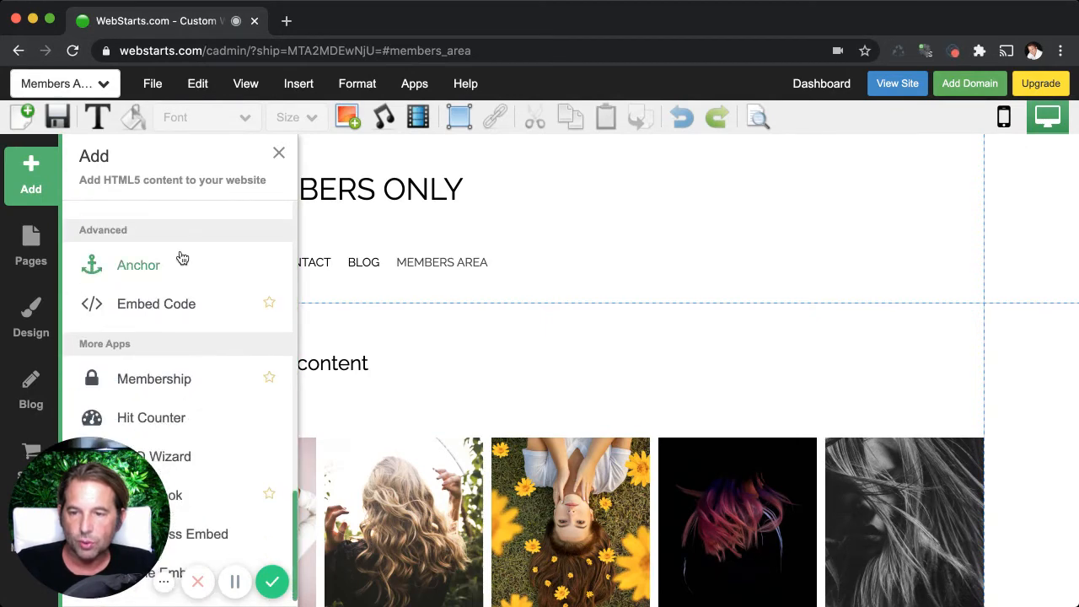
Step: Start Membership setup, choose Yes for members-only access, and continue
left_click(153, 379)
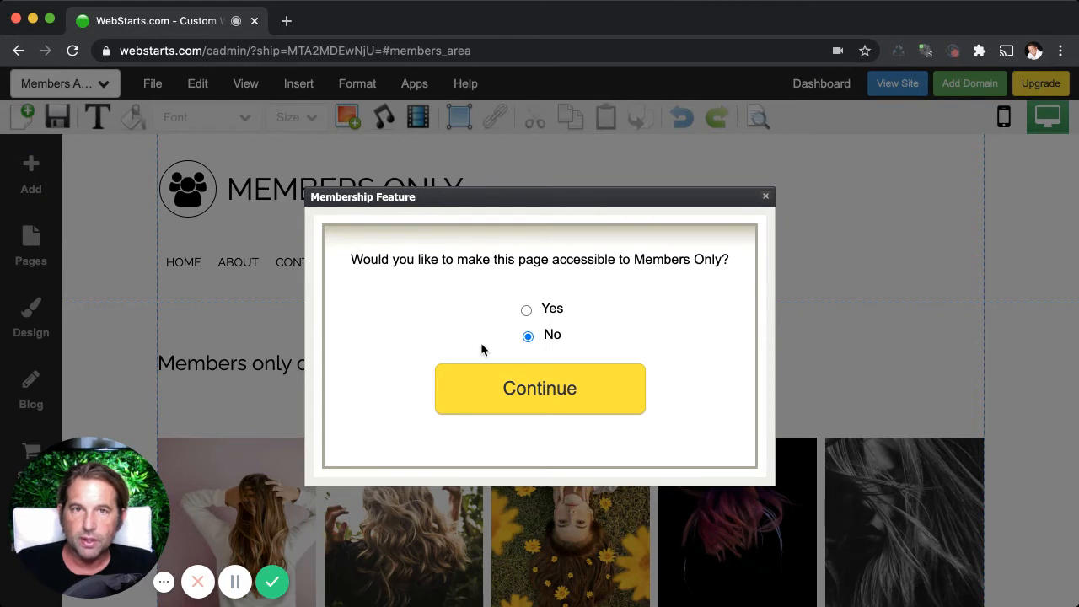
mouse_move(451, 251)
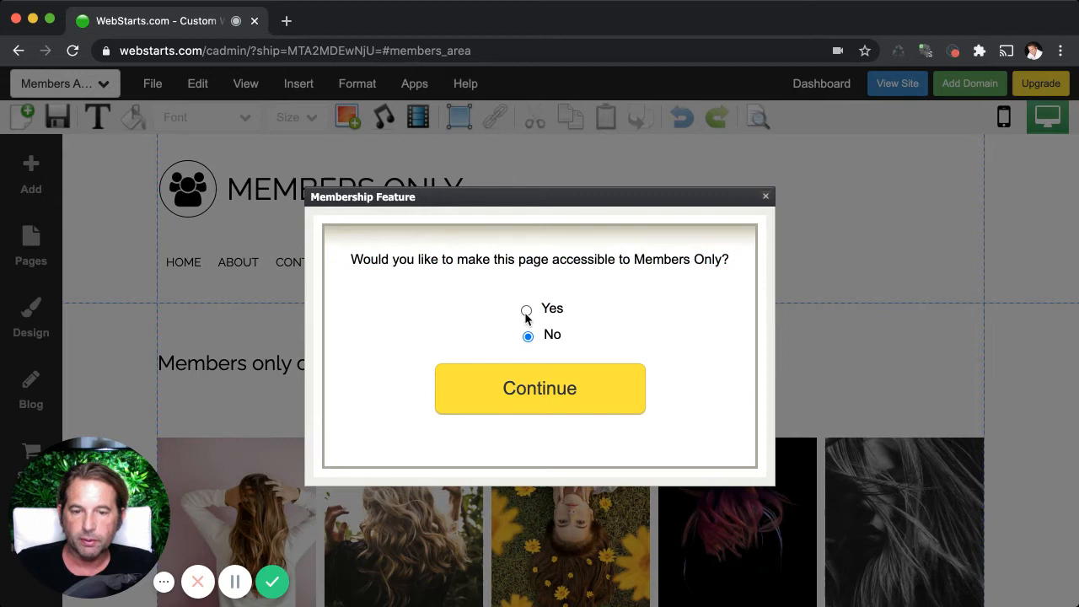
left_click(527, 309)
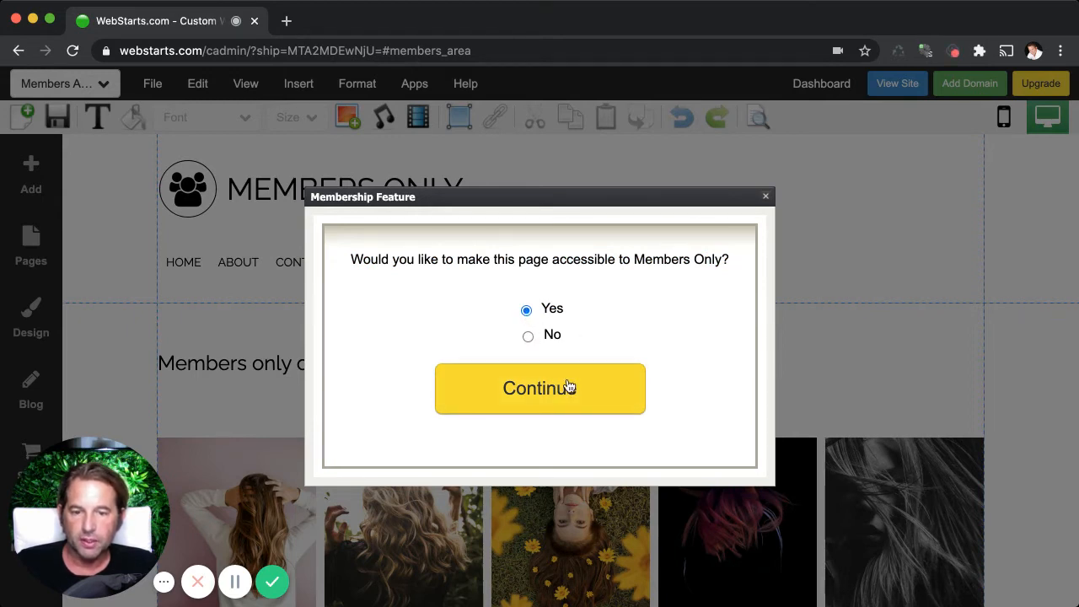
mouse_move(576, 389)
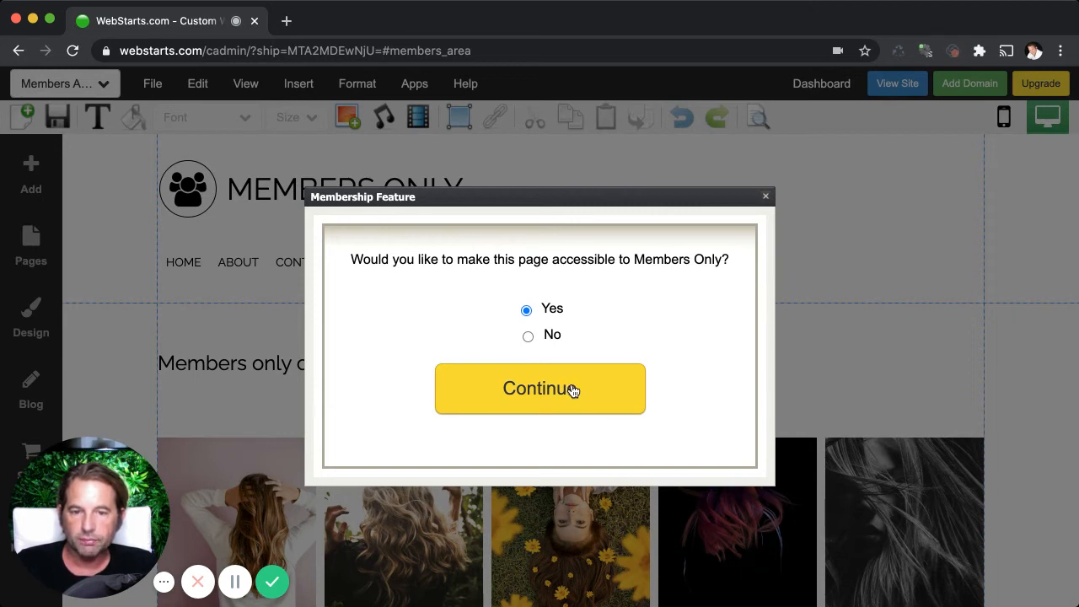
left_click(539, 388)
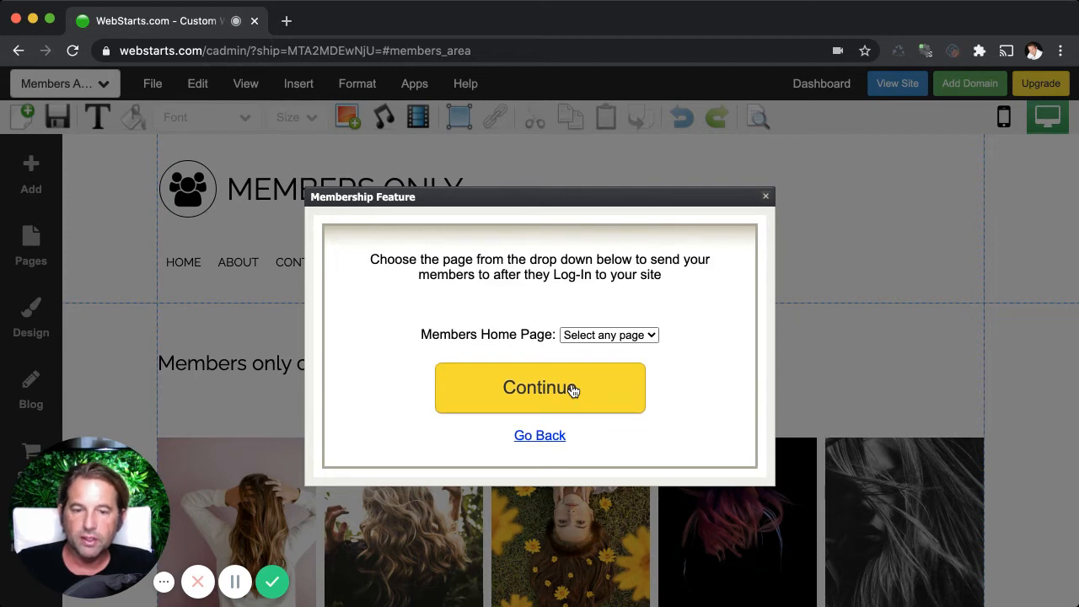
mouse_move(579, 332)
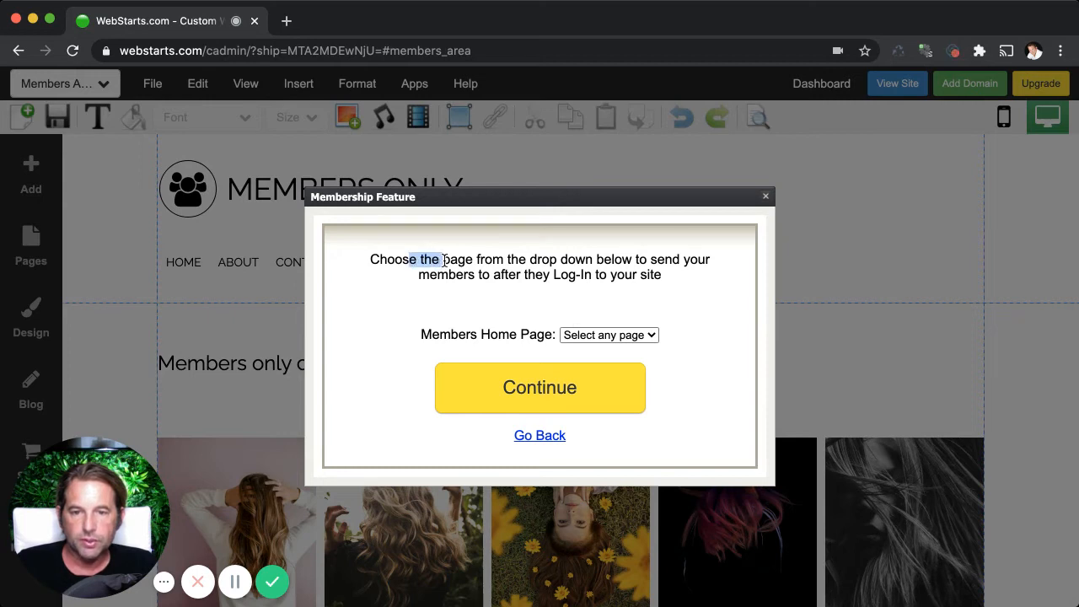
Step: Pick Members Area as the Members Home Page and continue to member approval
left_click_drag(441, 260, 696, 260)
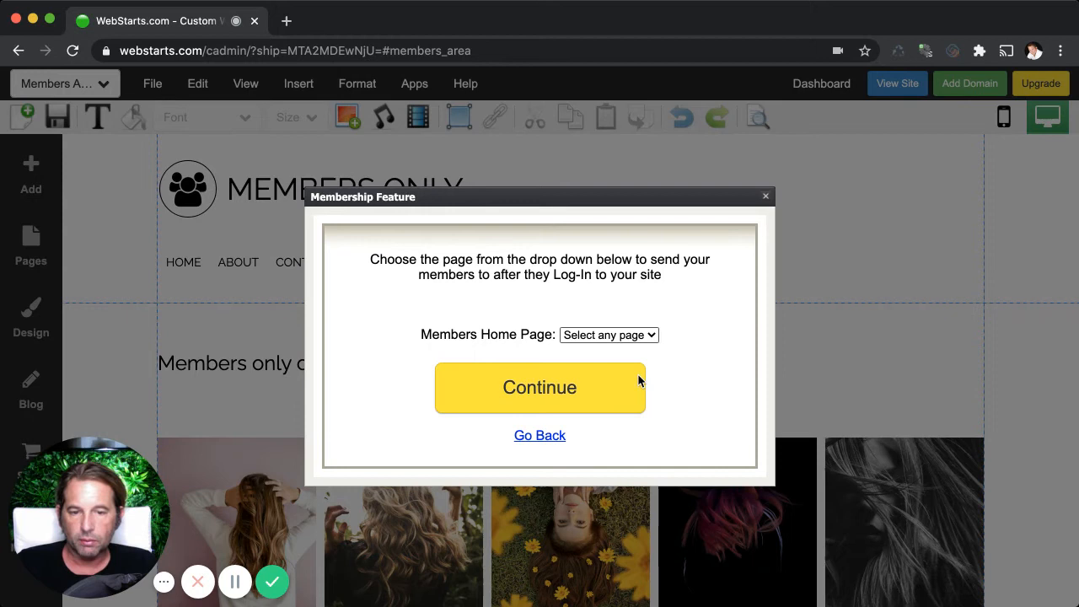
left_click(609, 334)
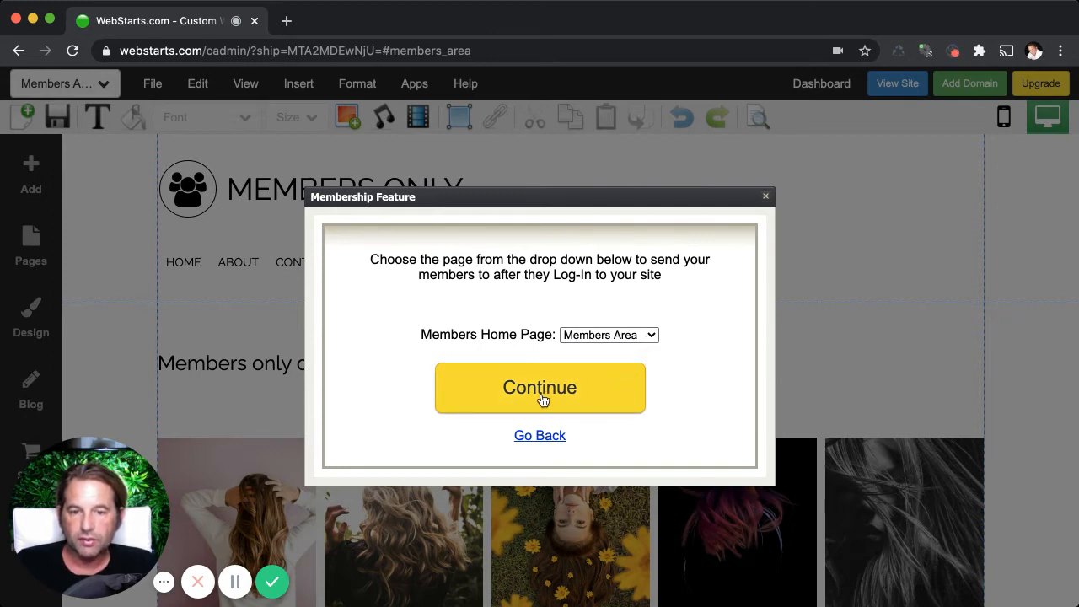
left_click(539, 388)
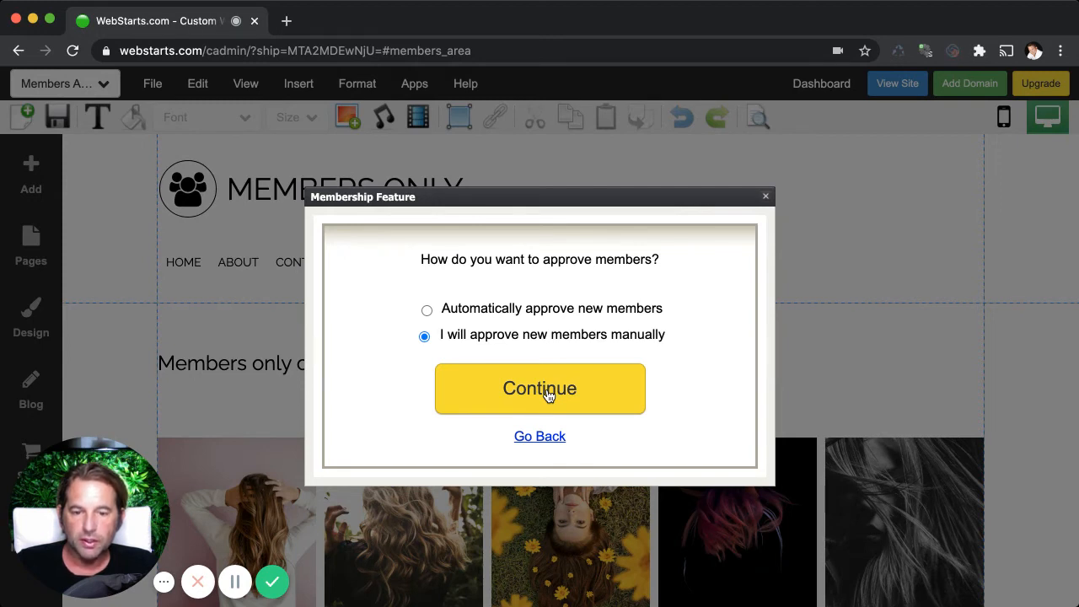
Step: Confirm manual approval of new members and finish setup with the Sign Up | Log In widget
left_click(540, 388)
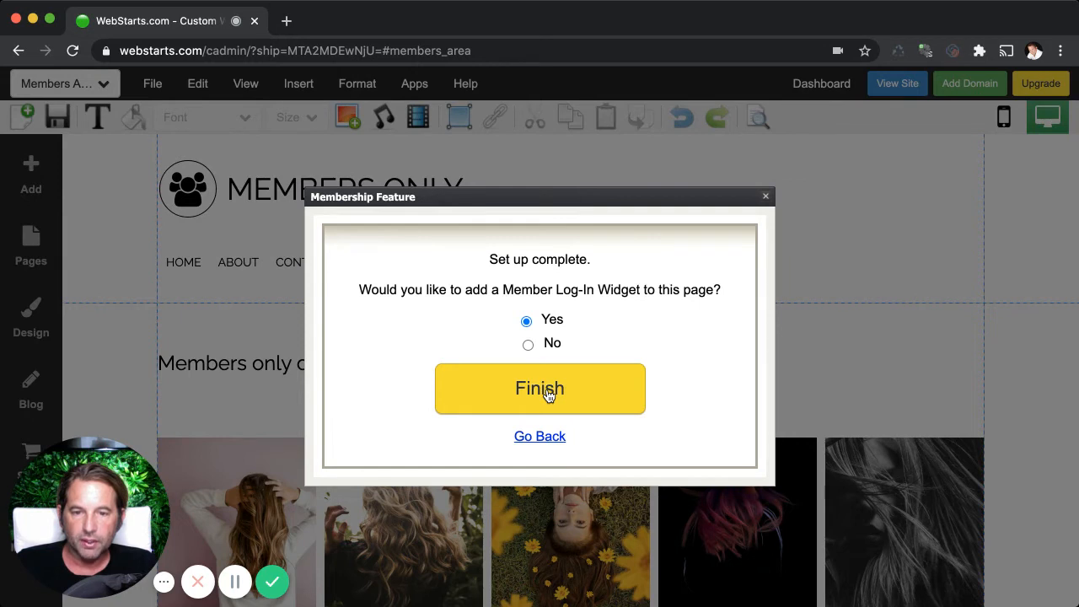
mouse_move(385, 296)
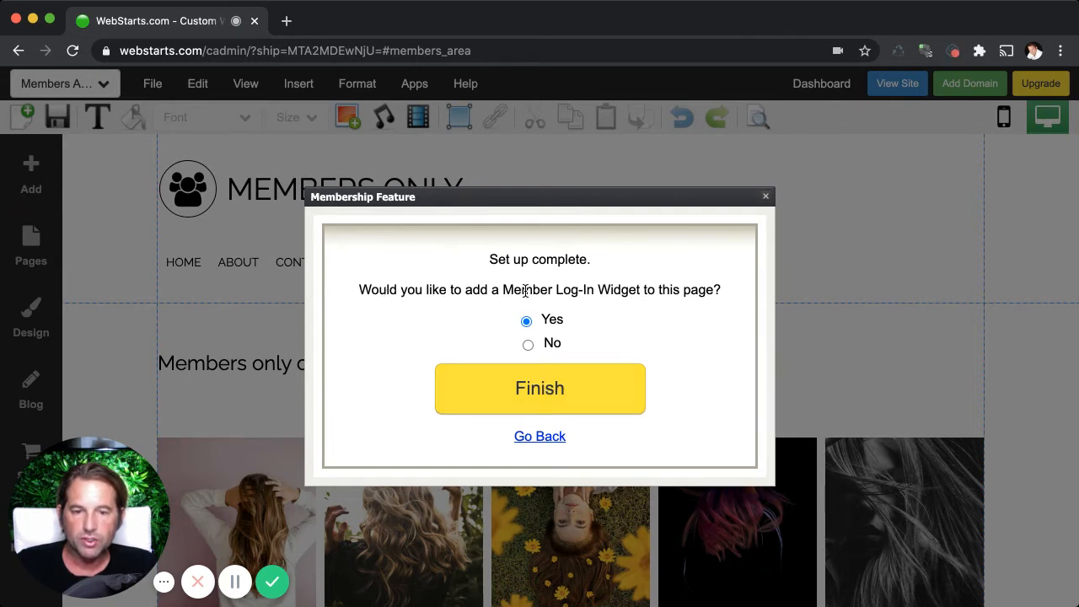
mouse_move(532, 379)
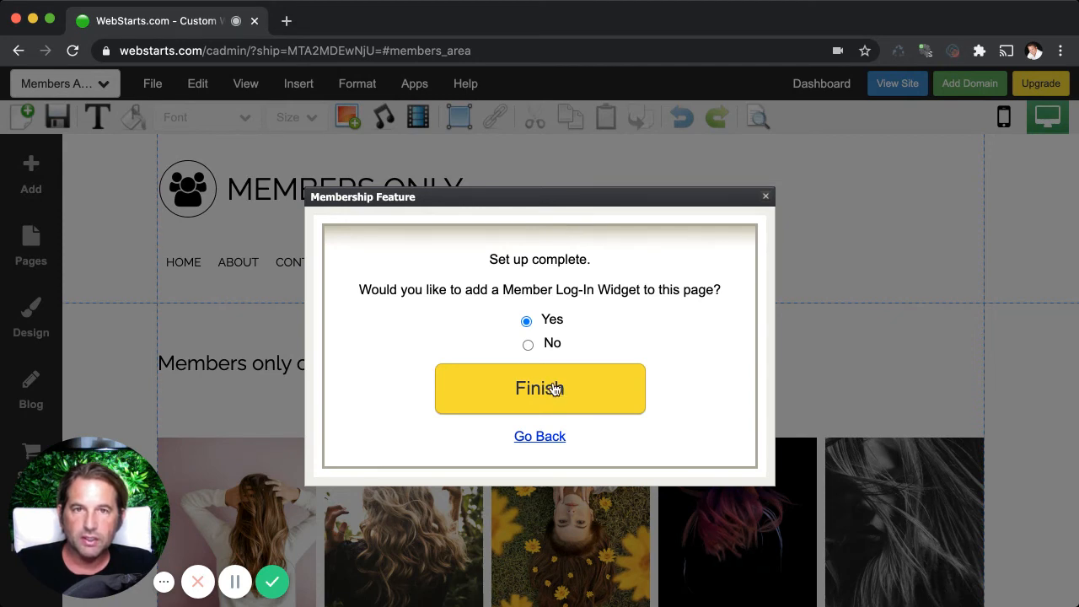
left_click(540, 388)
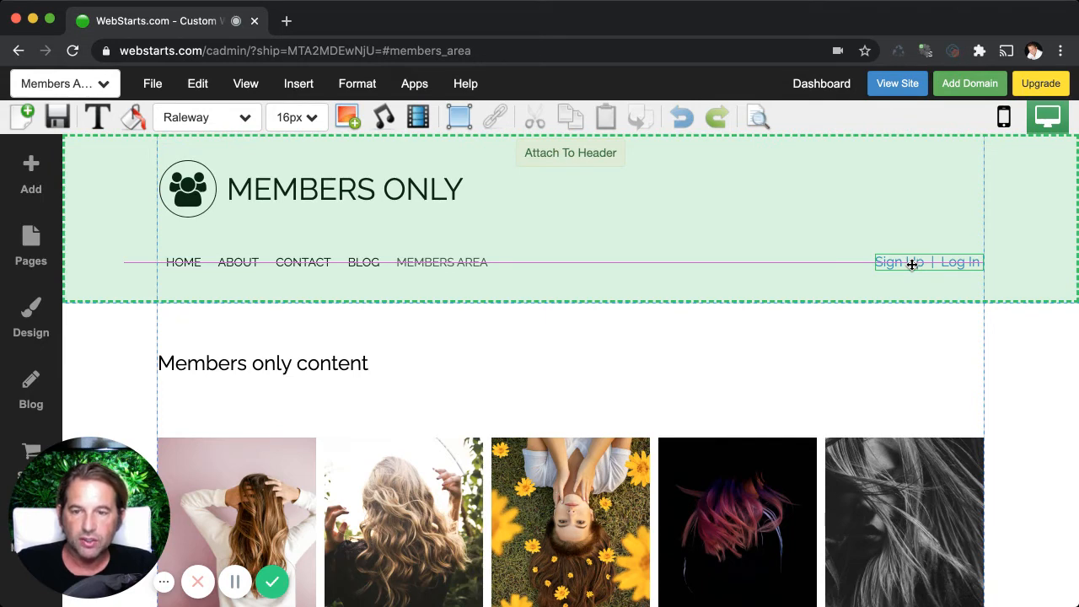
Step: Attach the Sign Up | Log In links to the header and acknowledge the notice
left_click(570, 152)
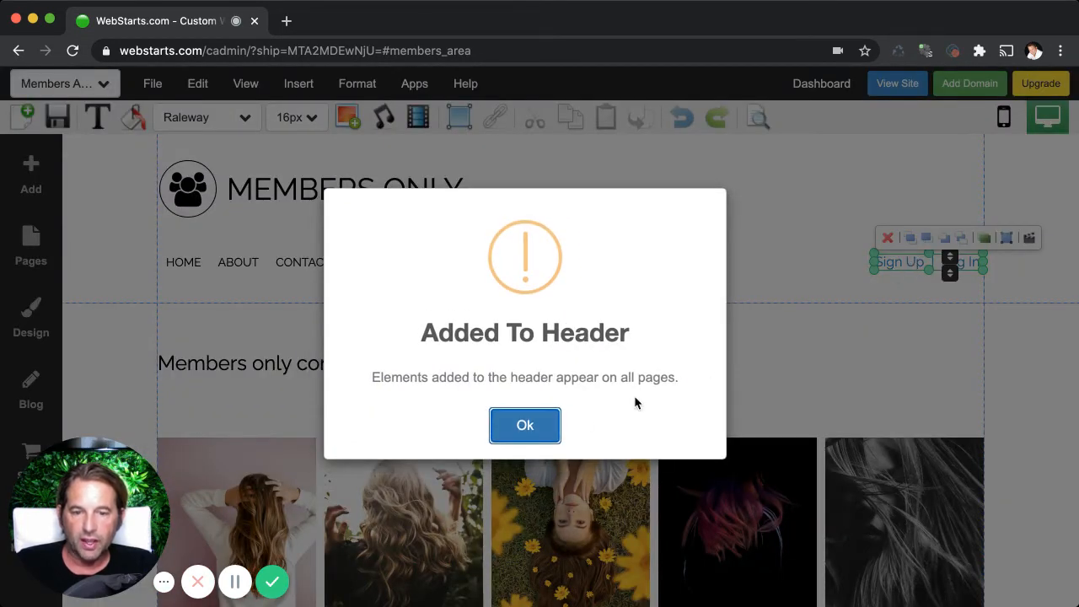
left_click(525, 425)
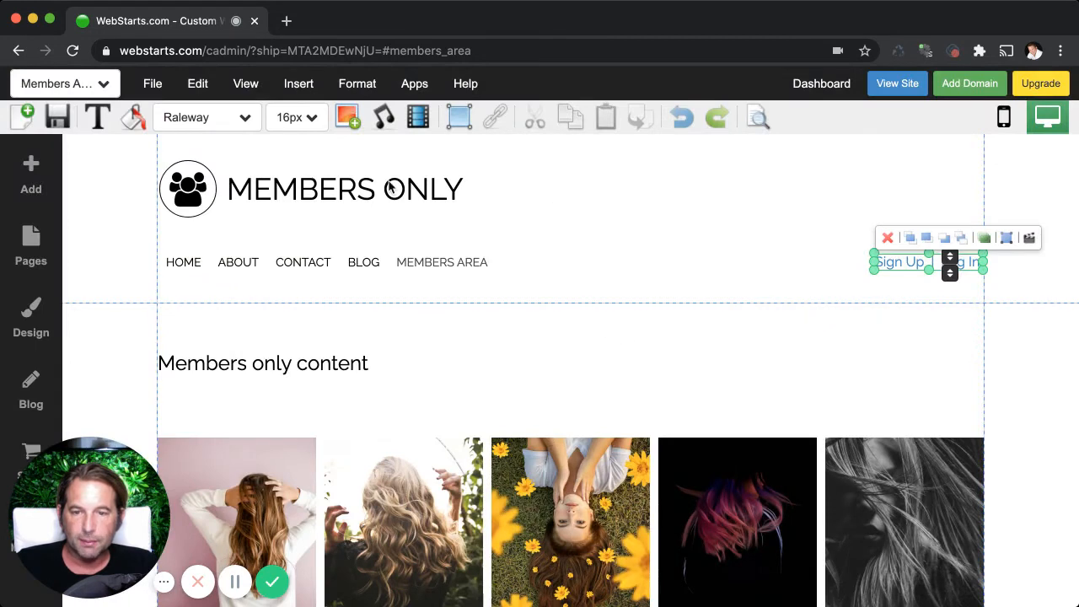
mouse_move(401, 251)
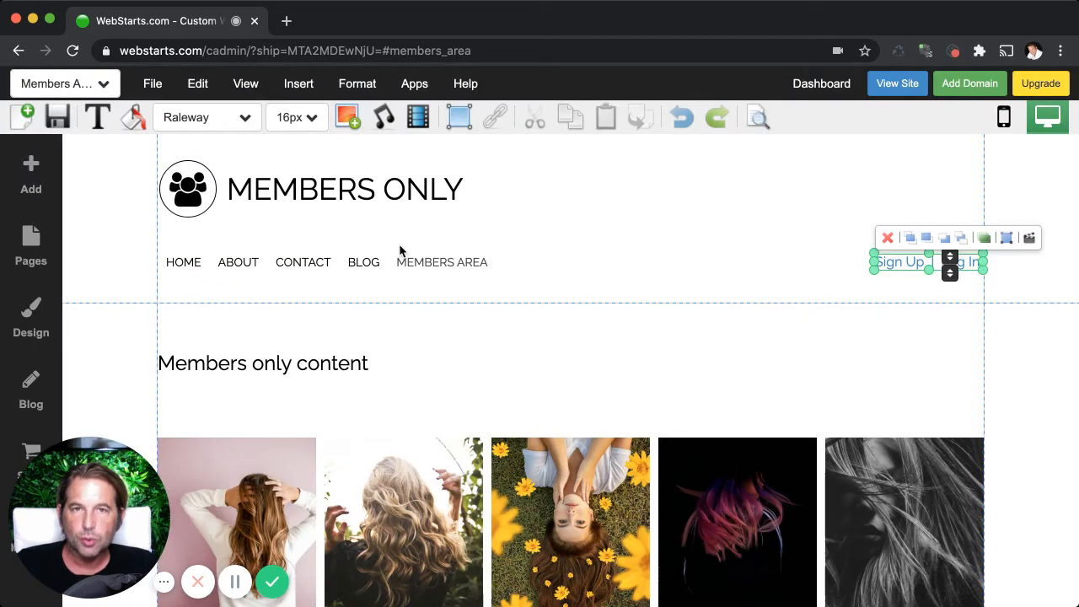
mouse_move(514, 267)
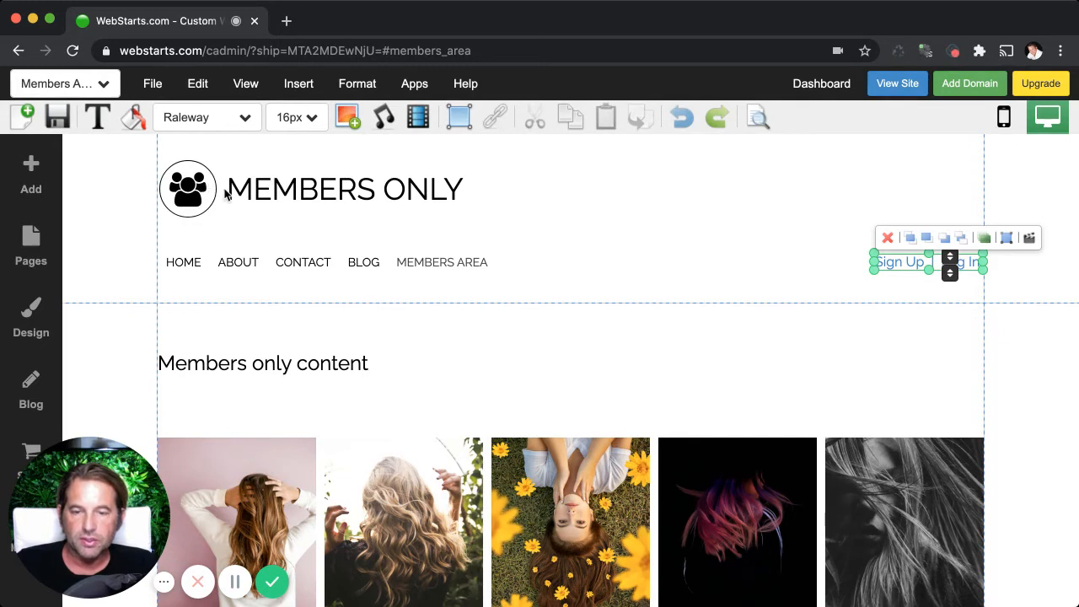
mouse_move(582, 245)
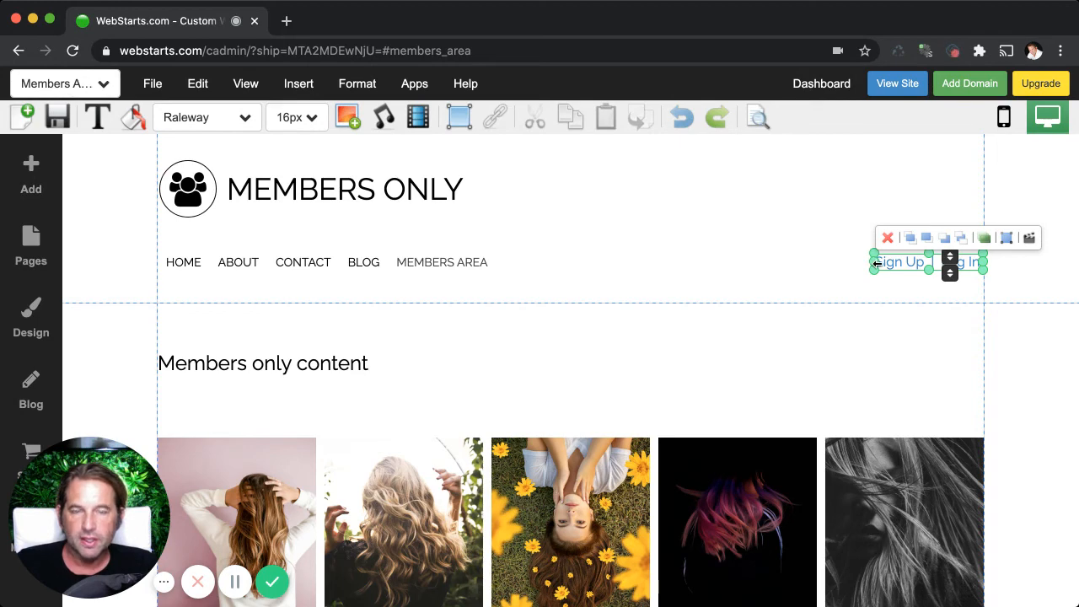
mouse_move(838, 280)
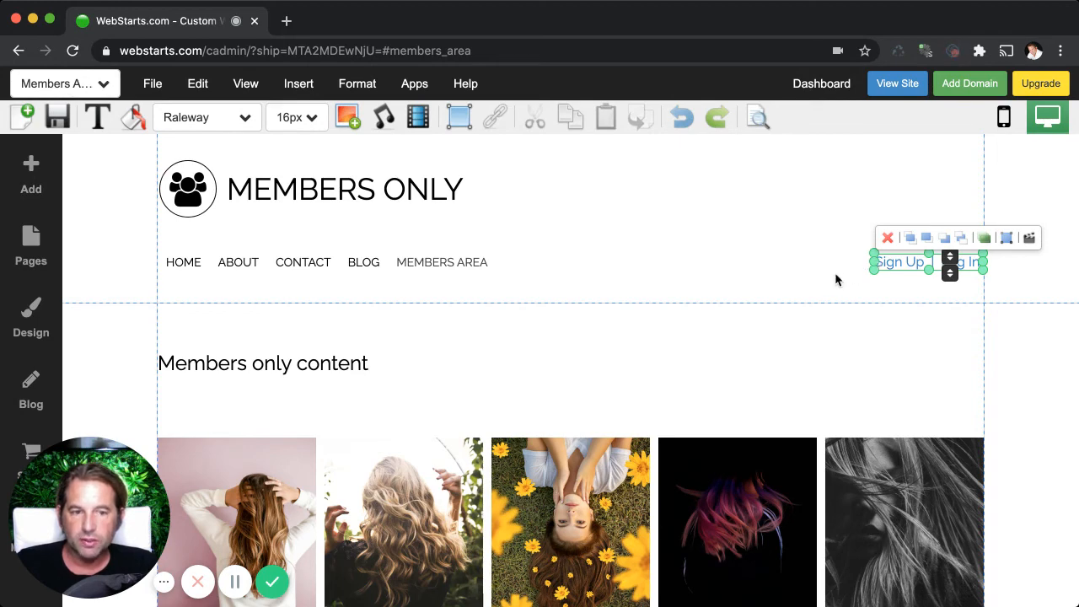
scroll("down", 3)
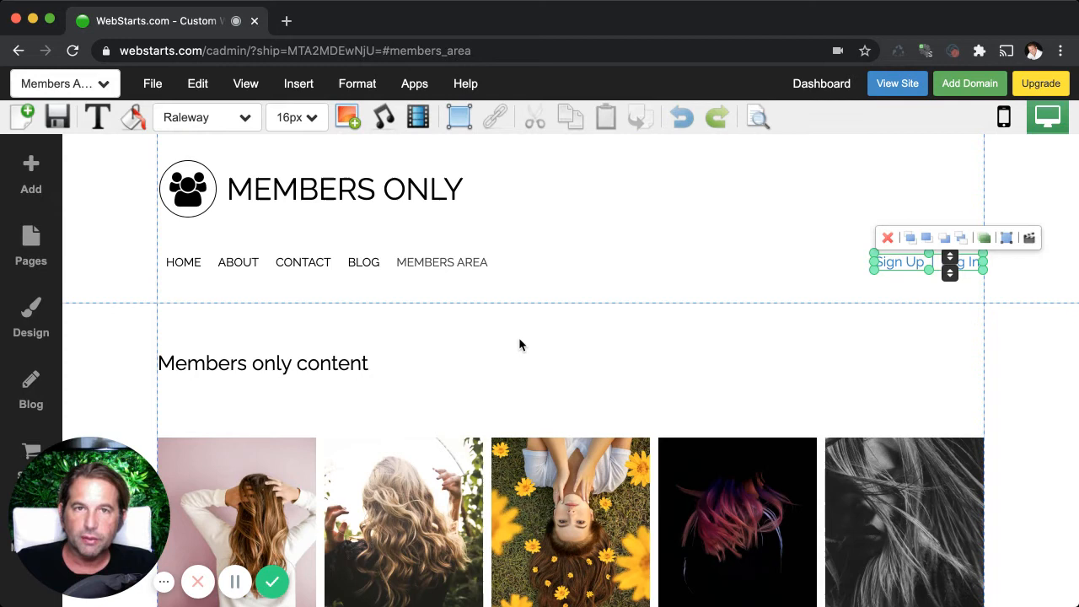
scroll("down", 3)
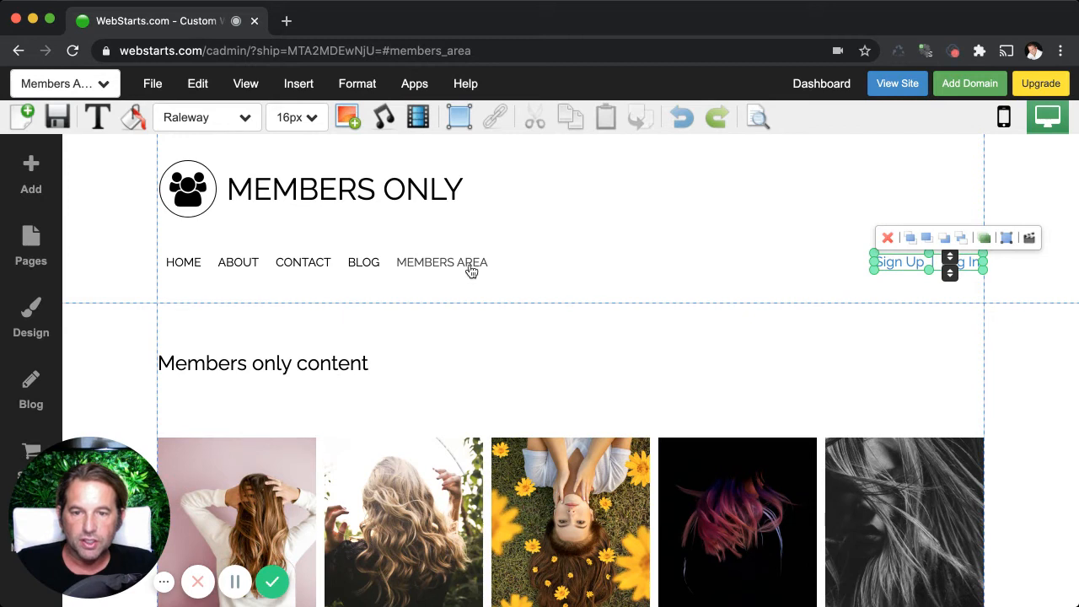
Step: Select the MEMBERS ONLY title, the content heading, then the Sign Up | Log In links
left_click(344, 189)
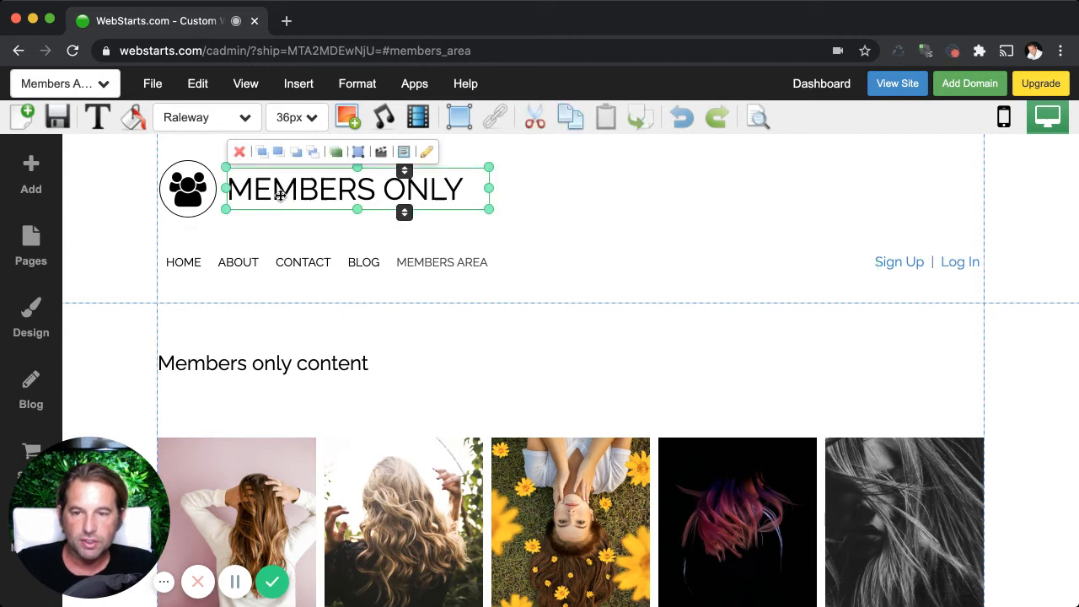
left_click(899, 262)
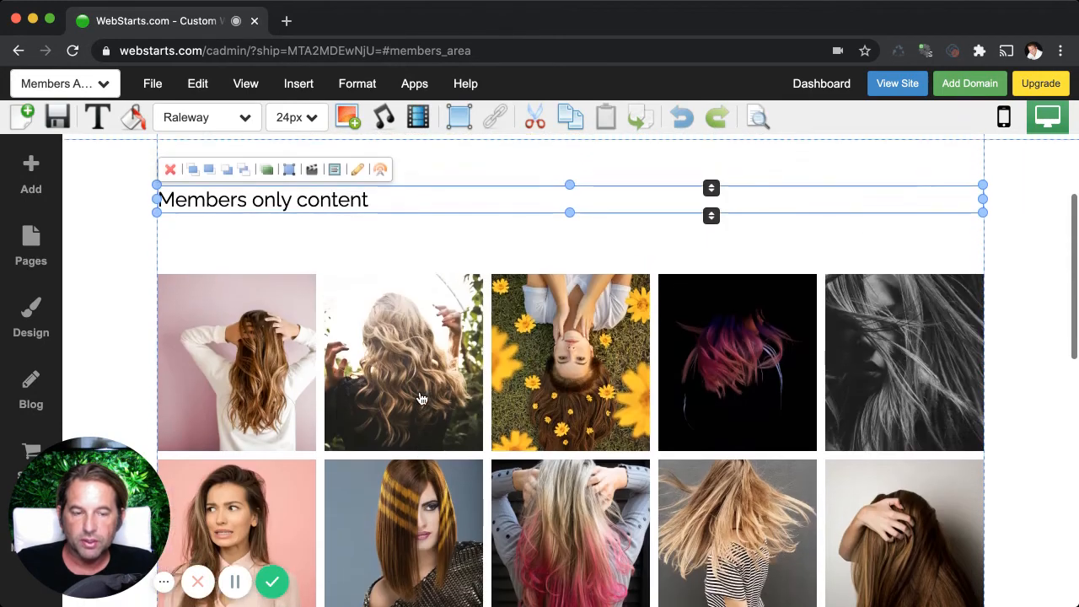
scroll("up", 3)
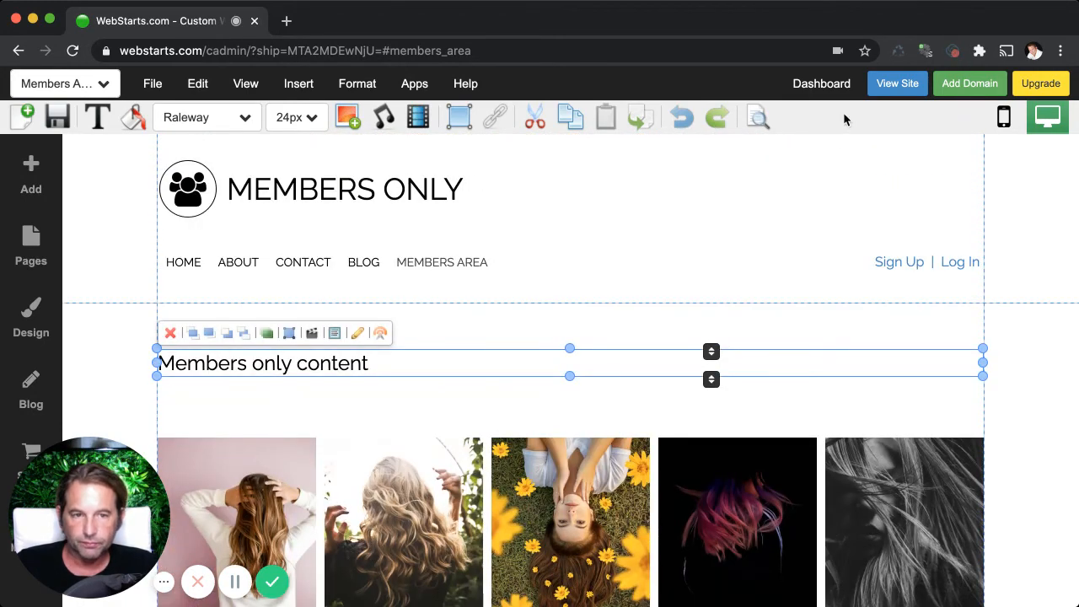
left_click(793, 219)
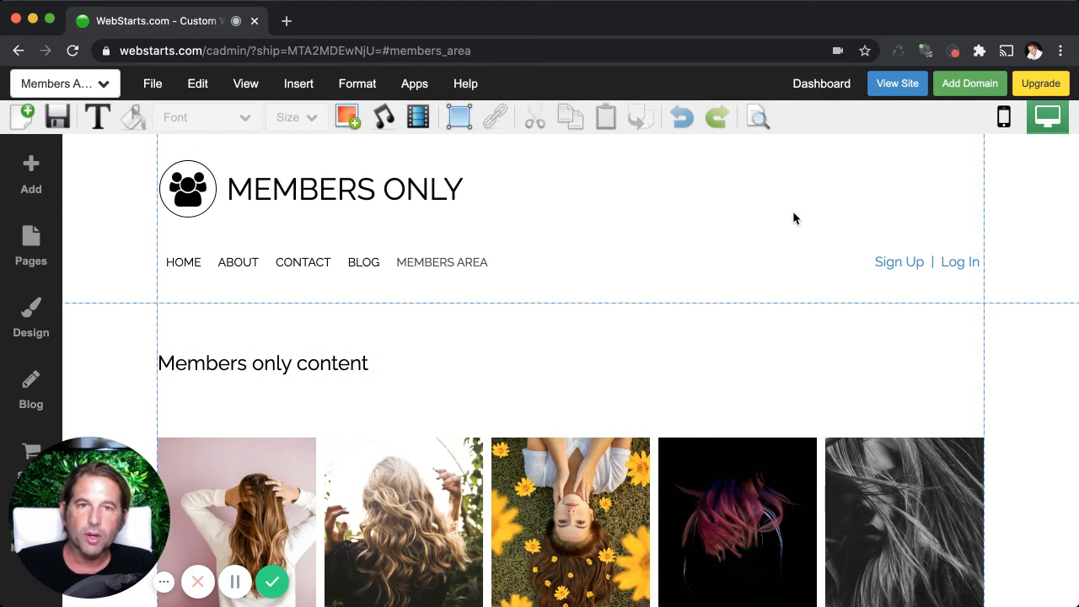
mouse_move(97, 116)
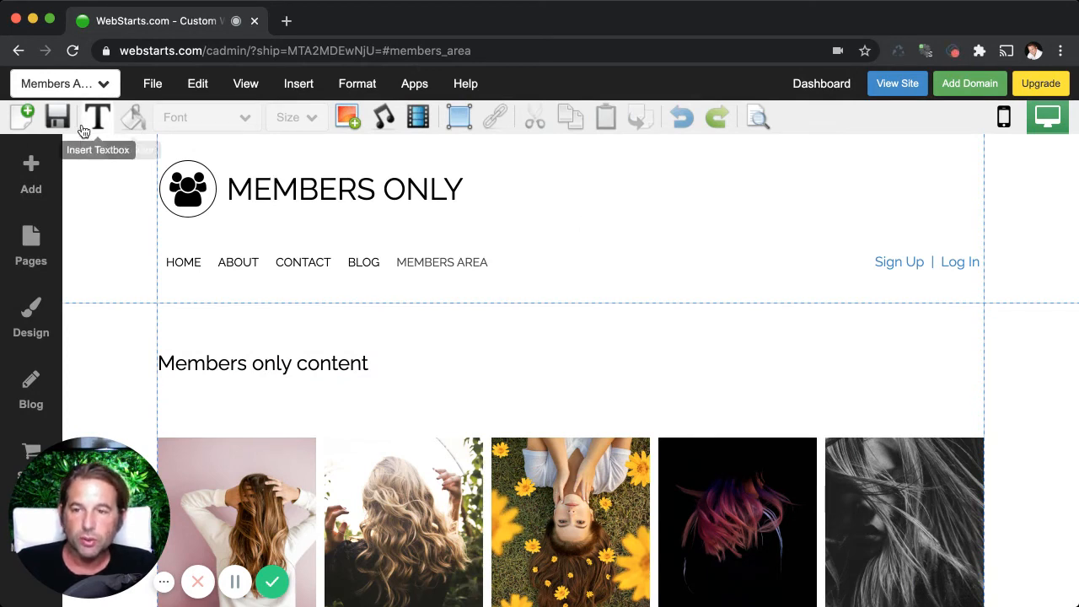
mouse_move(58, 118)
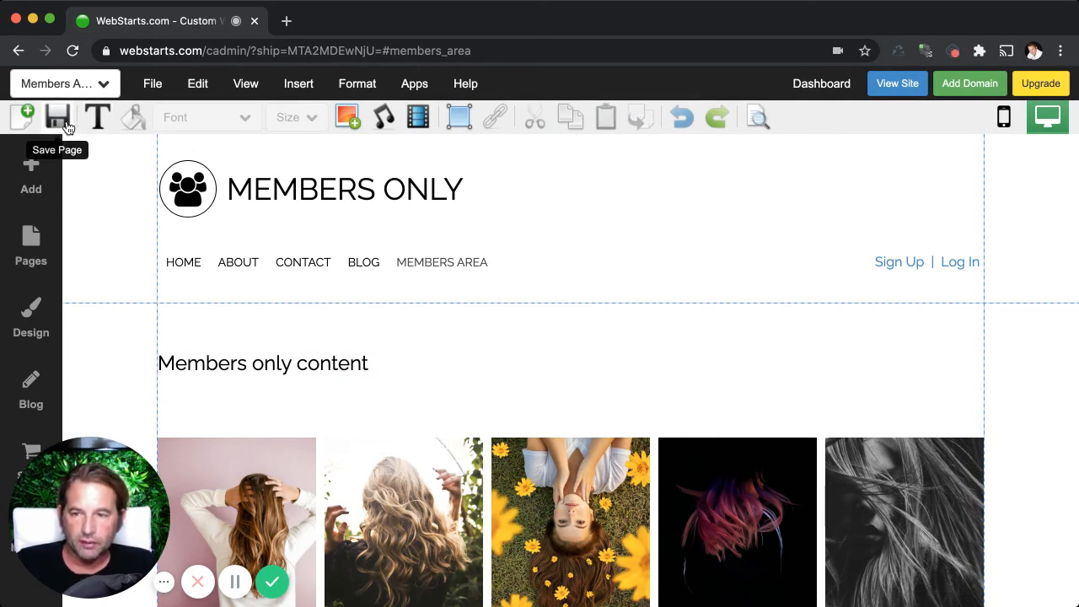
left_click(927, 262)
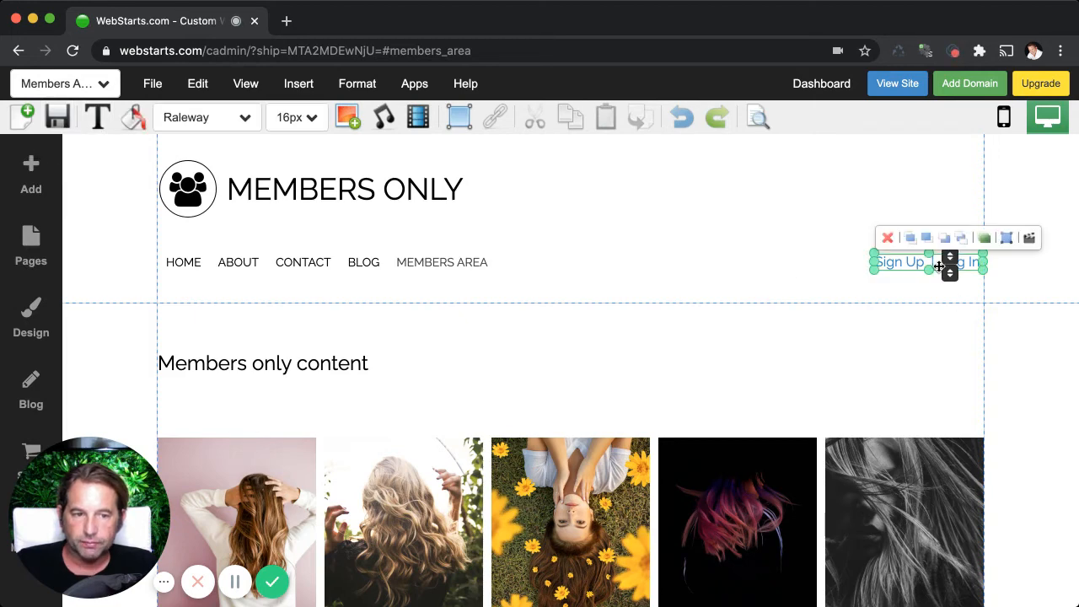
Step: Select the header area and save the Members Area page
left_click(133, 117)
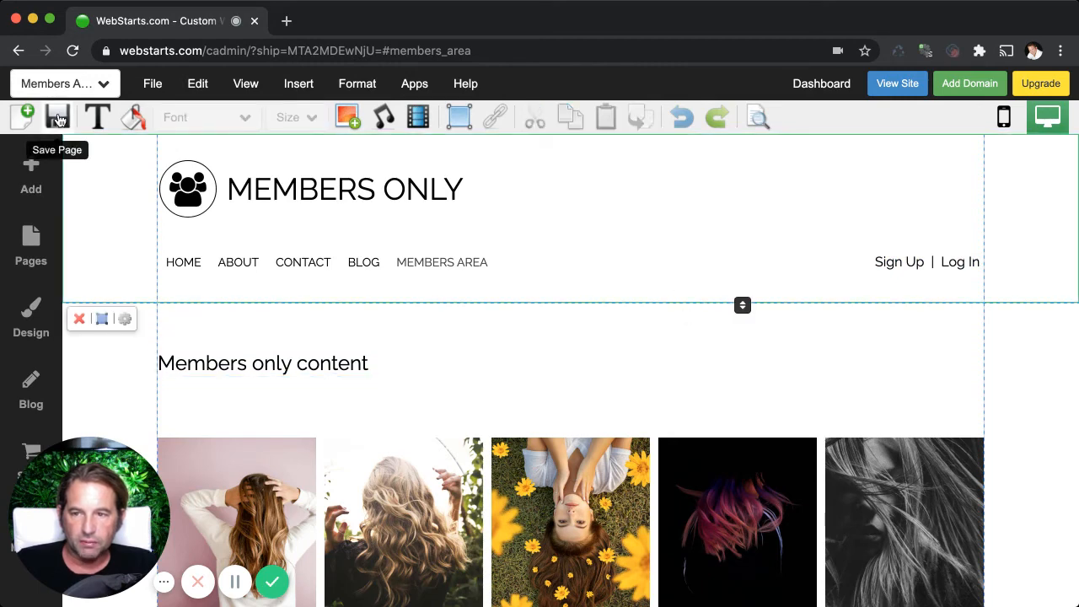
left_click(58, 116)
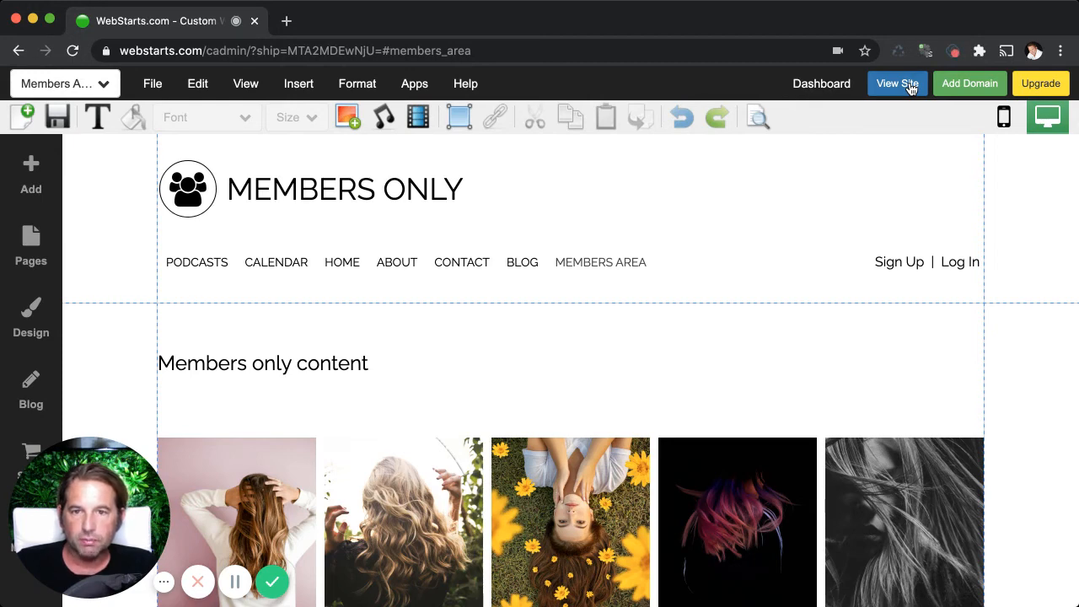
left_click(897, 83)
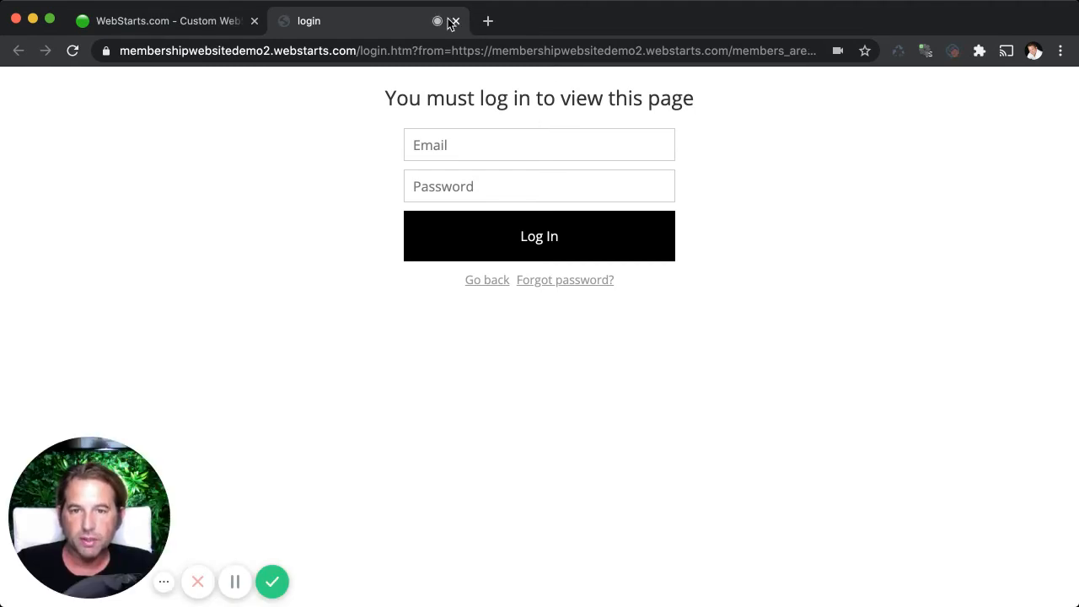
mouse_move(526, 290)
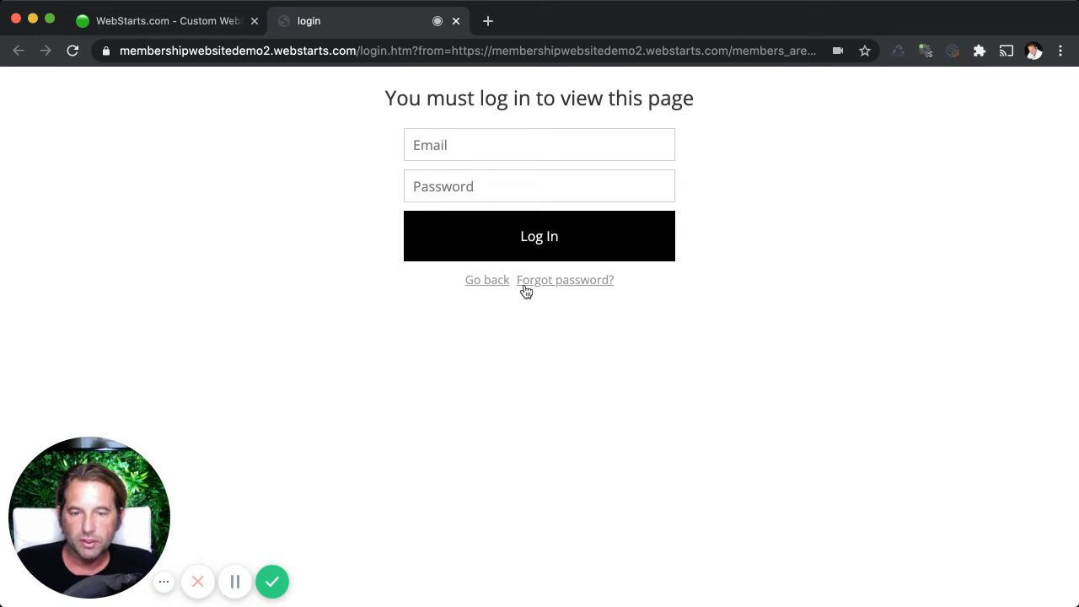
mouse_move(491, 289)
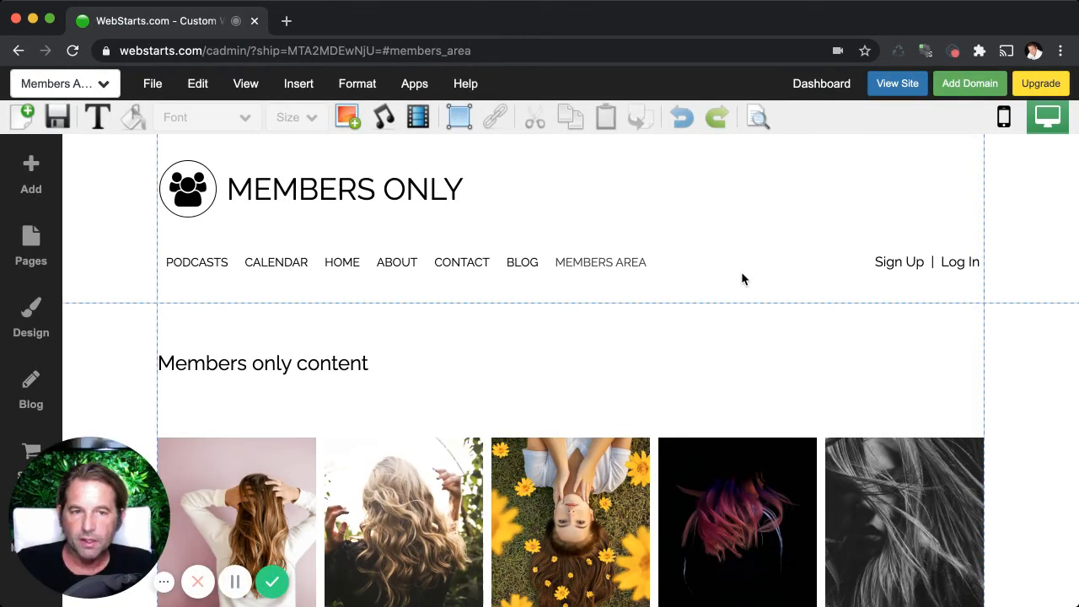
mouse_move(754, 284)
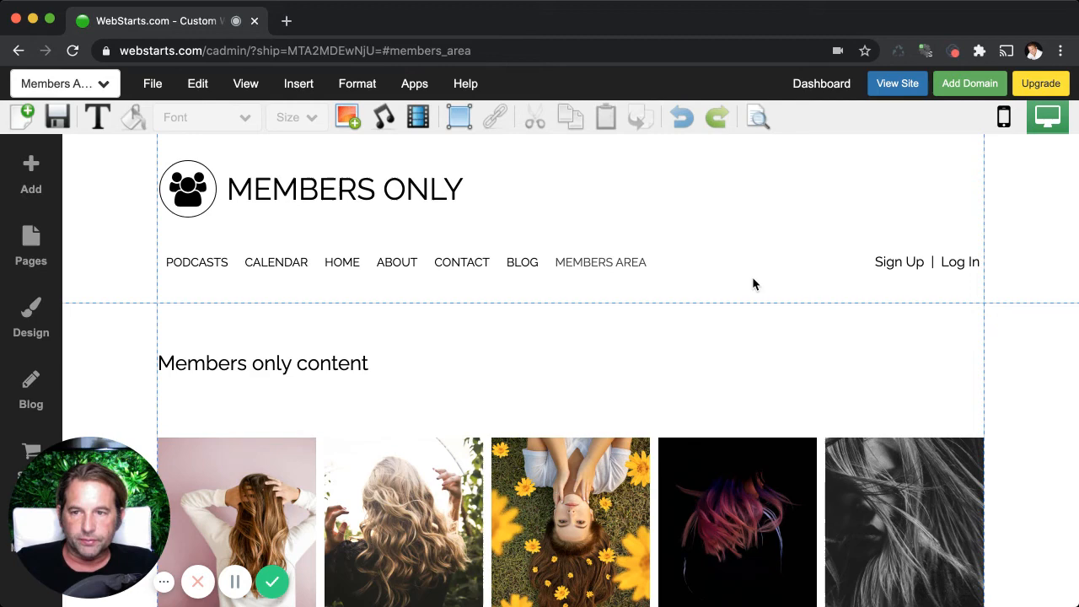
Step: Switch the editor to the Home page from the page list
left_click(57, 83)
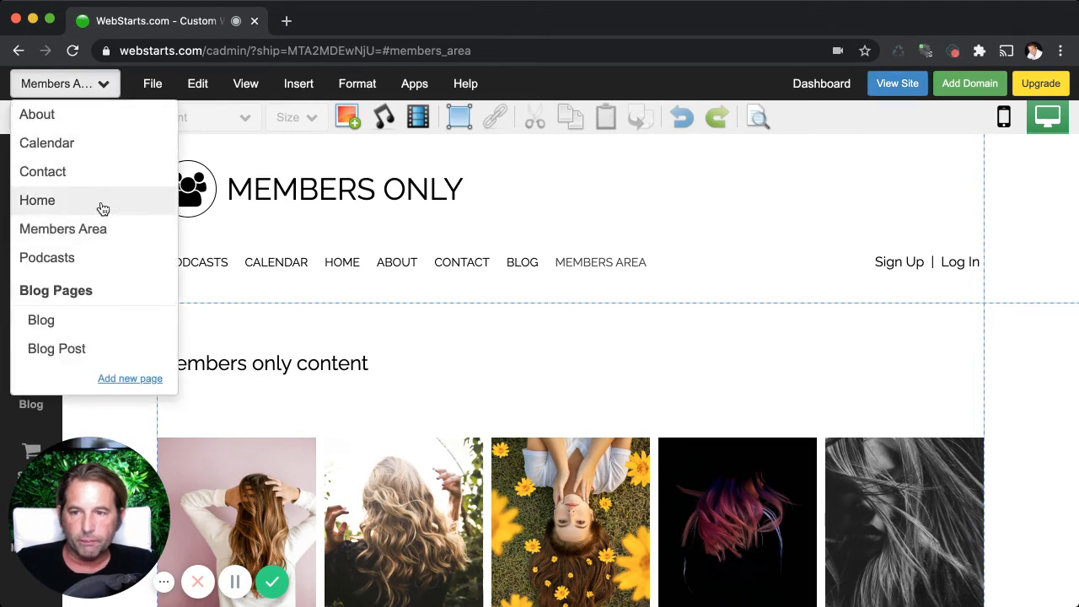
left_click(37, 200)
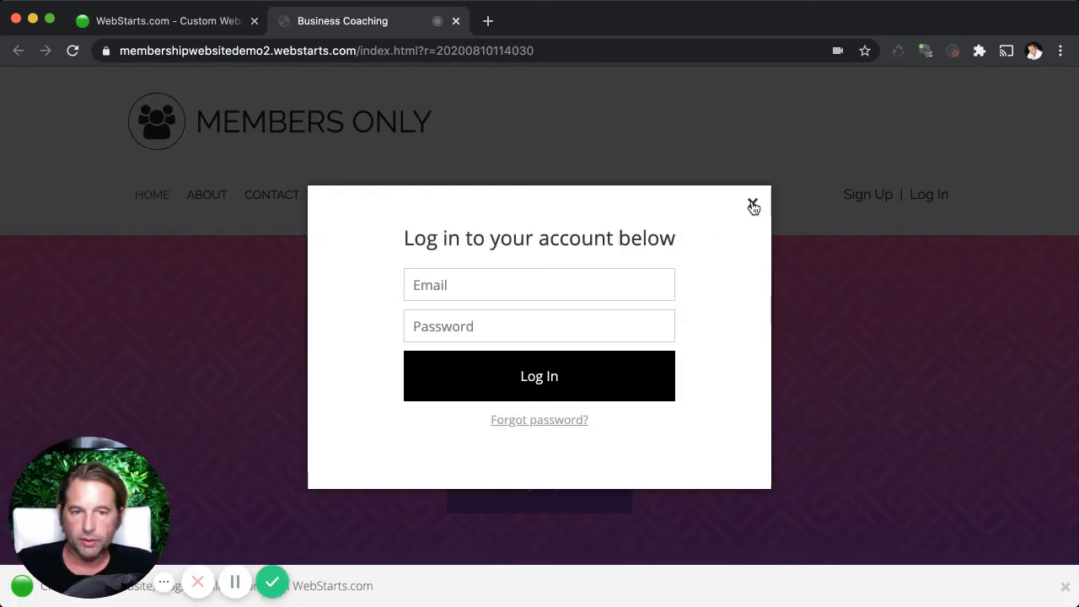
left_click(867, 194)
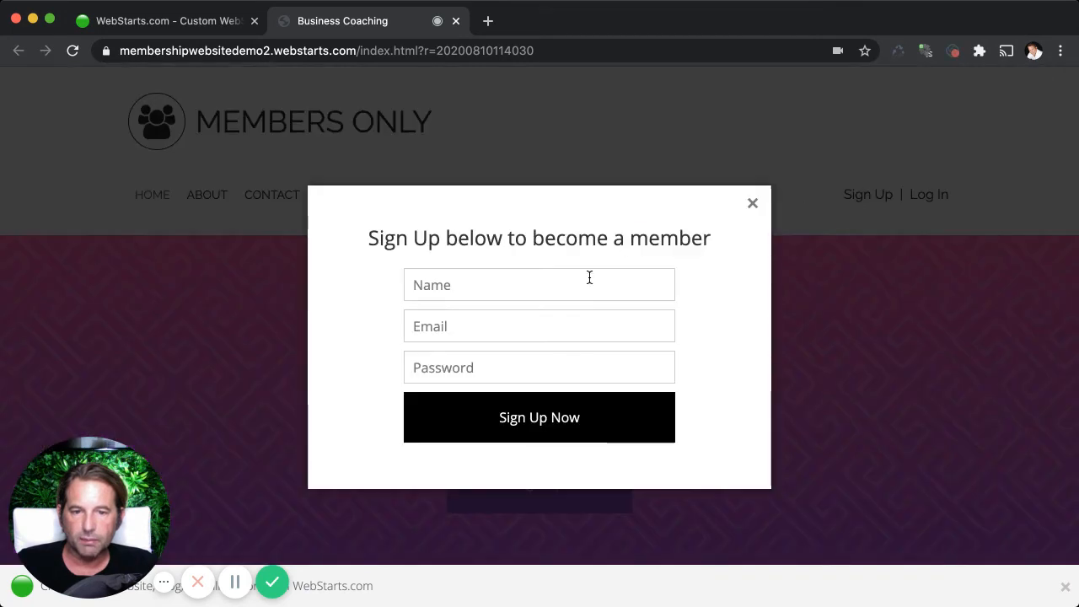
type("Adam")
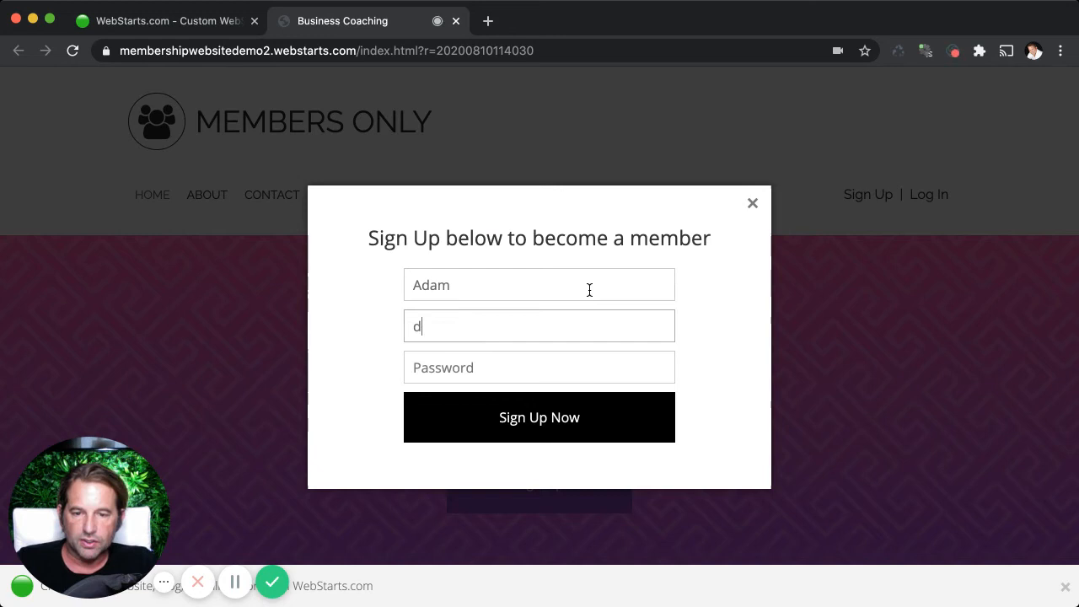
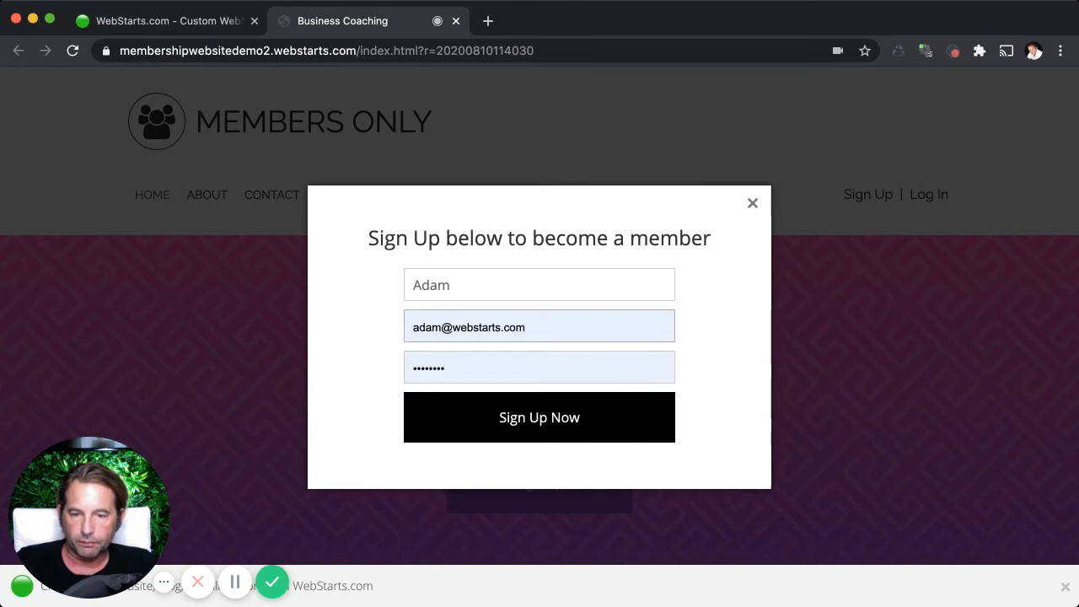
left_click(539, 367)
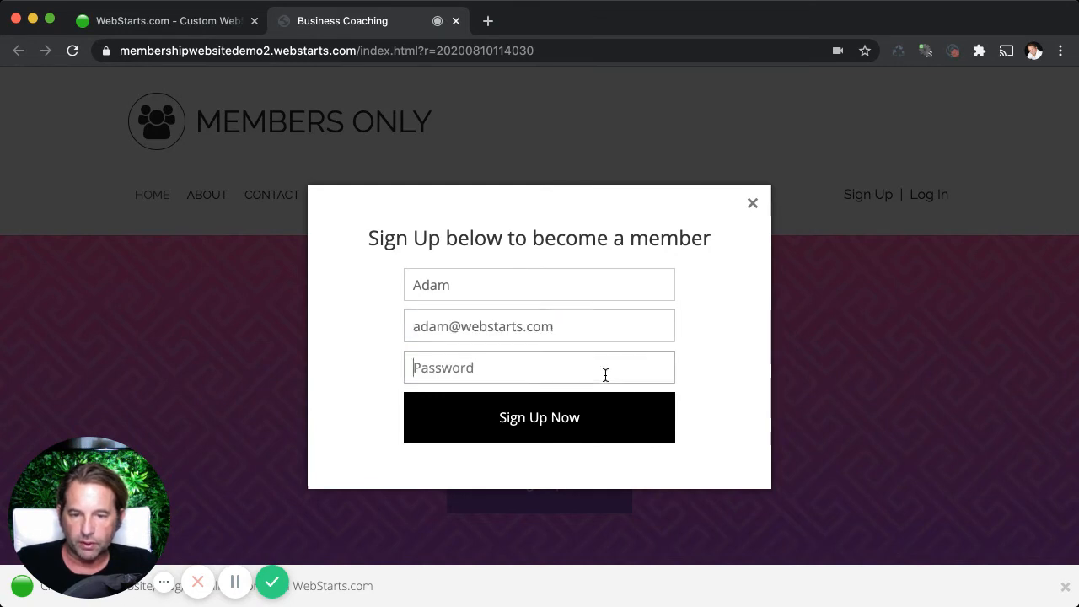
type("password")
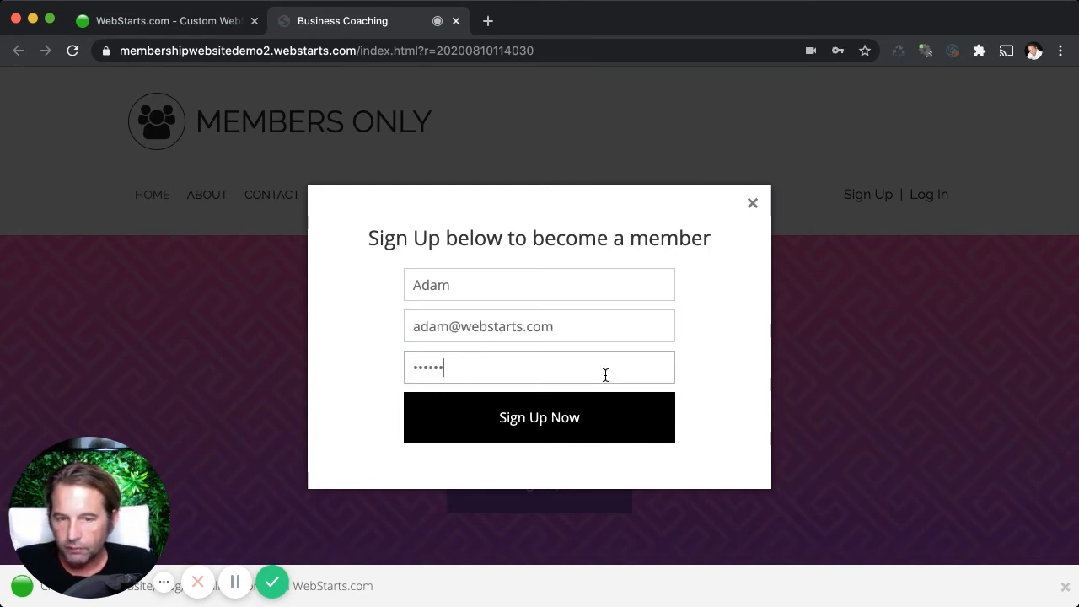
Step: Pass the not-a-robot check, submit the sign-up, and close the thank-you message
left_click(539, 417)
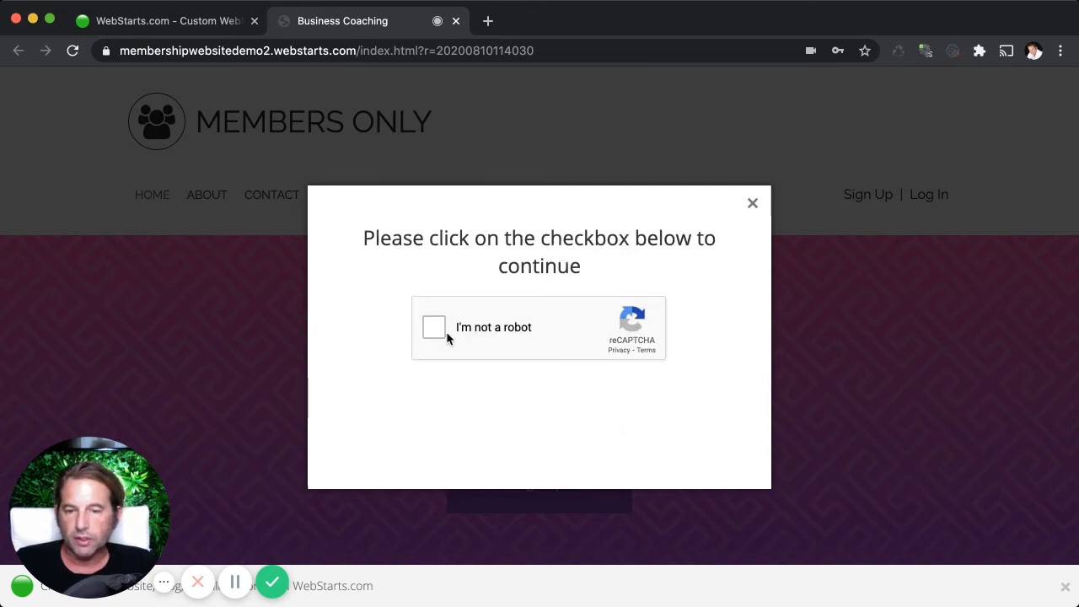
left_click(434, 327)
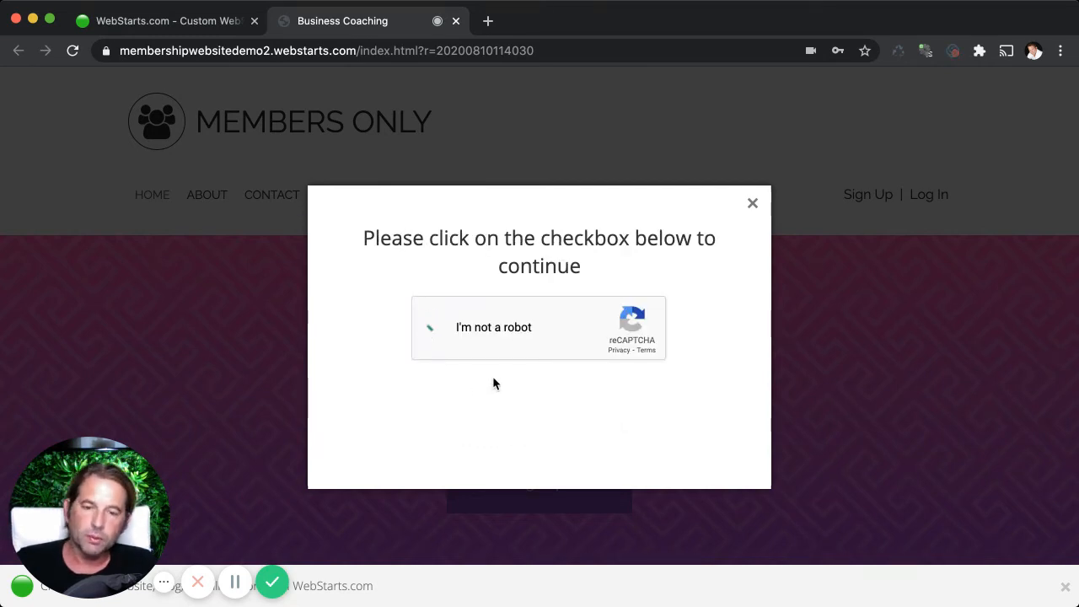
left_click(430, 327)
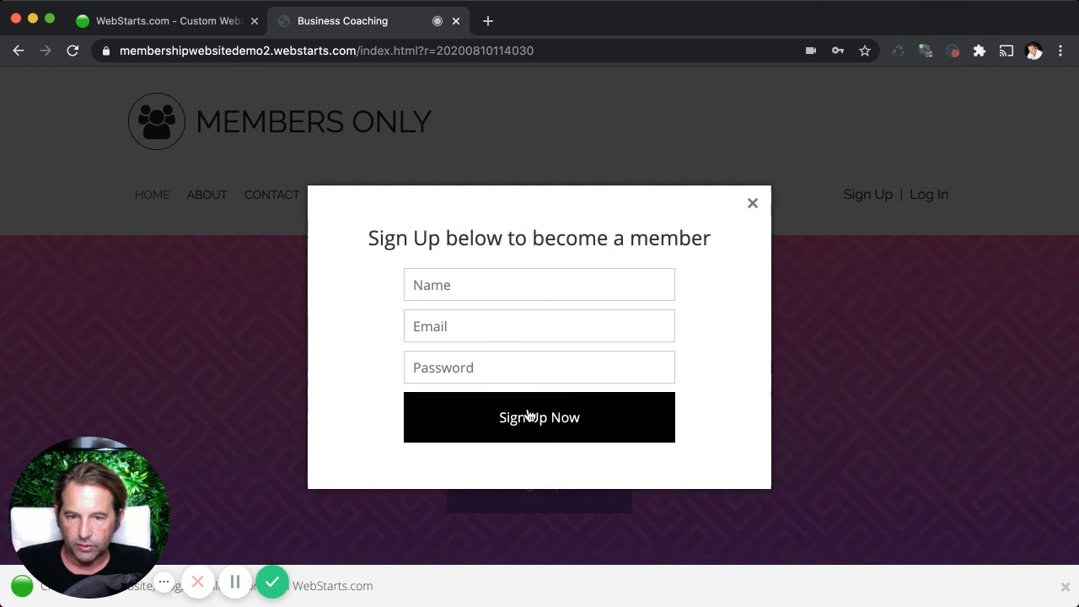
left_click(539, 417)
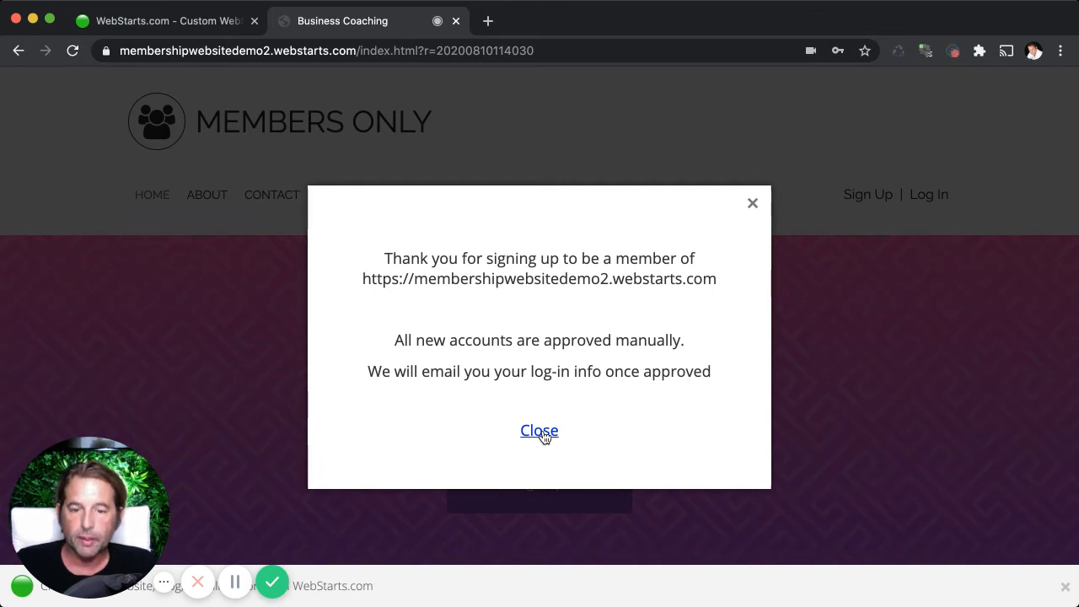
left_click(539, 430)
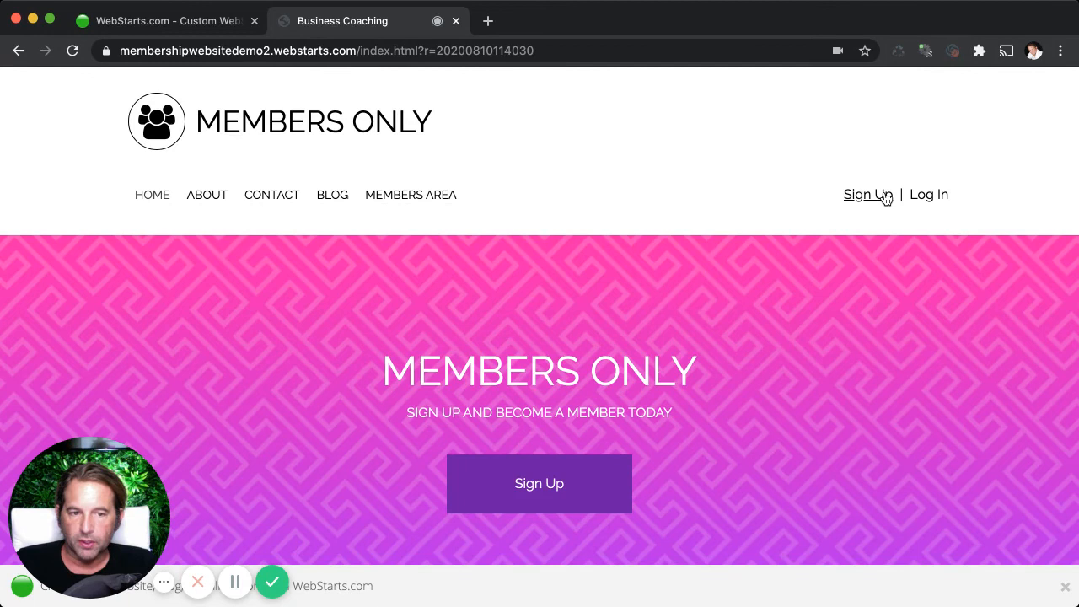
mouse_move(206, 31)
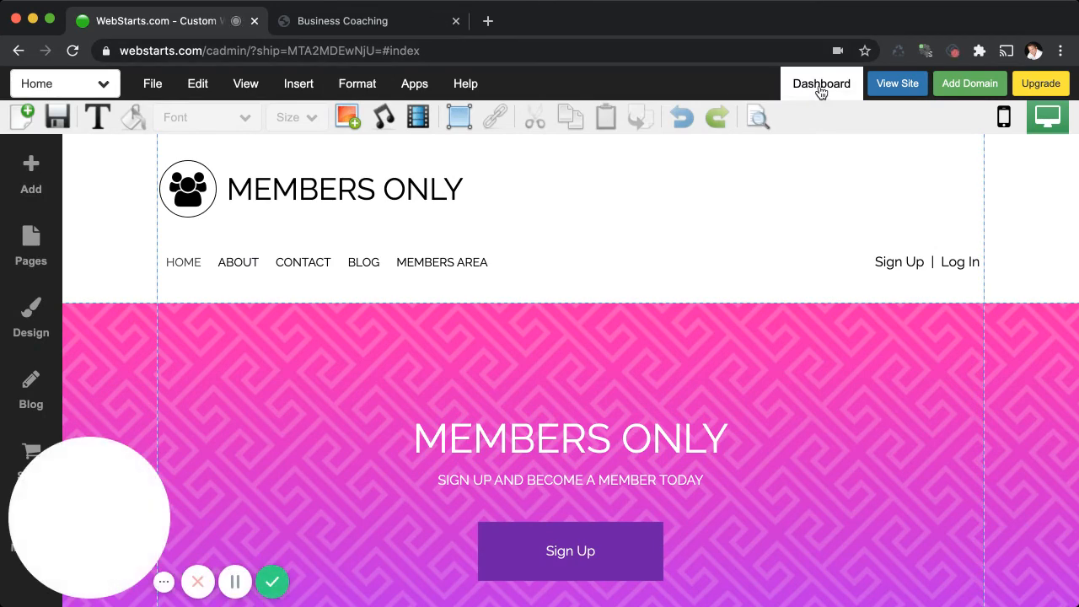
Step: Open the 'new membership request' notification from the dashboard bell to view Adam's pending sign-up
left_click(820, 84)
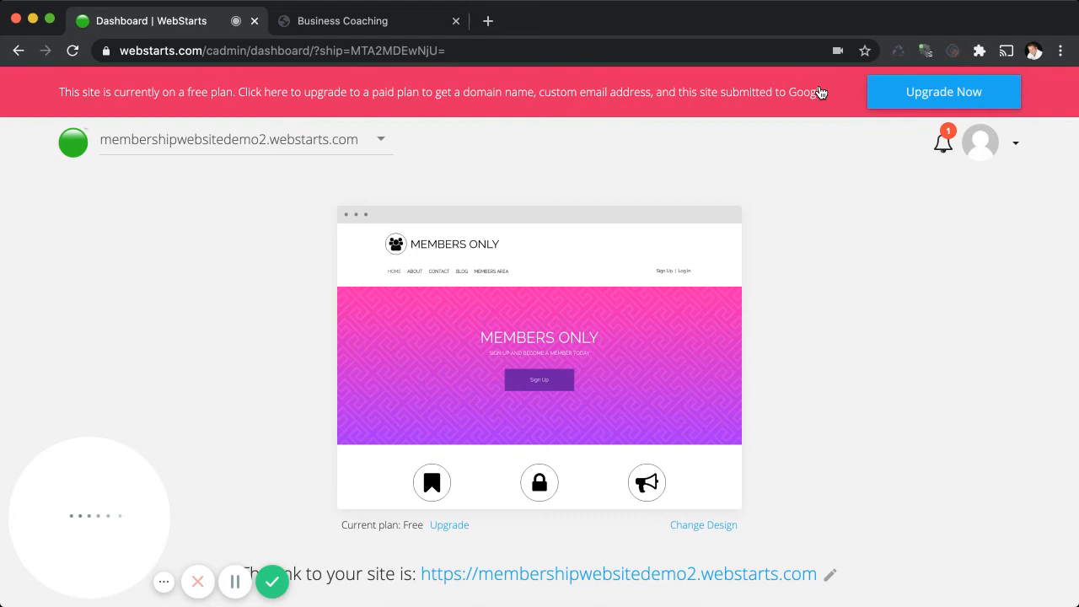
mouse_move(900, 220)
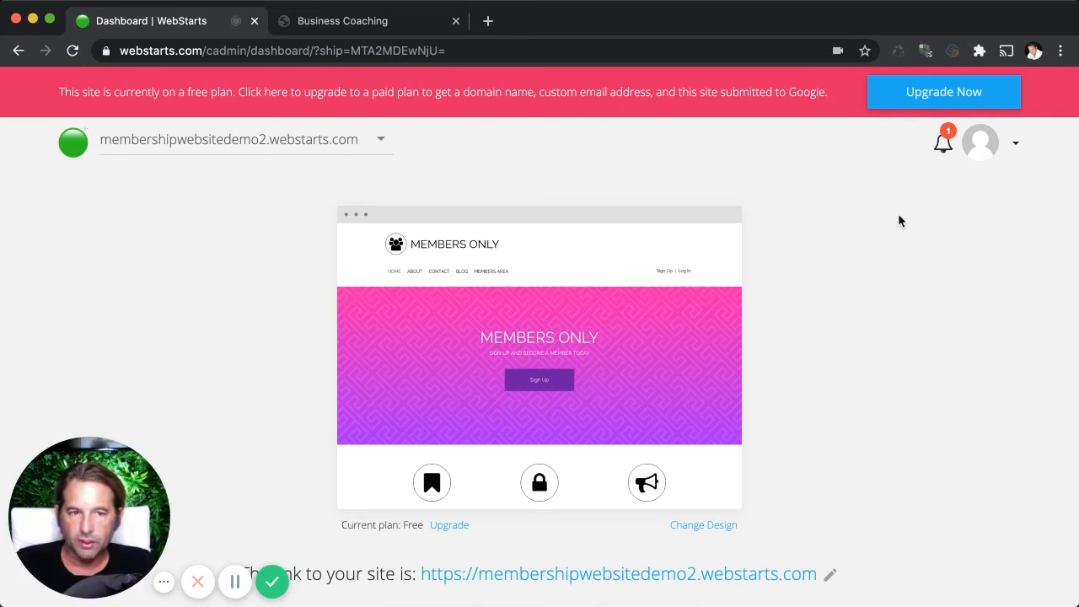
mouse_move(943, 144)
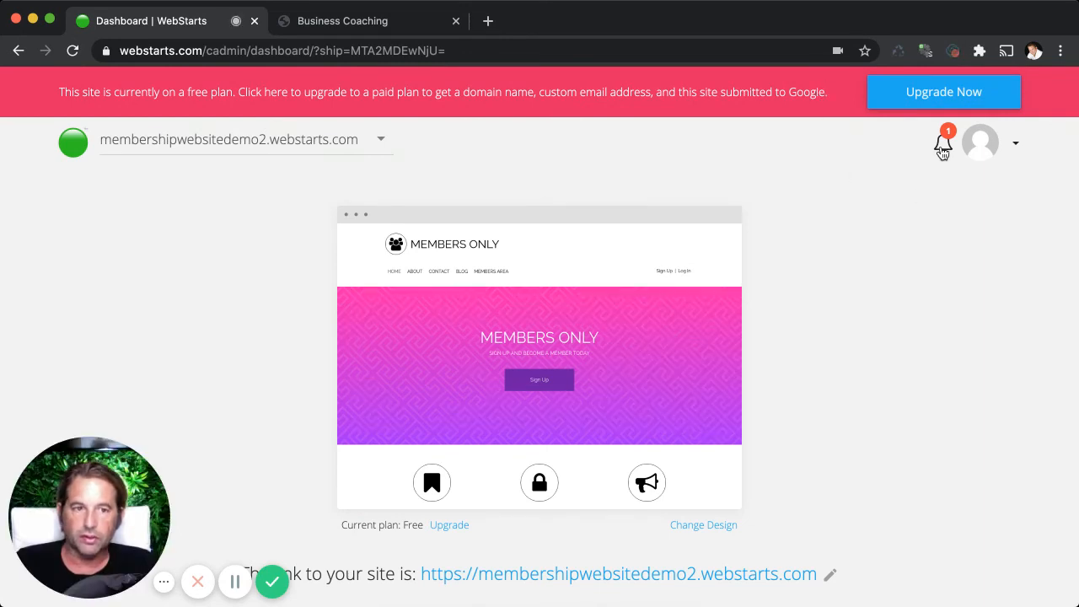
left_click(943, 143)
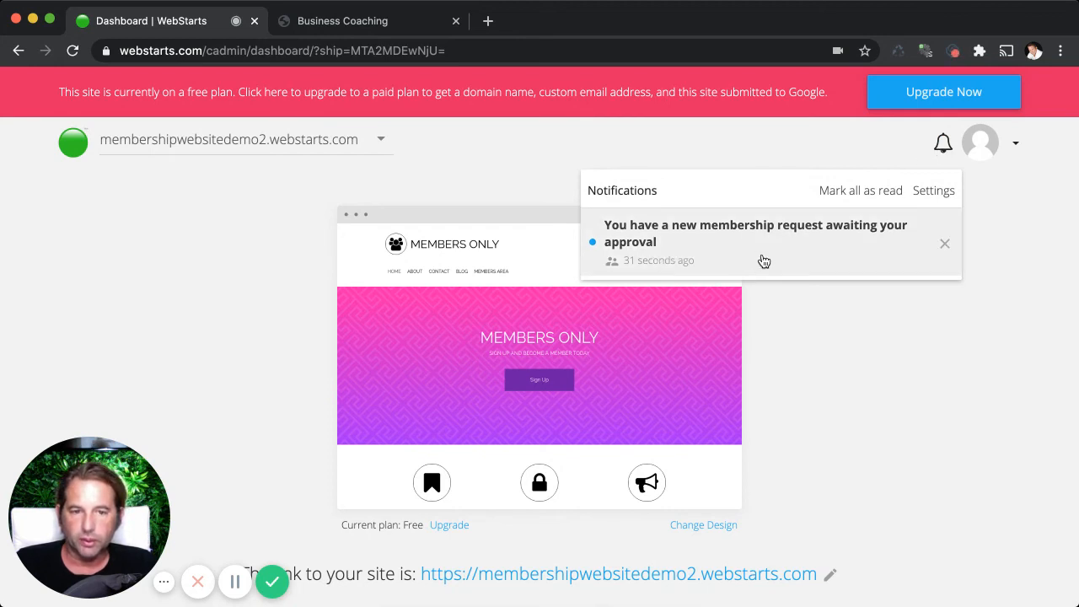
left_click(755, 242)
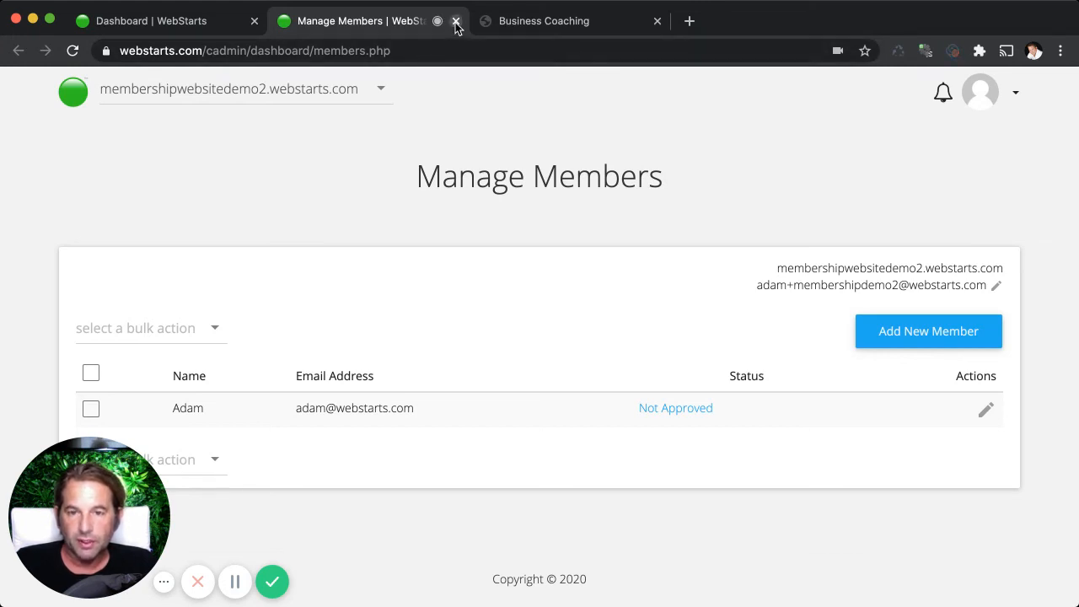
Step: Close the separate Manage Members tab and scroll down the dashboard toward the Site Members tile
left_click(457, 21)
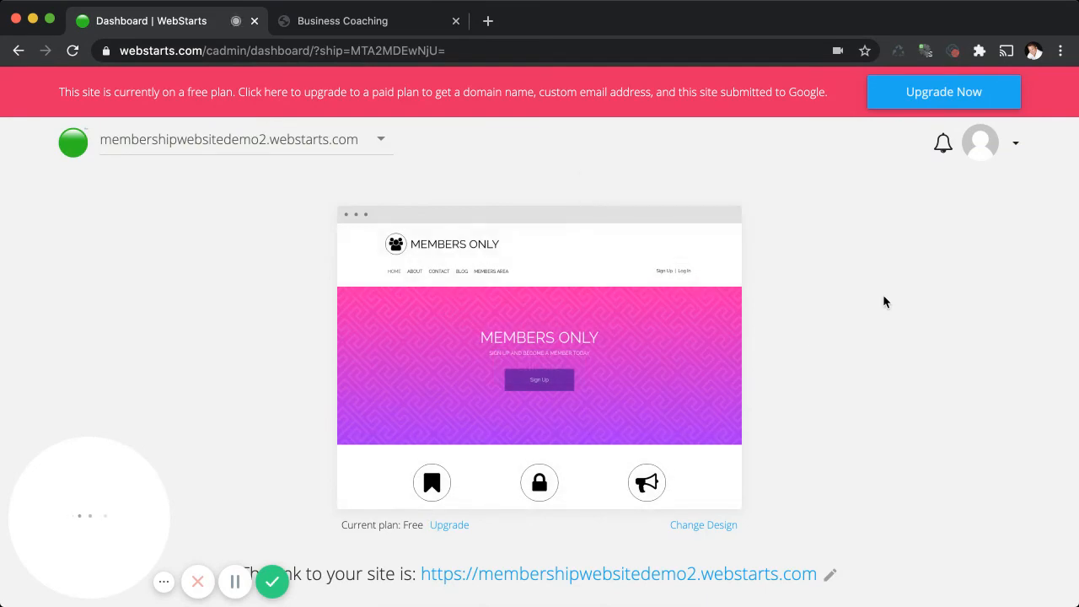
scroll("down", 3)
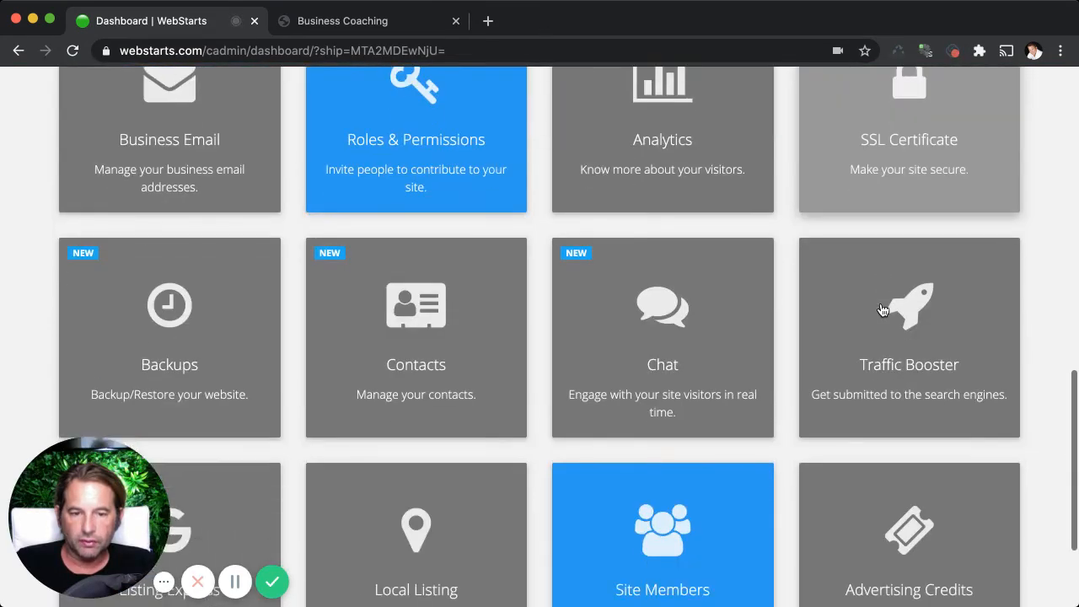
scroll("down", 3)
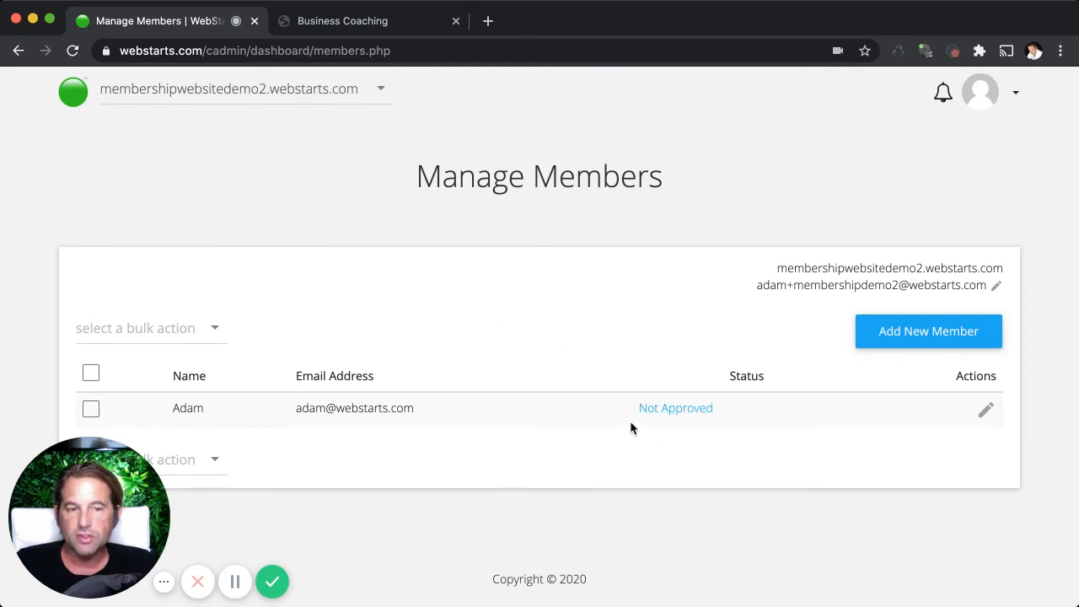
left_click(987, 410)
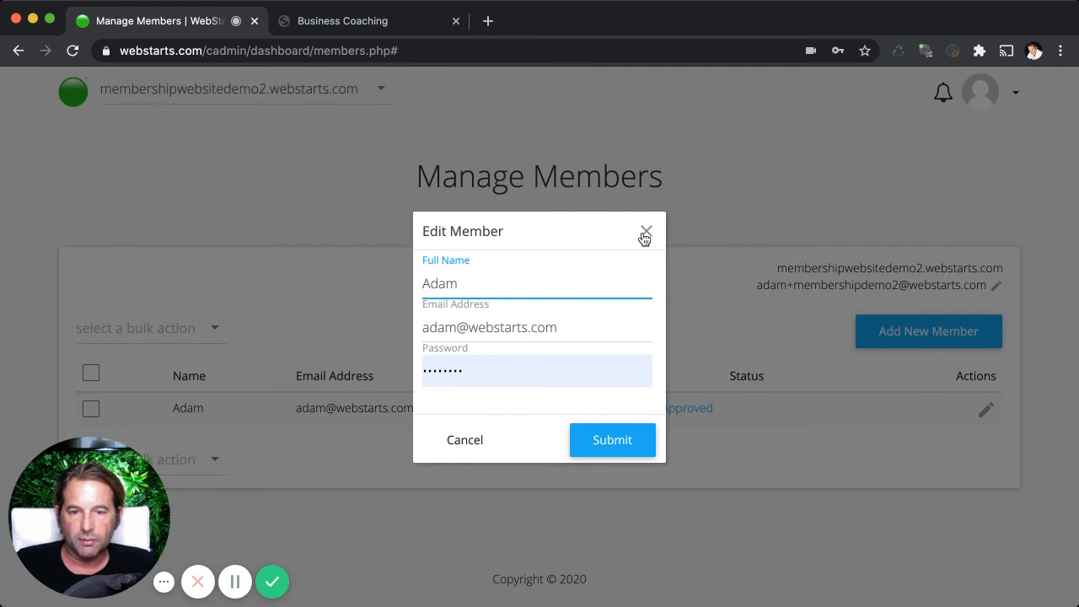
left_click(646, 230)
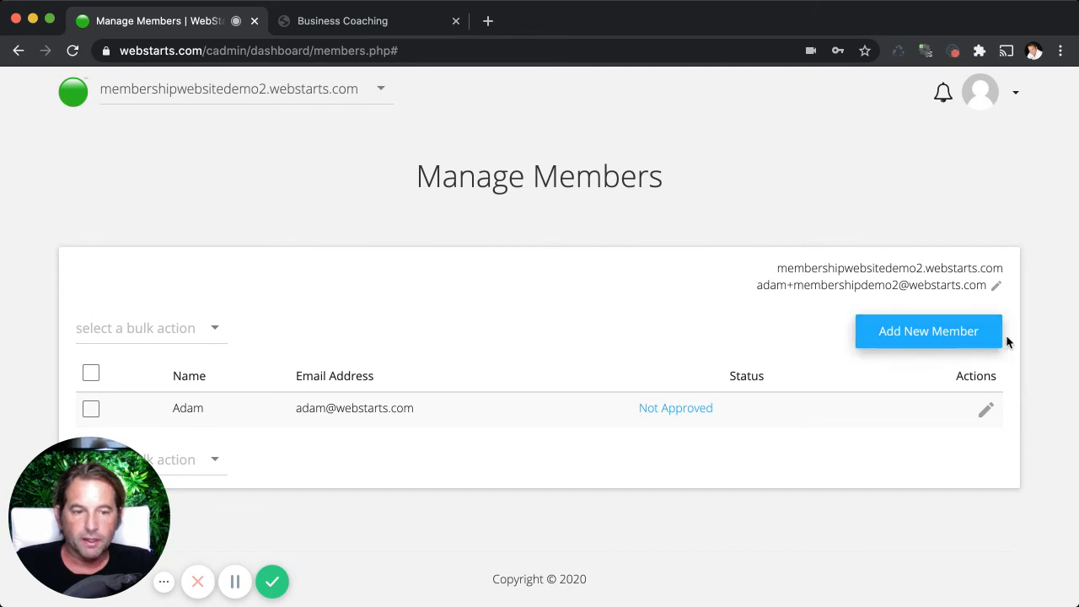
mouse_move(918, 313)
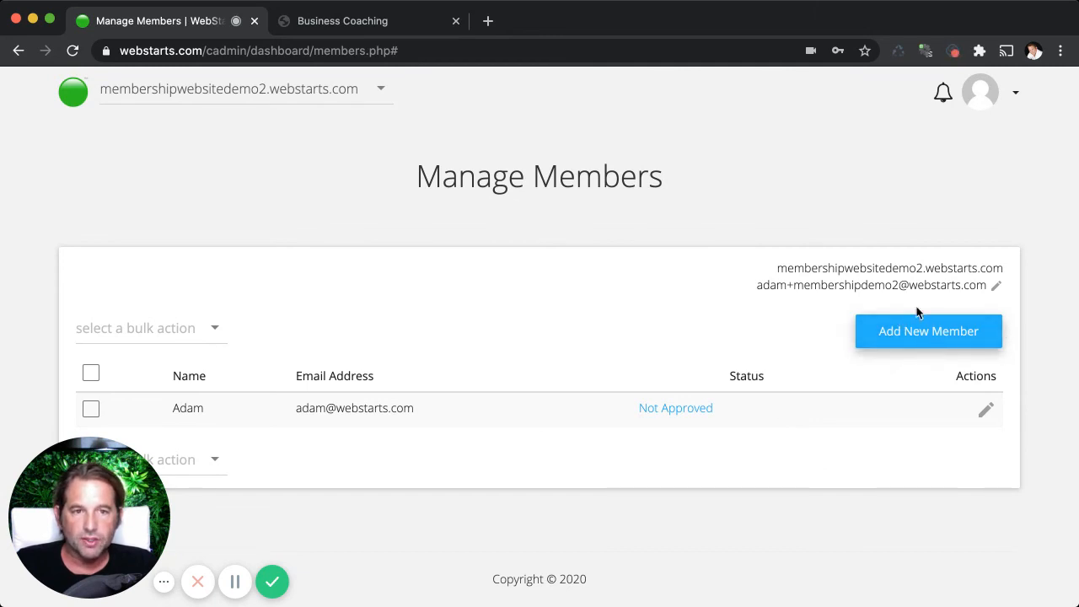
left_click(928, 331)
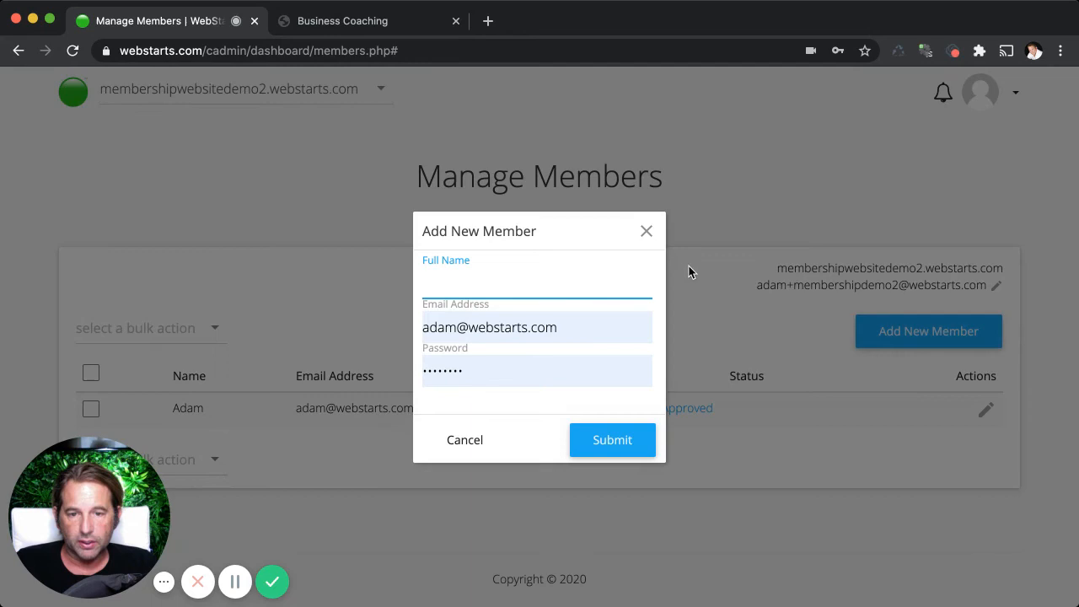
left_click(613, 439)
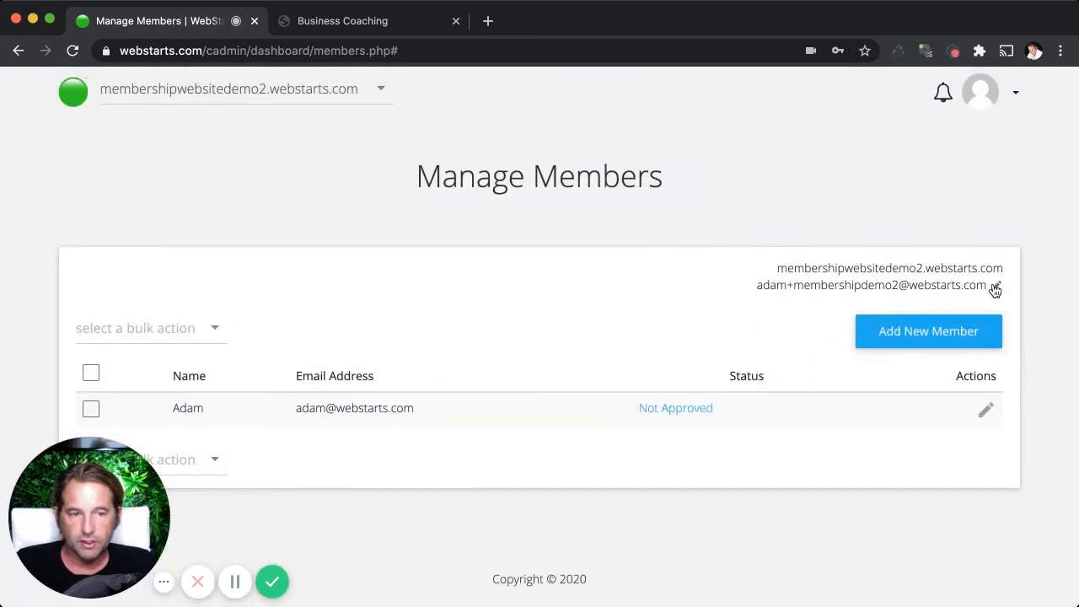
left_click(996, 285)
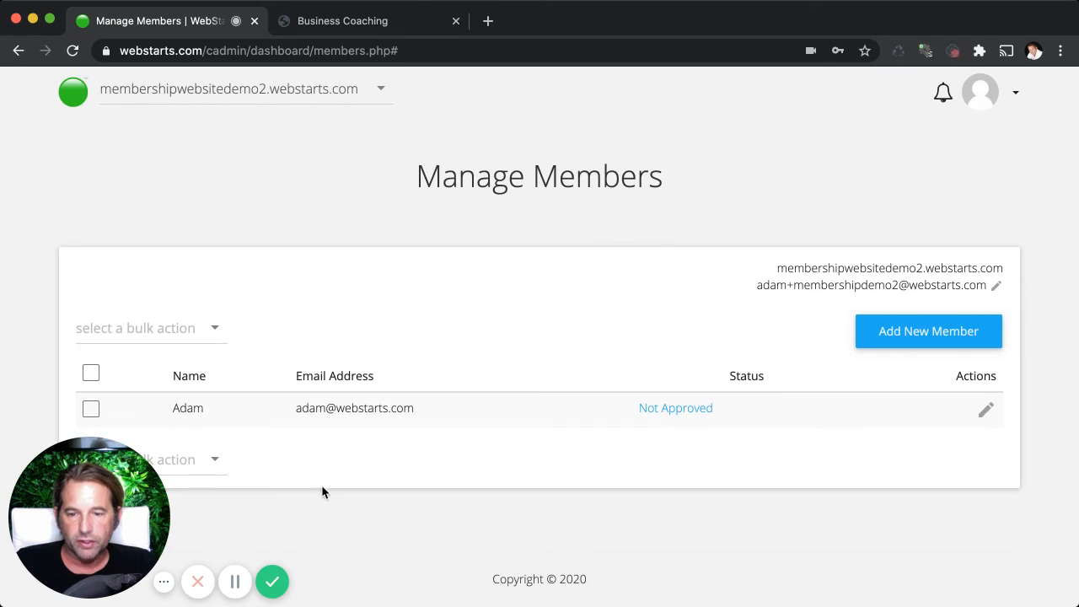
mouse_move(993, 289)
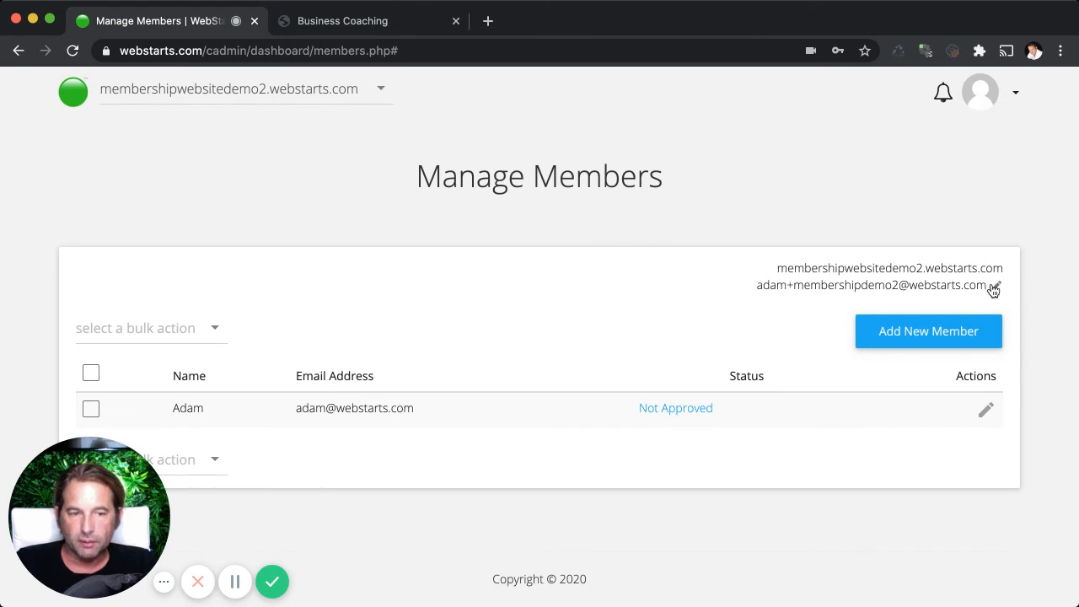
mouse_move(670, 552)
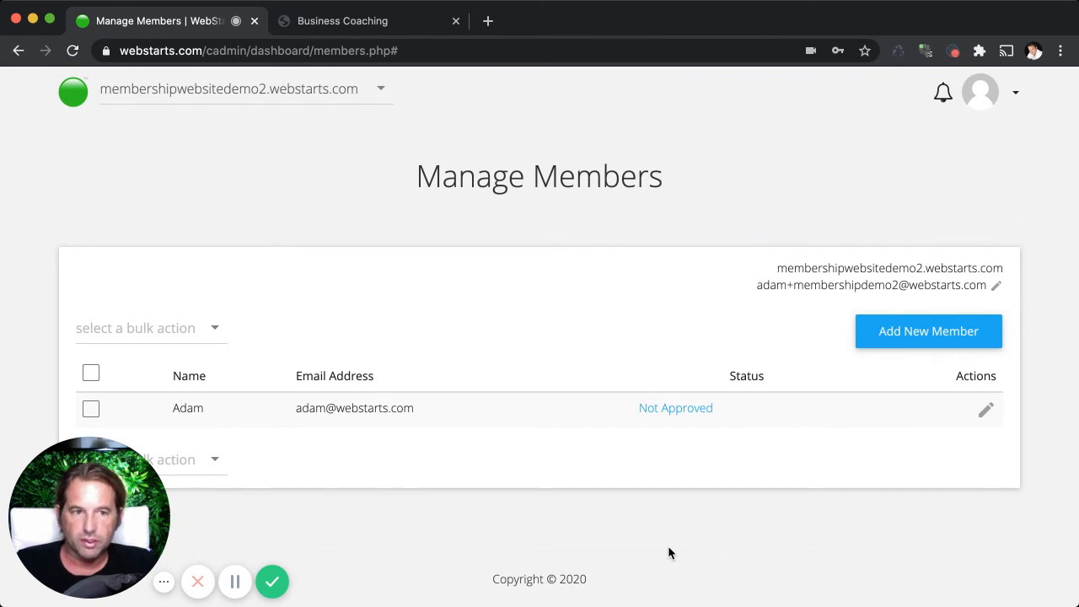
mouse_move(691, 516)
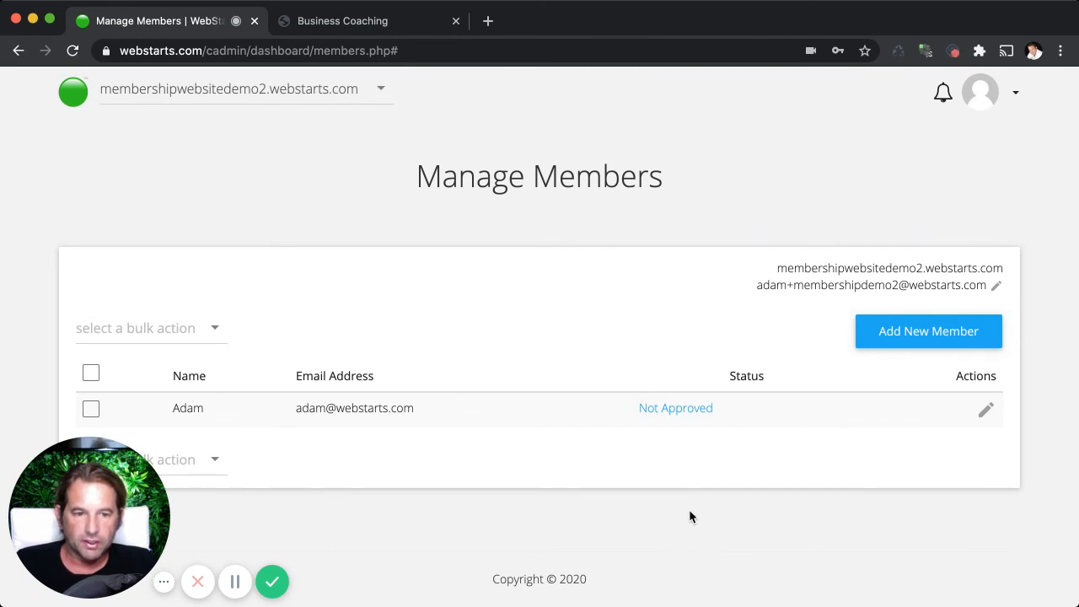
mouse_move(697, 497)
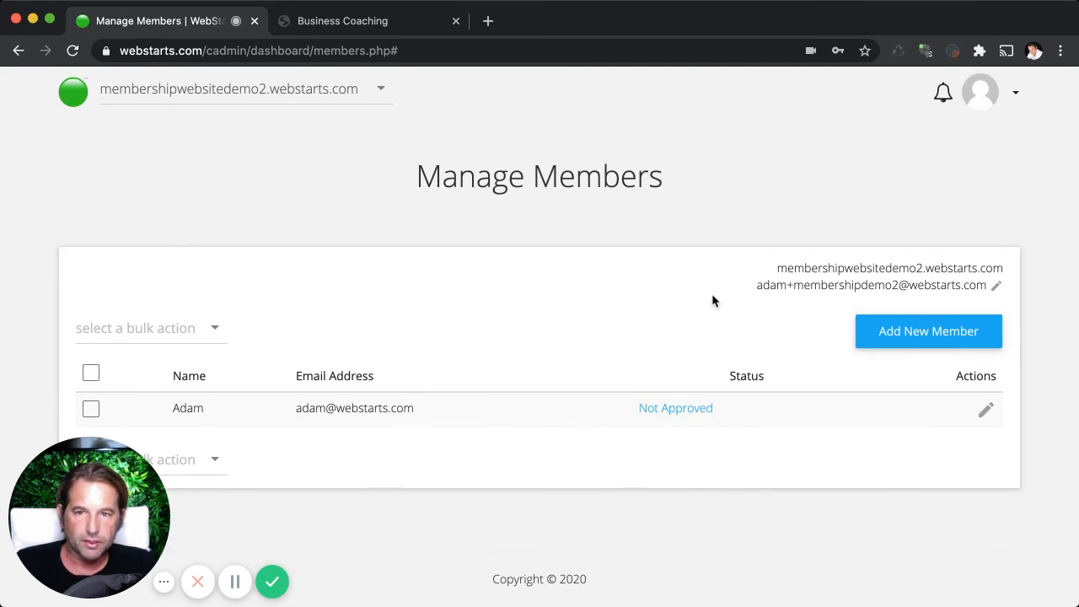
mouse_move(721, 317)
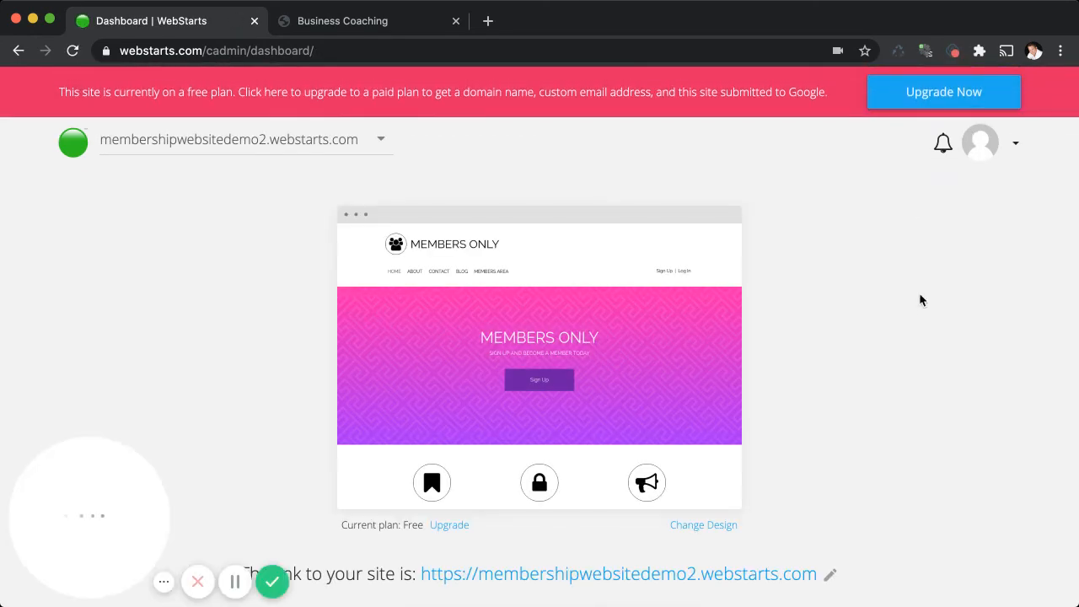
Step: Scroll through the dashboard's feature tiles and back up to the Members Only preview
scroll("down", 3)
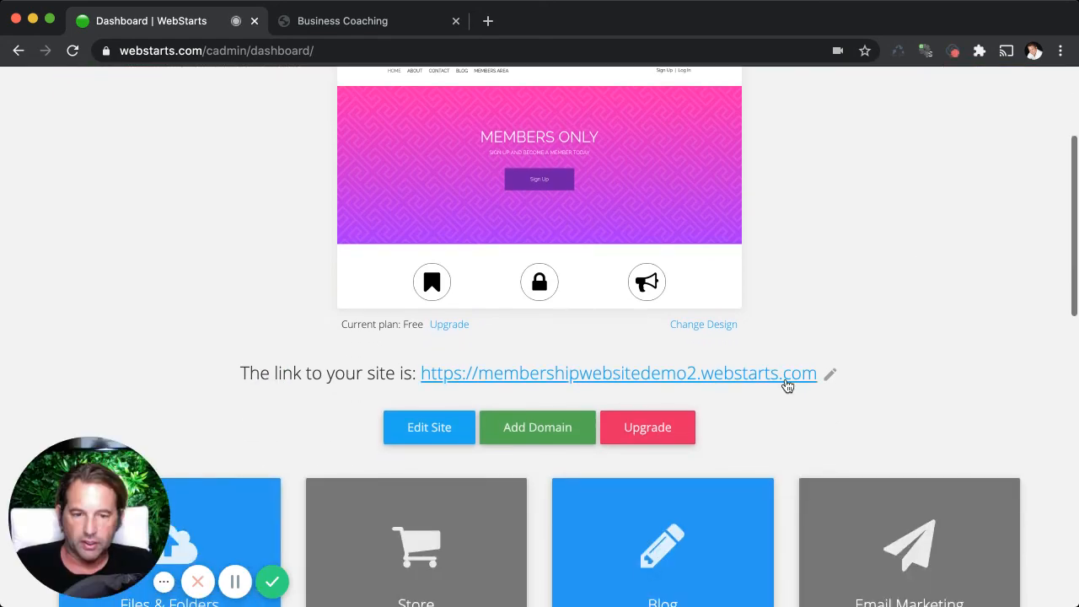
scroll("down", 3)
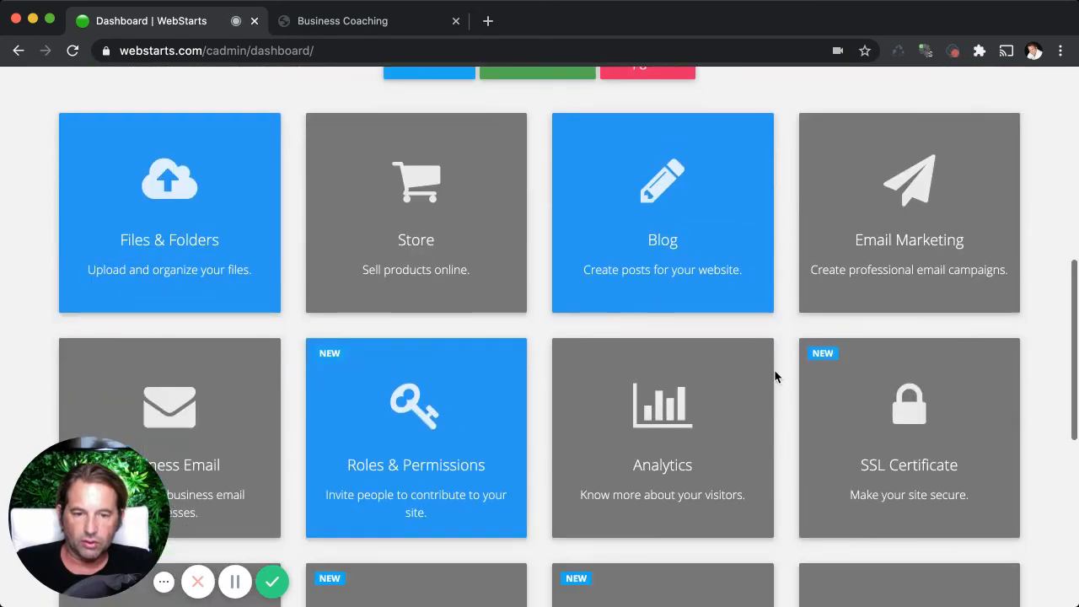
scroll("up", 3)
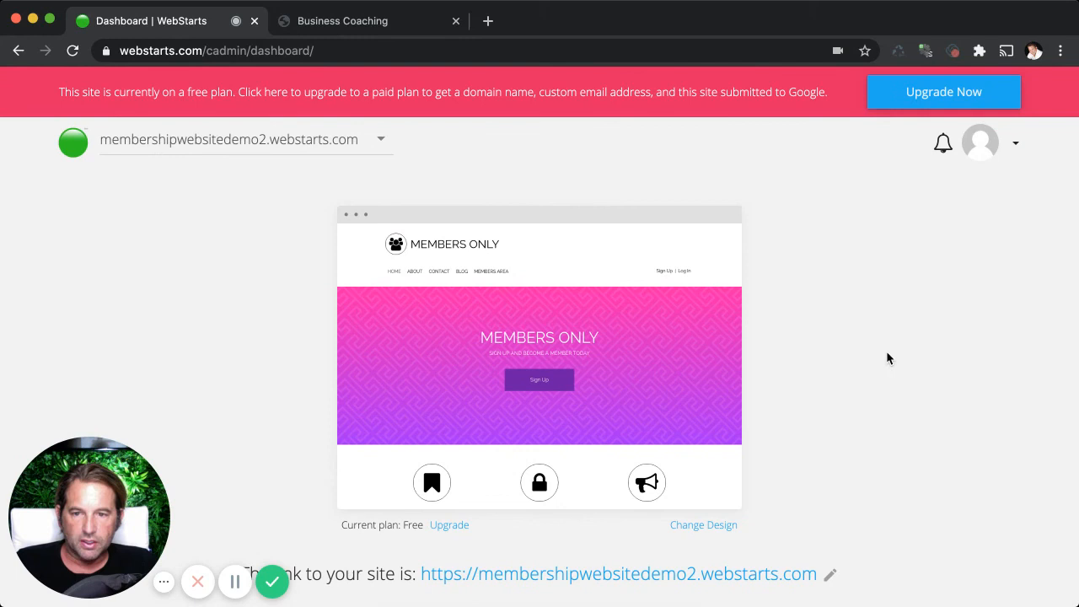
mouse_move(253, 447)
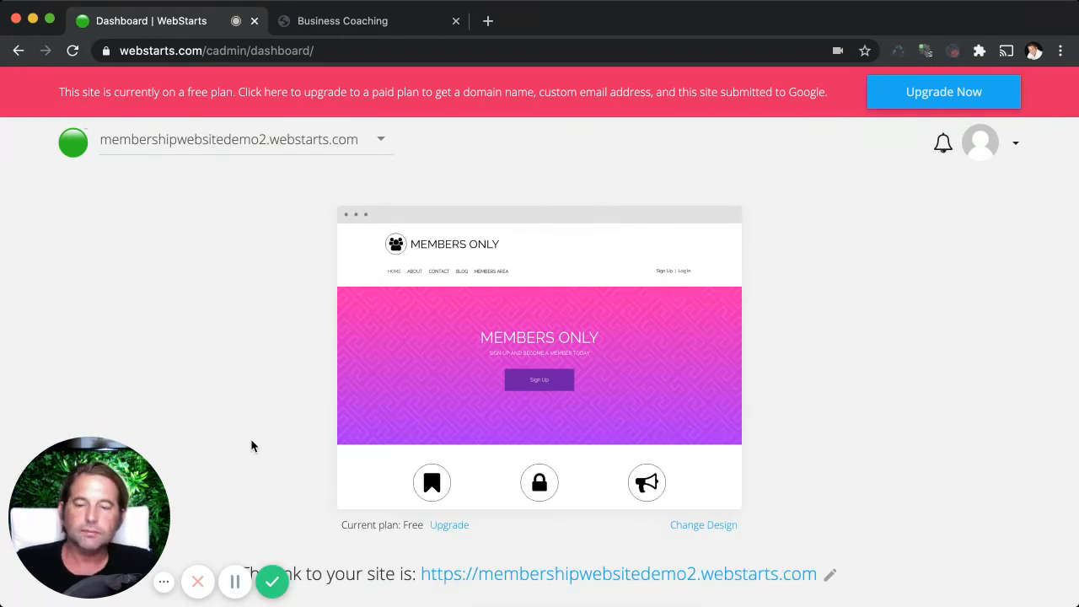
mouse_move(295, 327)
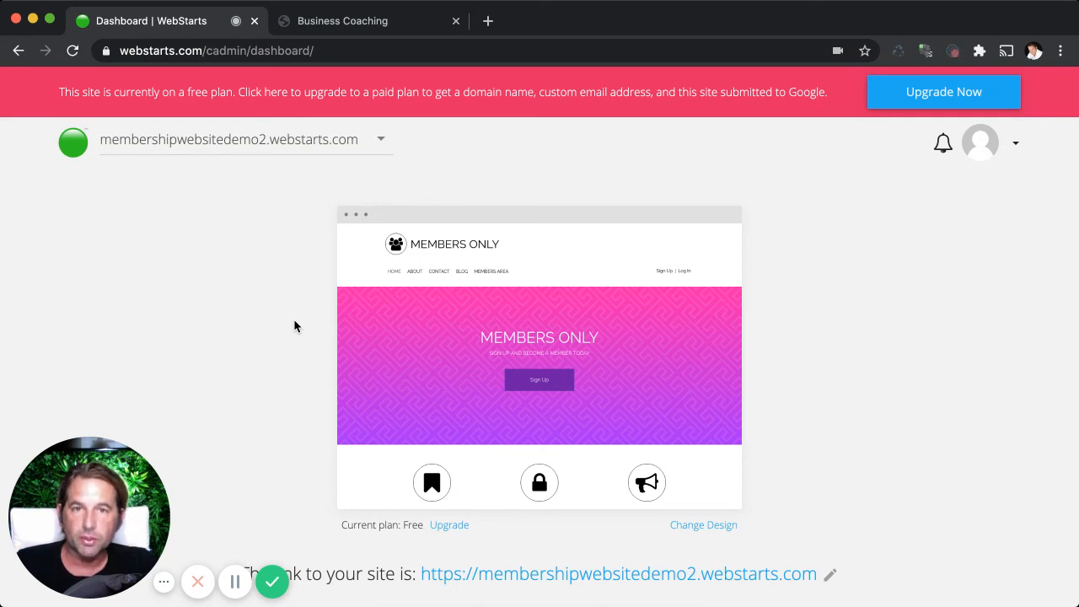
mouse_move(239, 349)
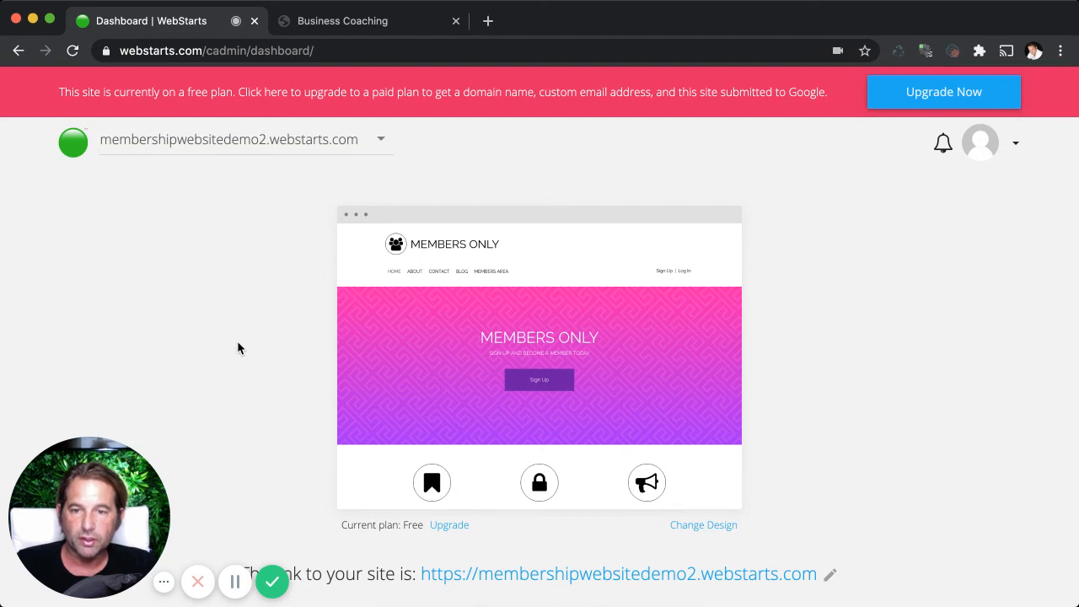